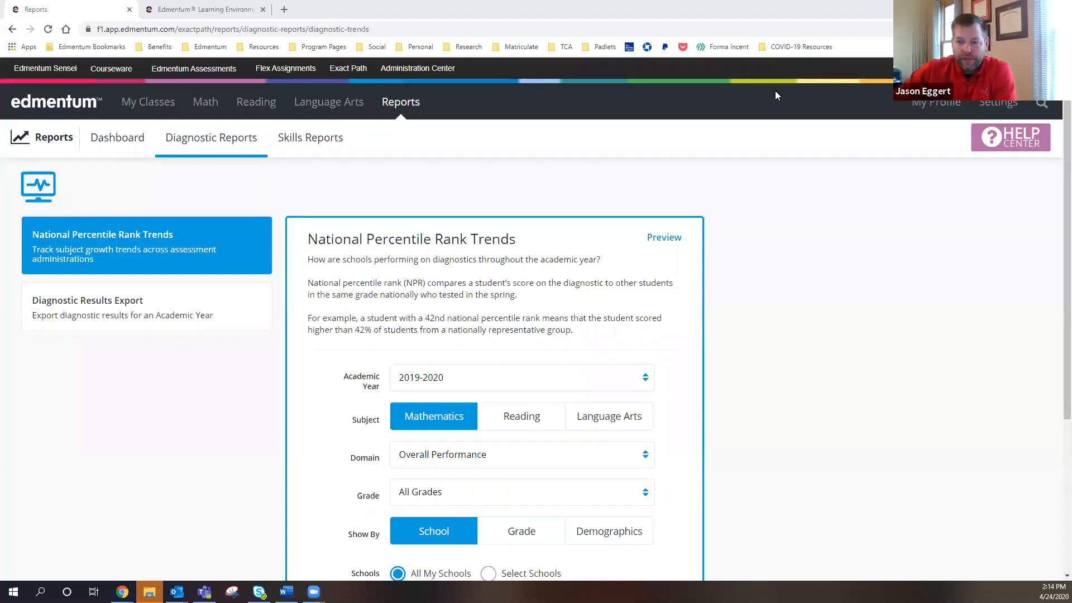
mouse_move(775, 82)
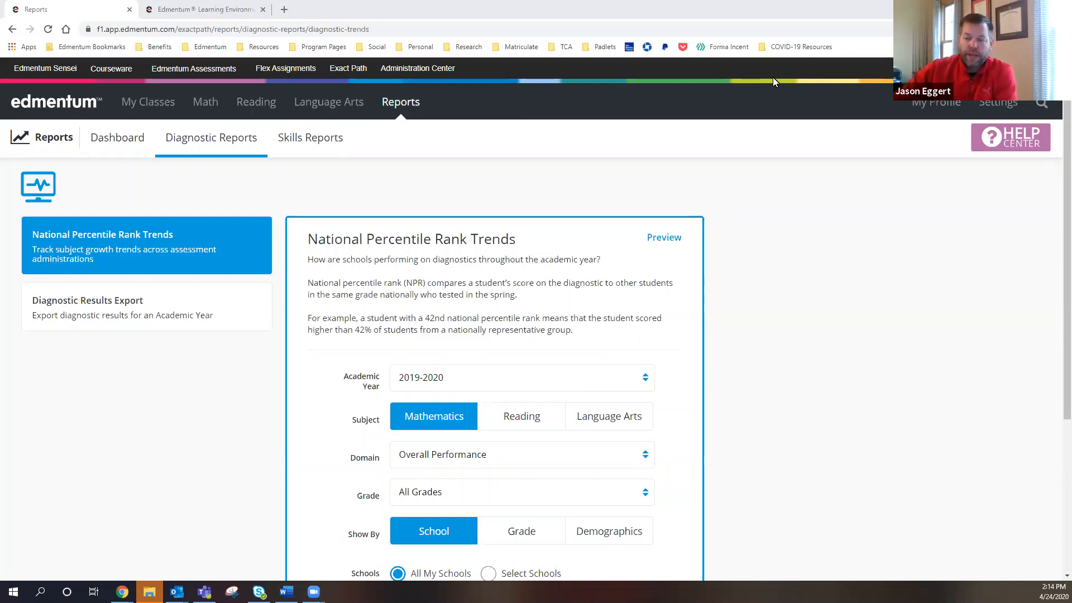
mouse_move(769, 78)
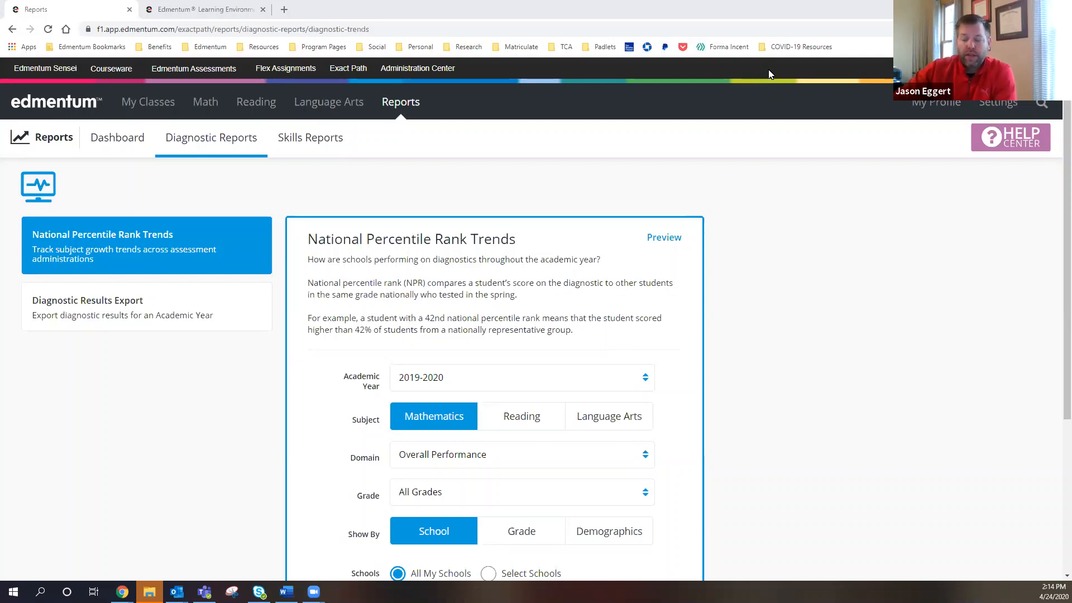
mouse_move(781, 56)
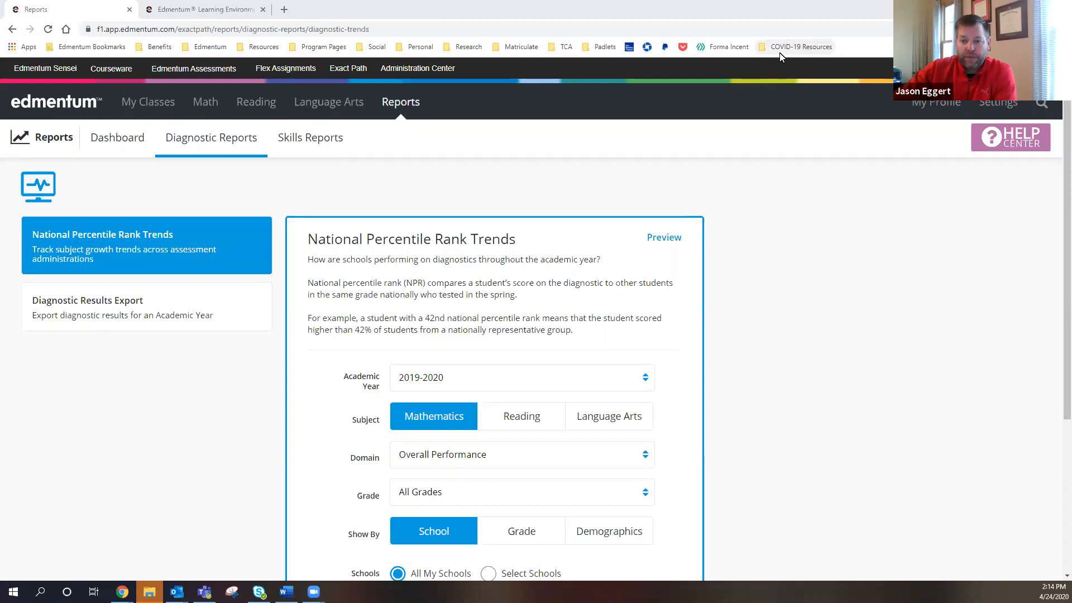
mouse_move(797, 42)
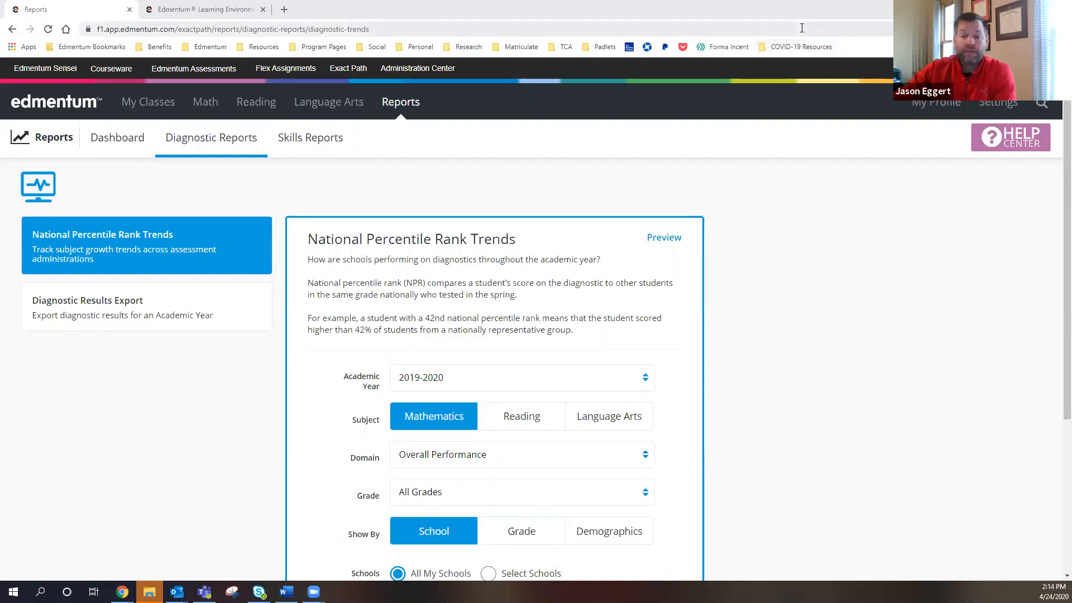
mouse_move(815, 29)
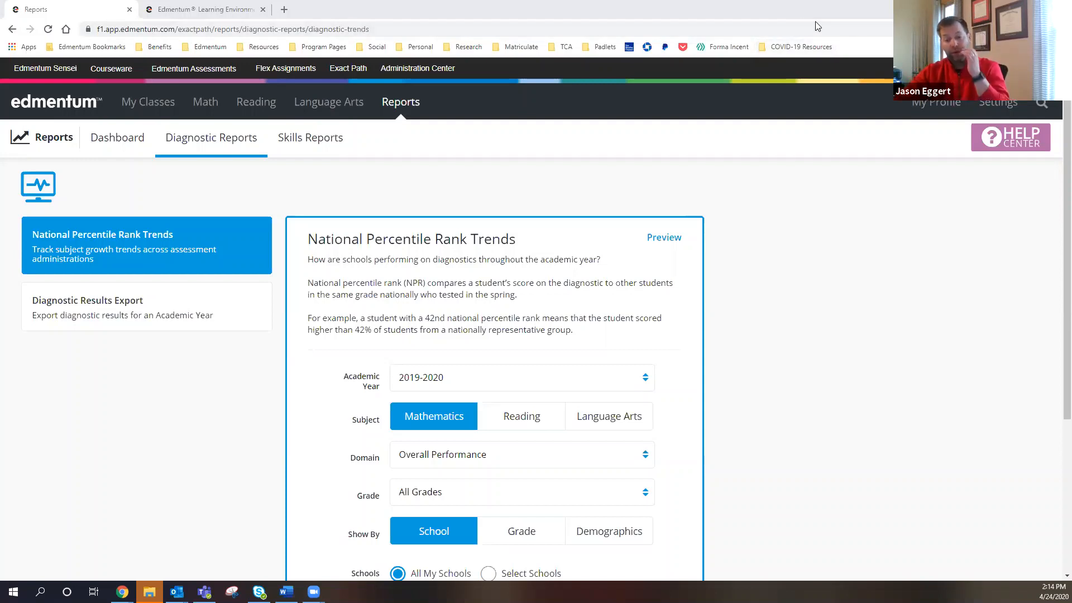
mouse_move(824, 25)
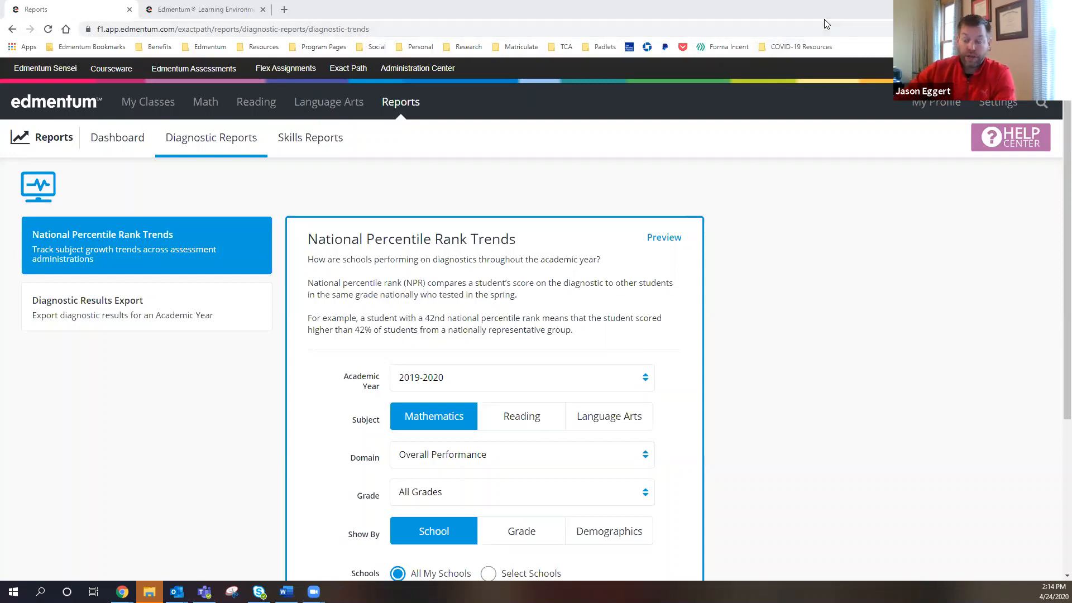
mouse_move(817, 24)
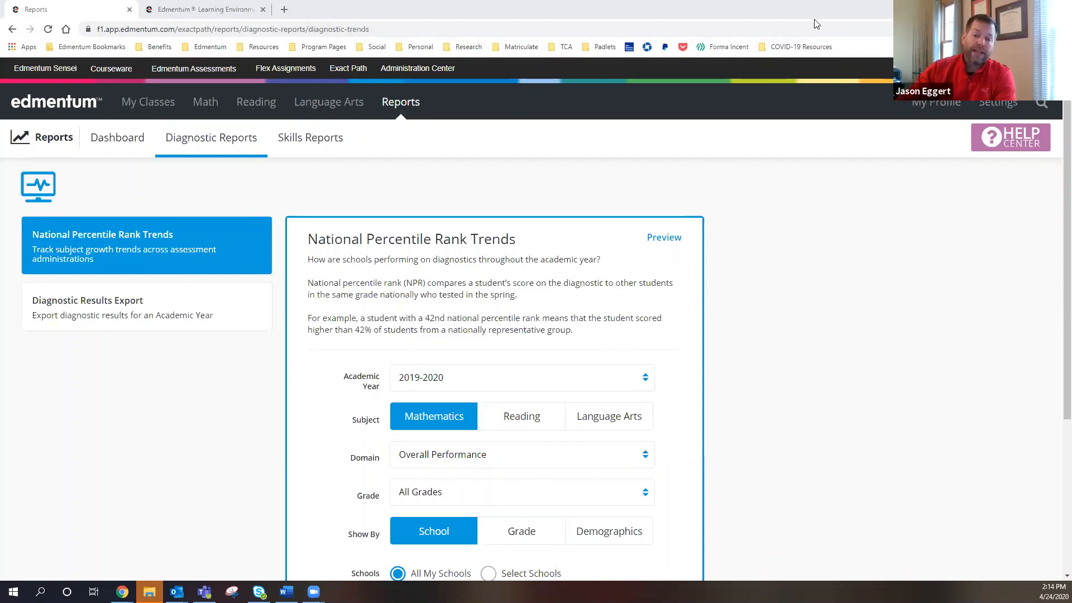
mouse_move(632, 97)
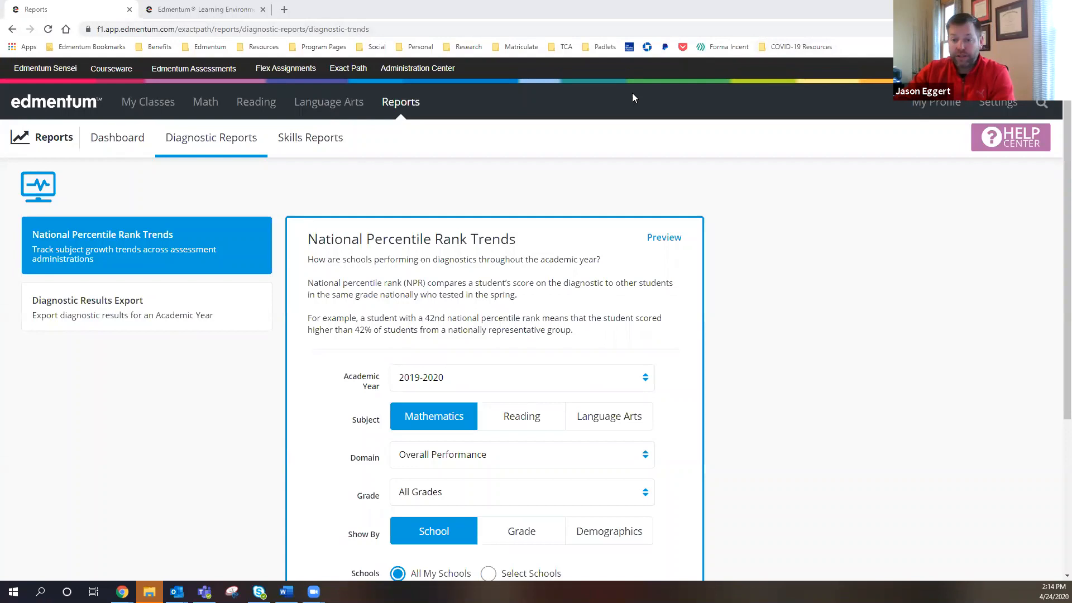
mouse_move(581, 141)
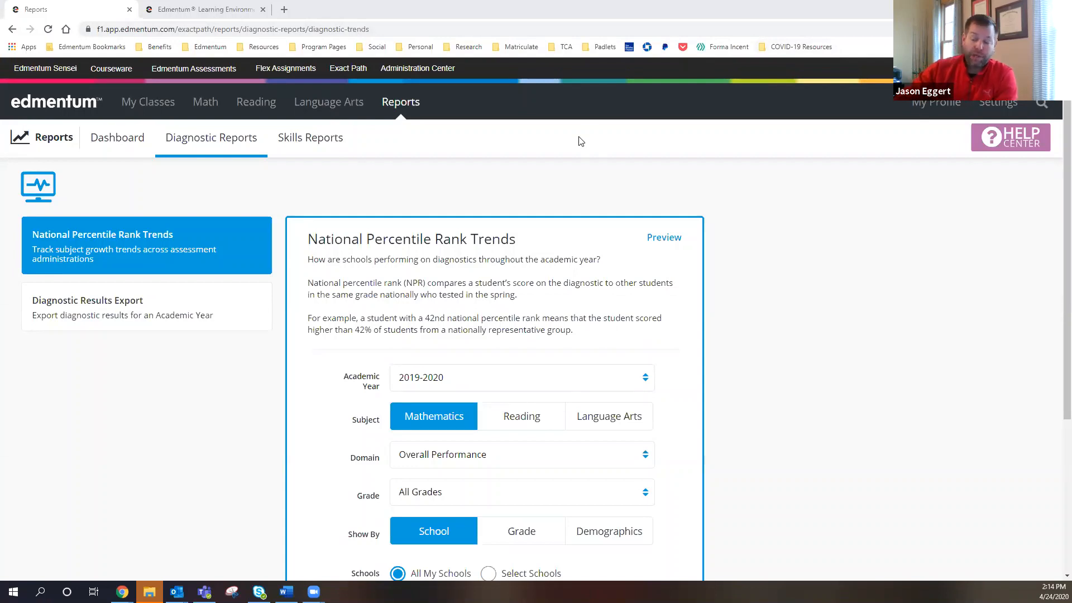
mouse_move(567, 207)
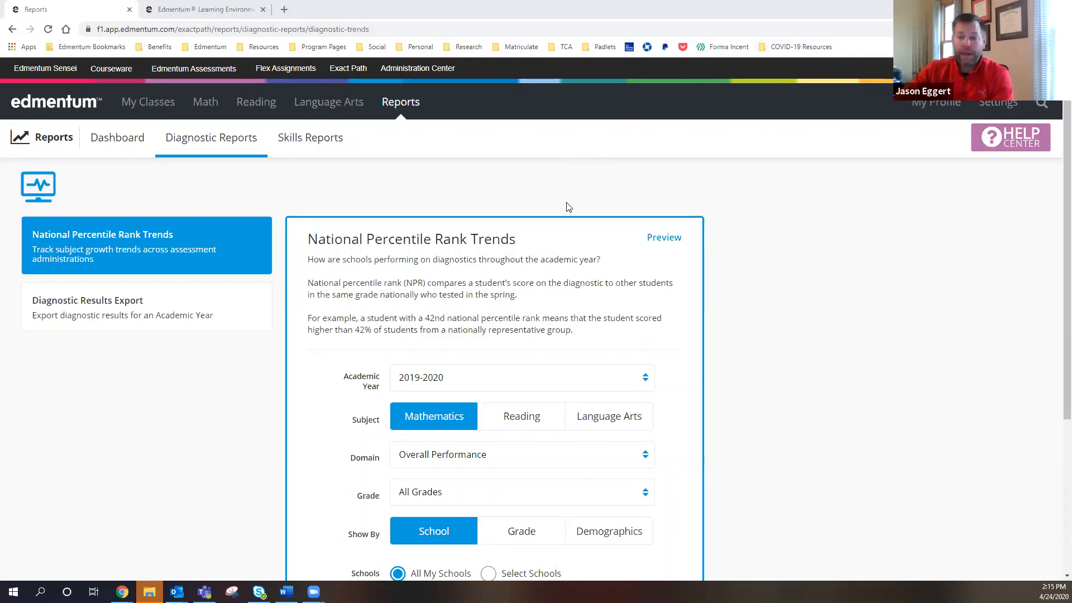
mouse_move(436, 320)
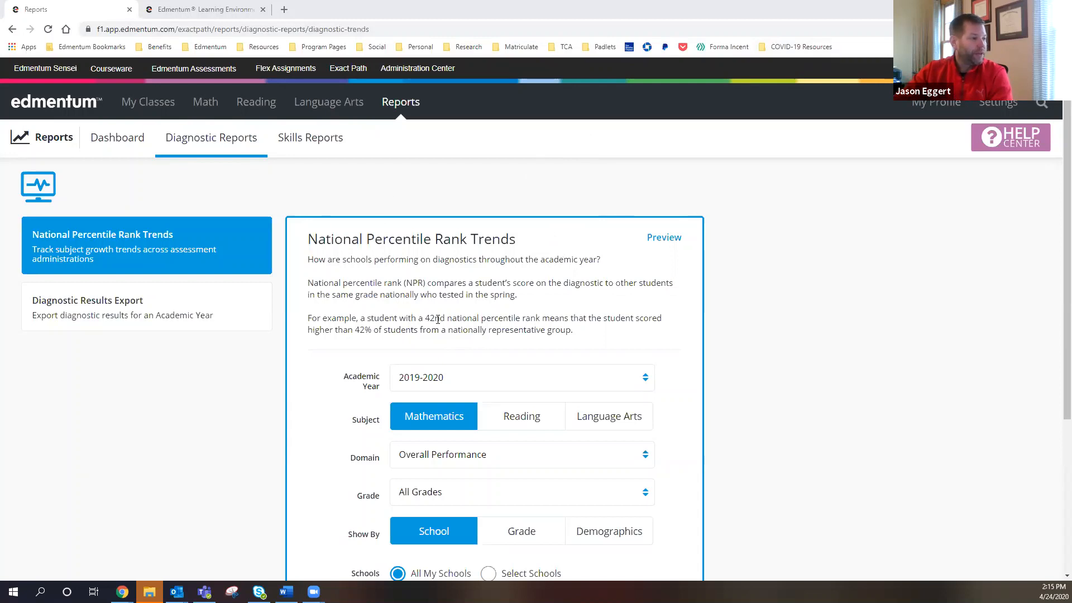
mouse_move(666, 270)
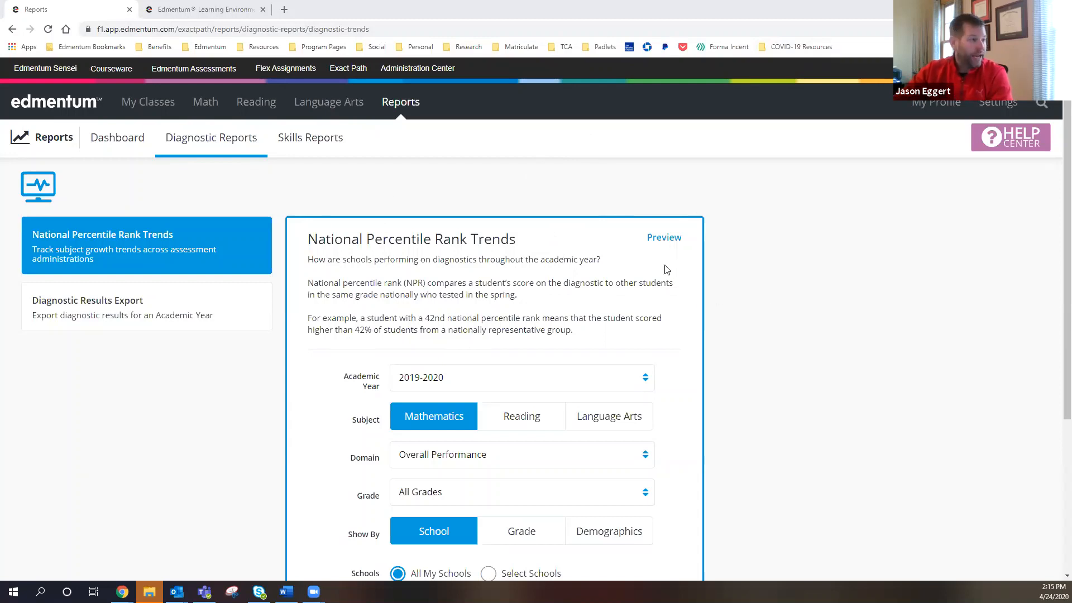
mouse_move(416, 93)
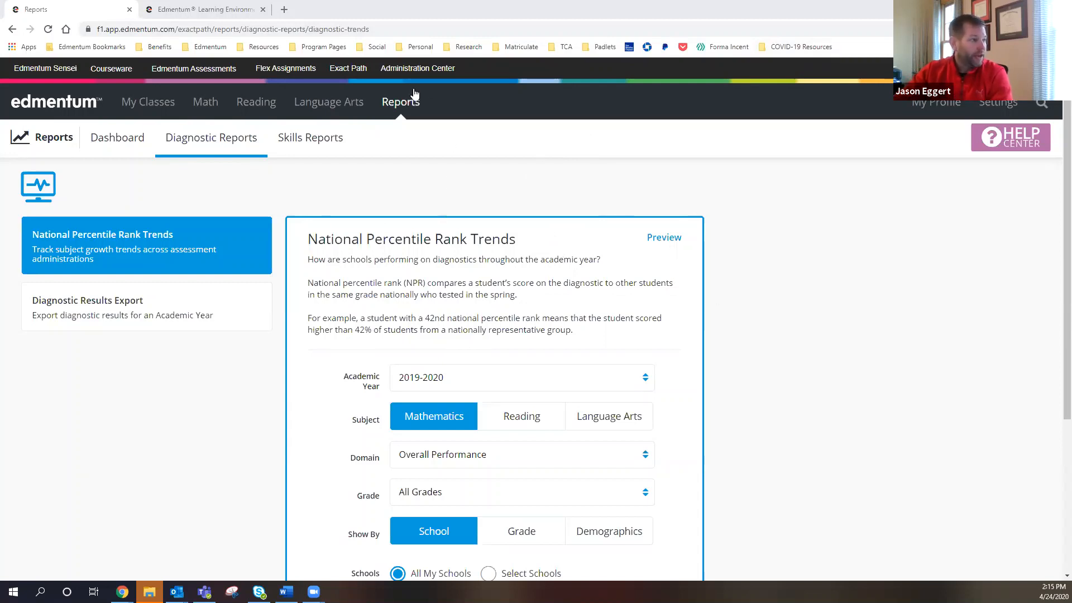
mouse_move(400, 86)
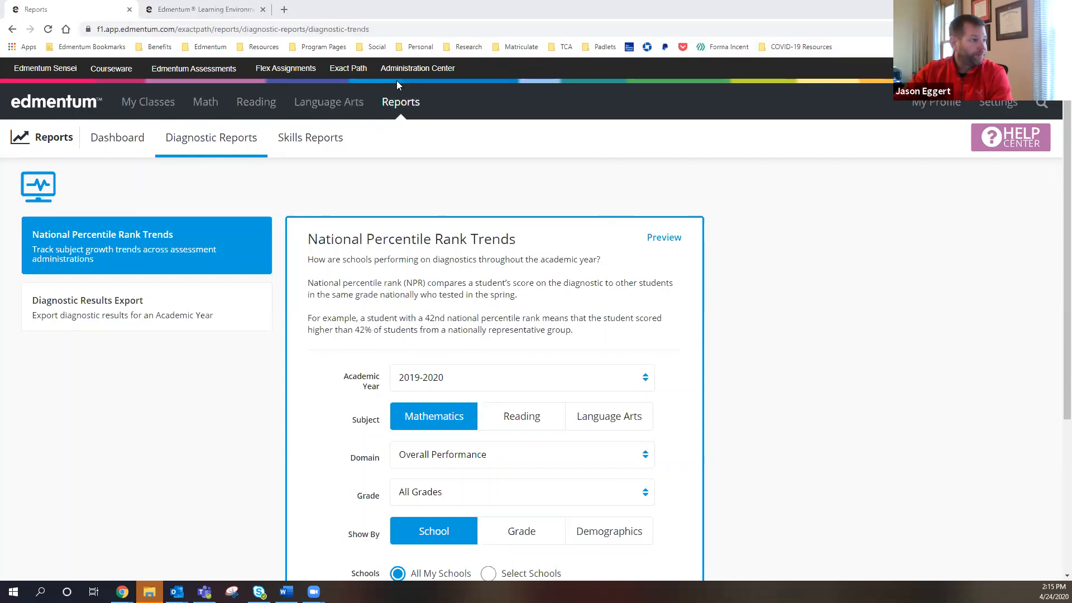
mouse_move(425, 122)
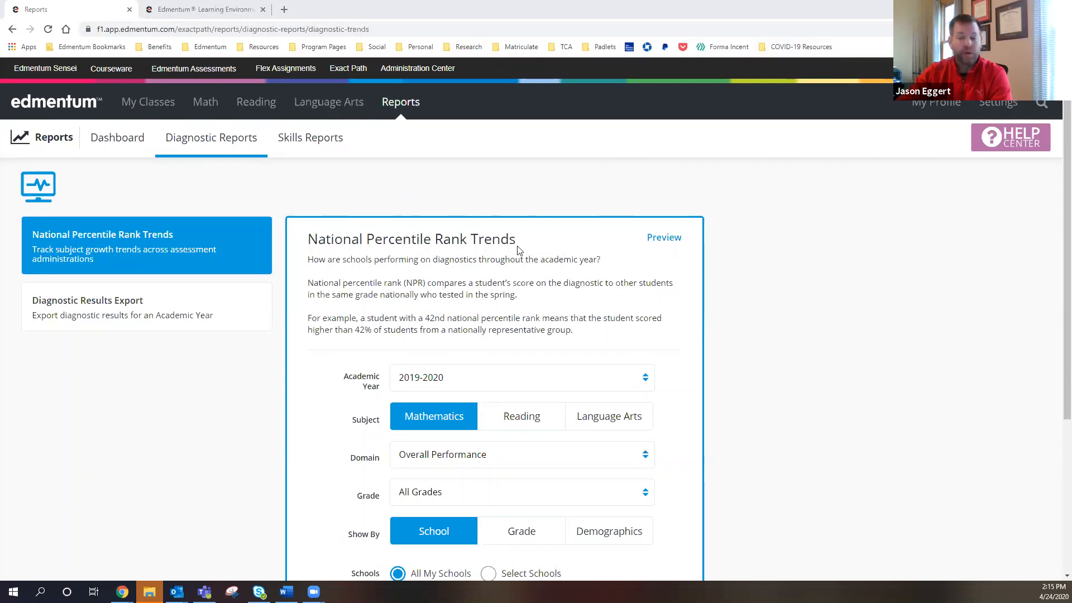
Step: Preview the sample National Percentile Rank Trends report and review its Overall District Trends chart for Diagnostics 1–3
scroll(down, 3)
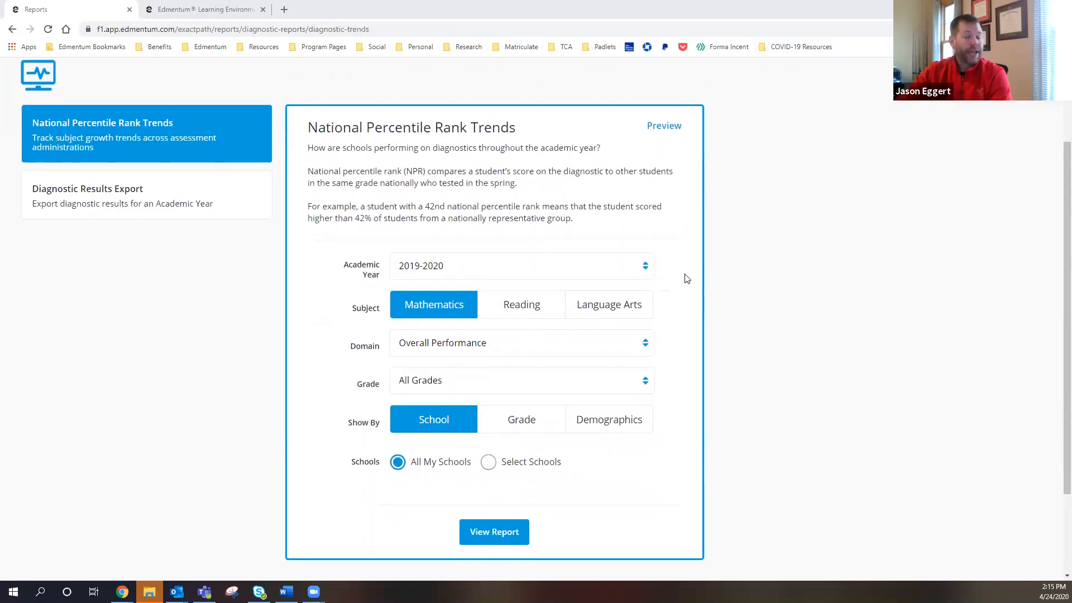
mouse_move(702, 306)
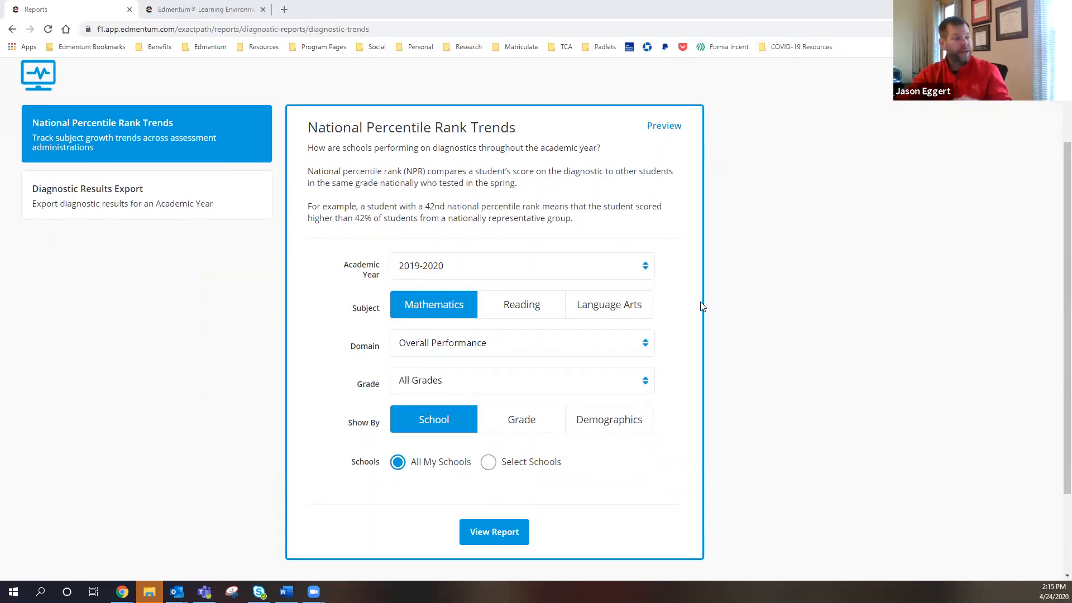
mouse_move(556, 326)
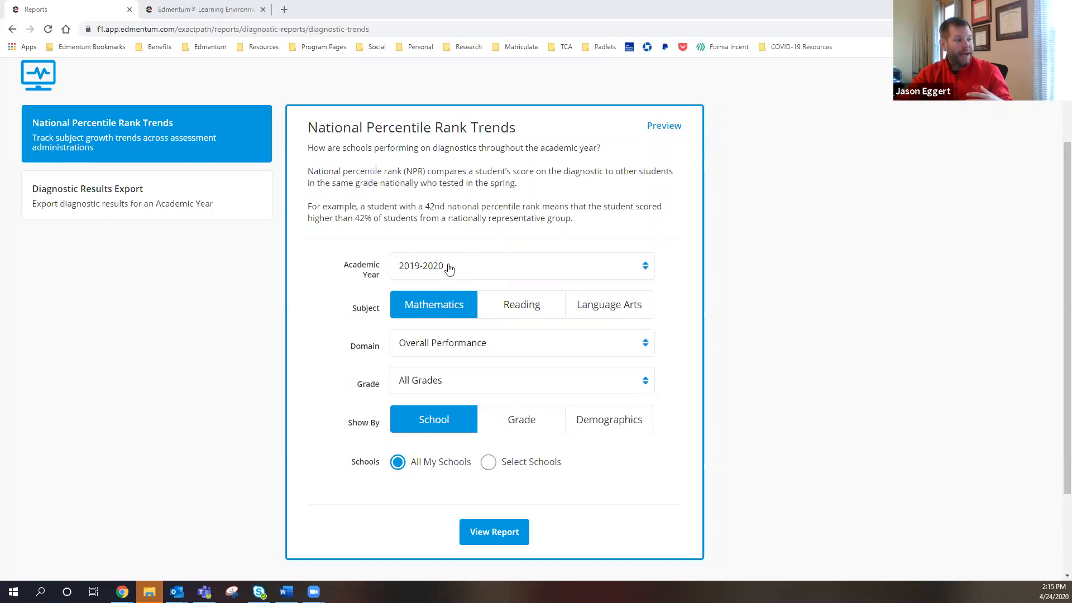
mouse_move(508, 348)
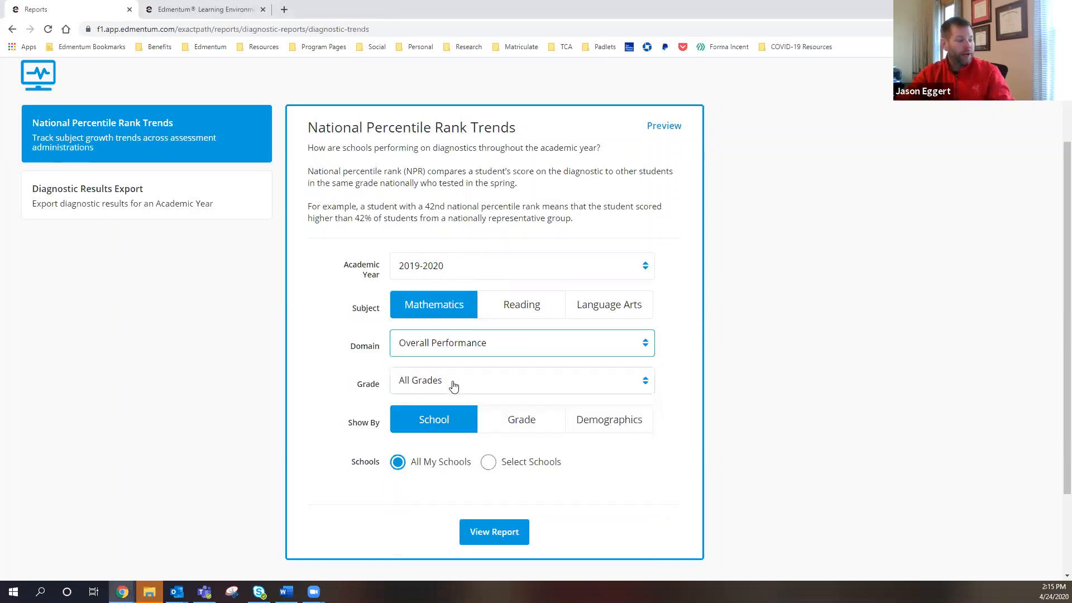
mouse_move(785, 349)
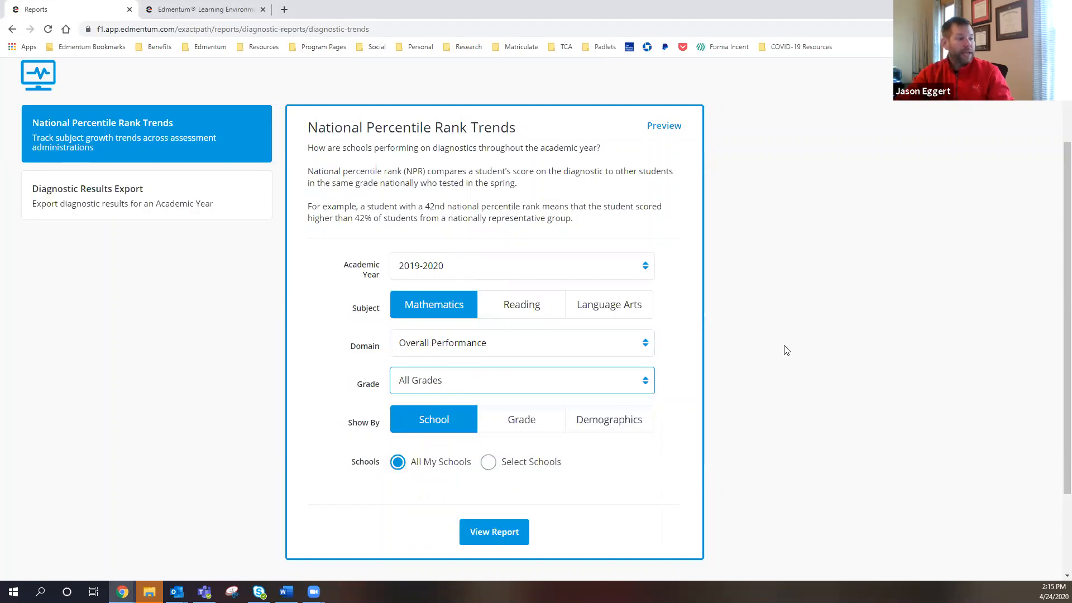
scroll(down, 3)
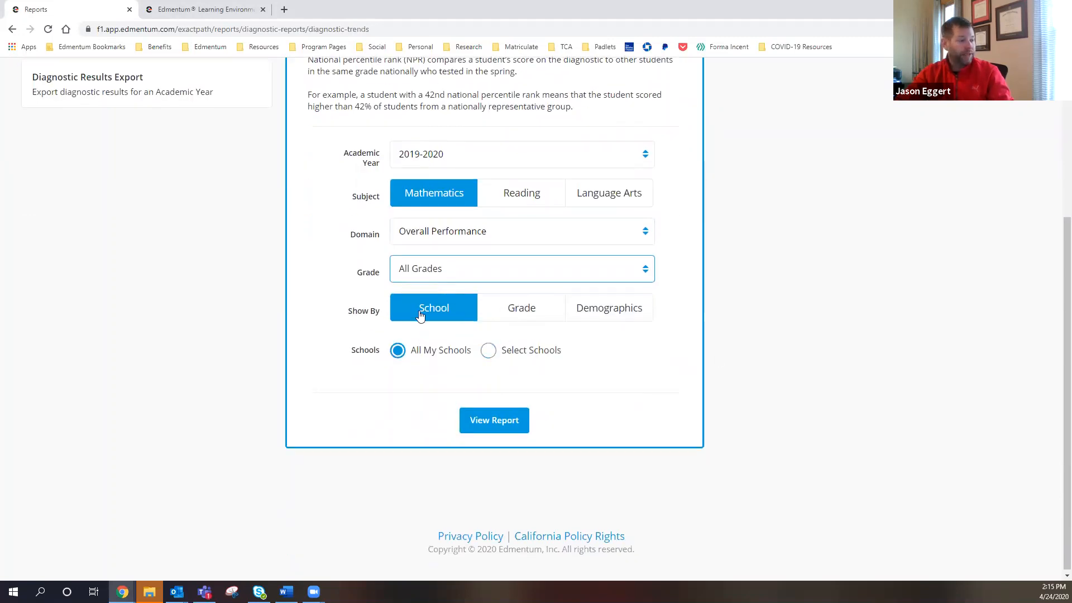
mouse_move(759, 333)
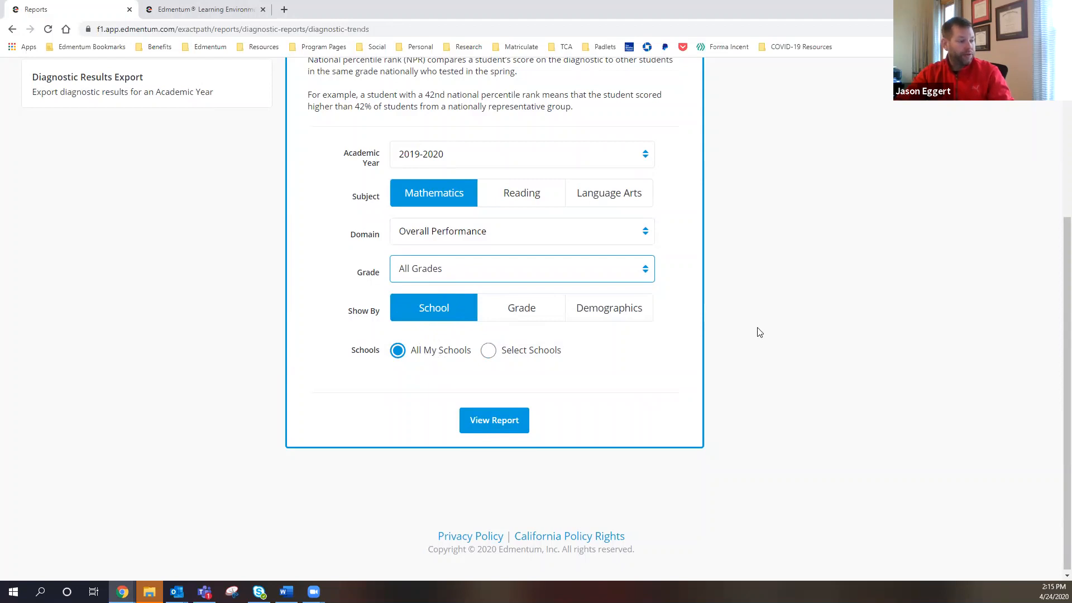
scroll(up, 3)
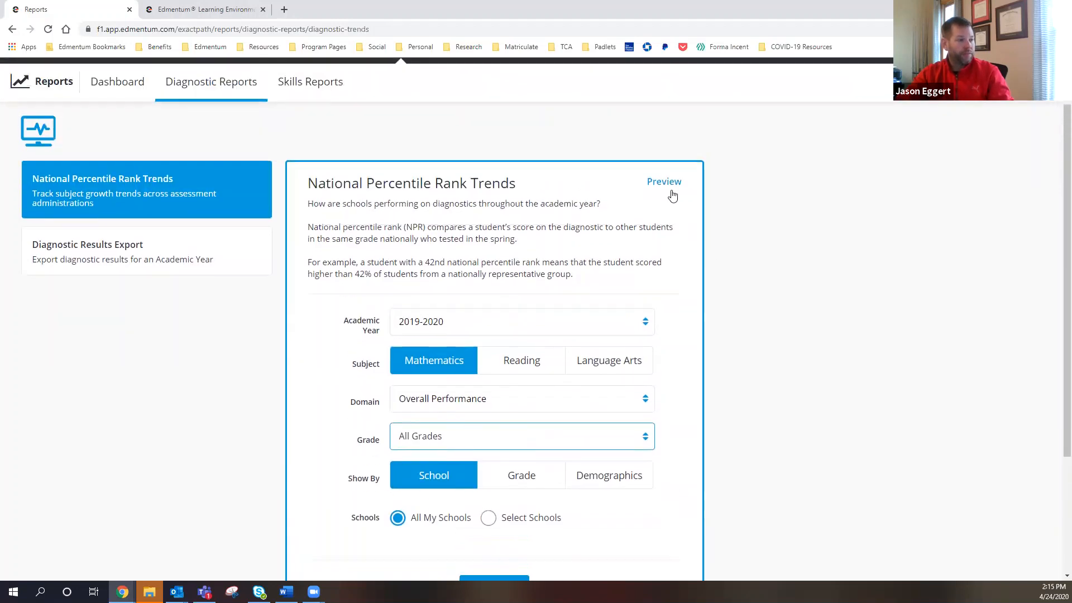
click(662, 181)
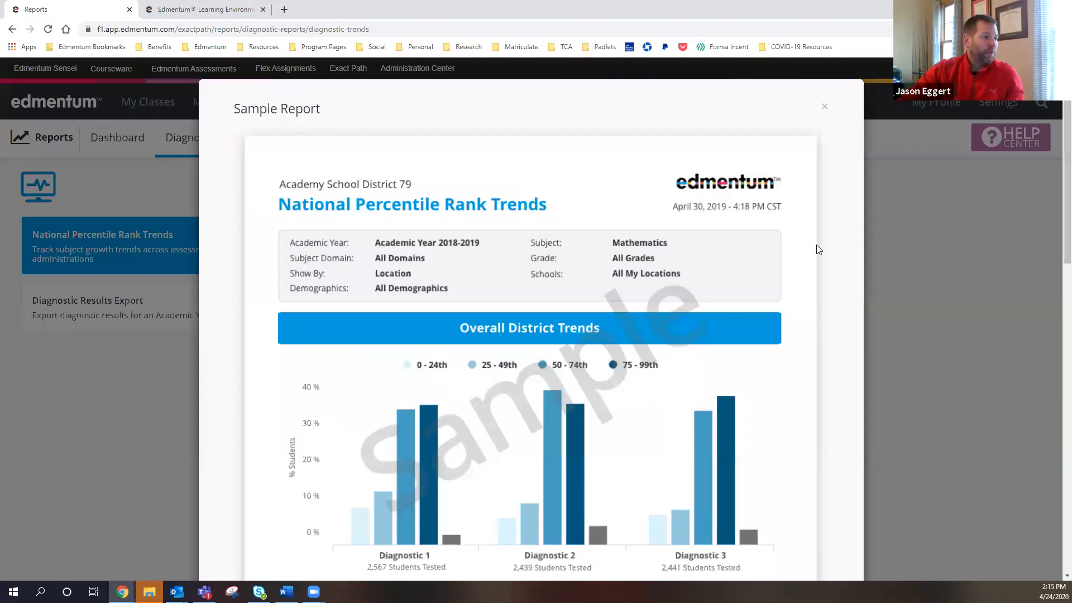
scroll(down, 3)
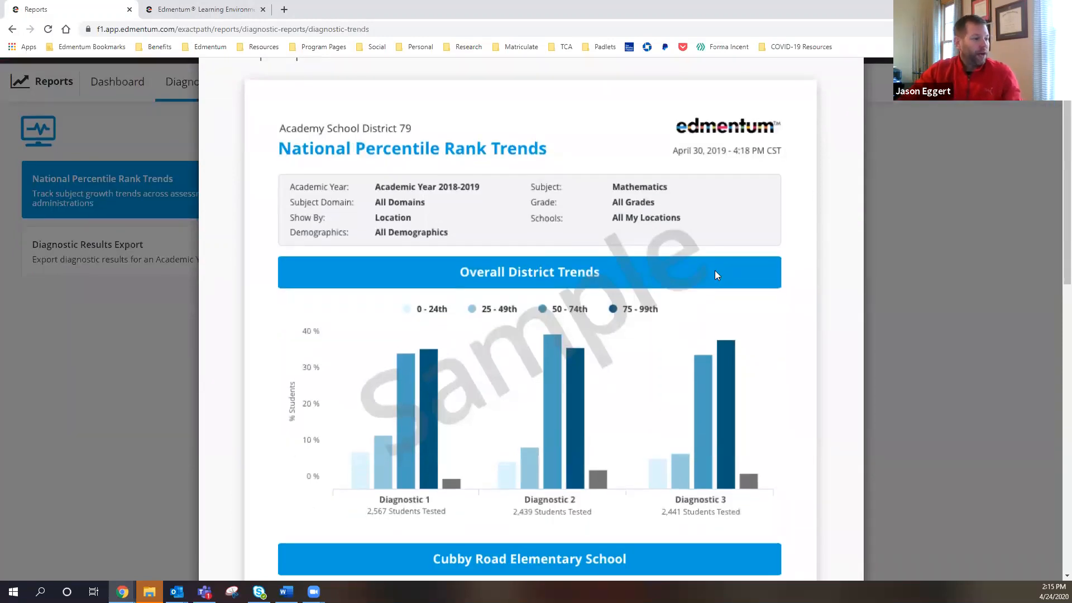
scroll(down, 3)
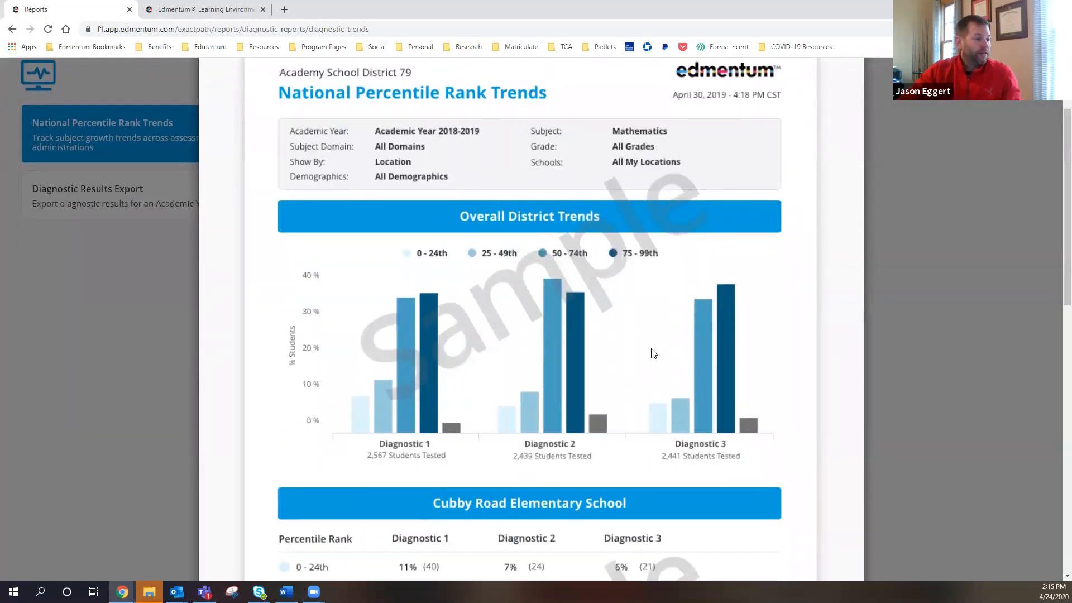
mouse_move(445, 473)
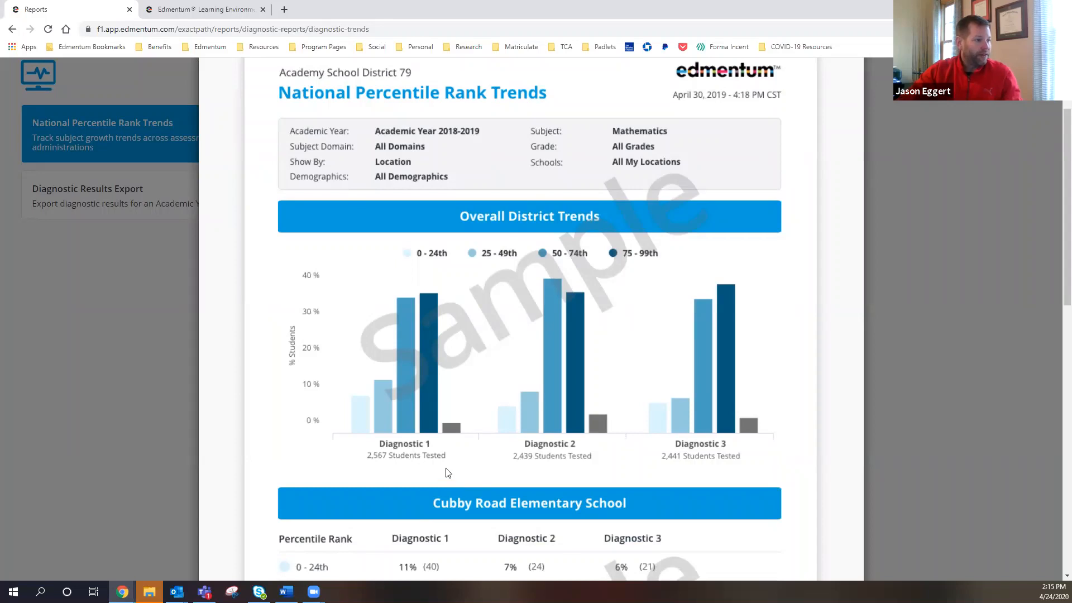
scroll(down, 3)
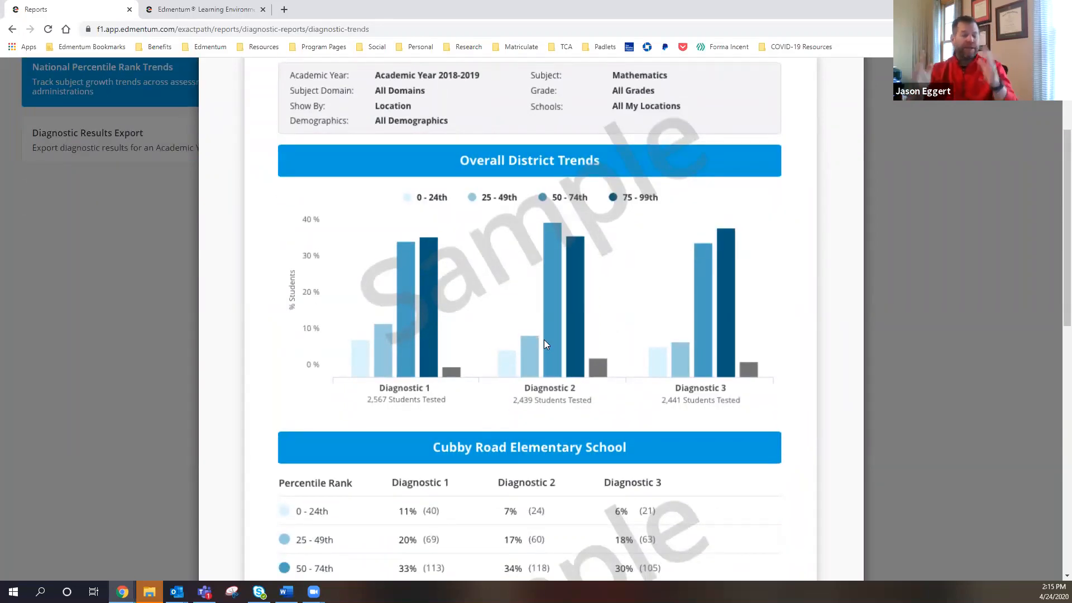
mouse_move(325, 318)
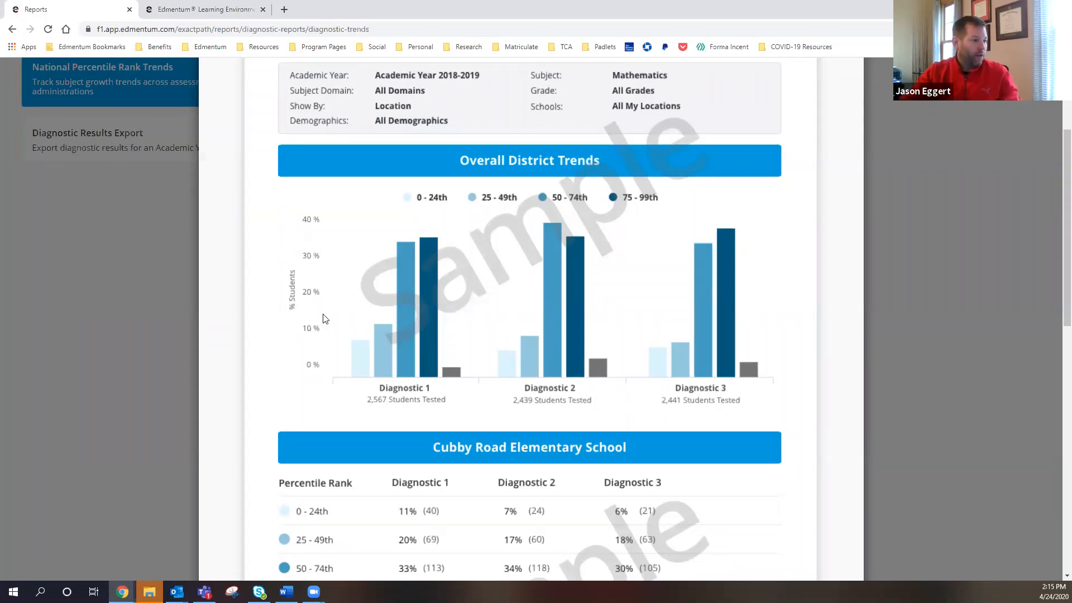
mouse_move(632, 93)
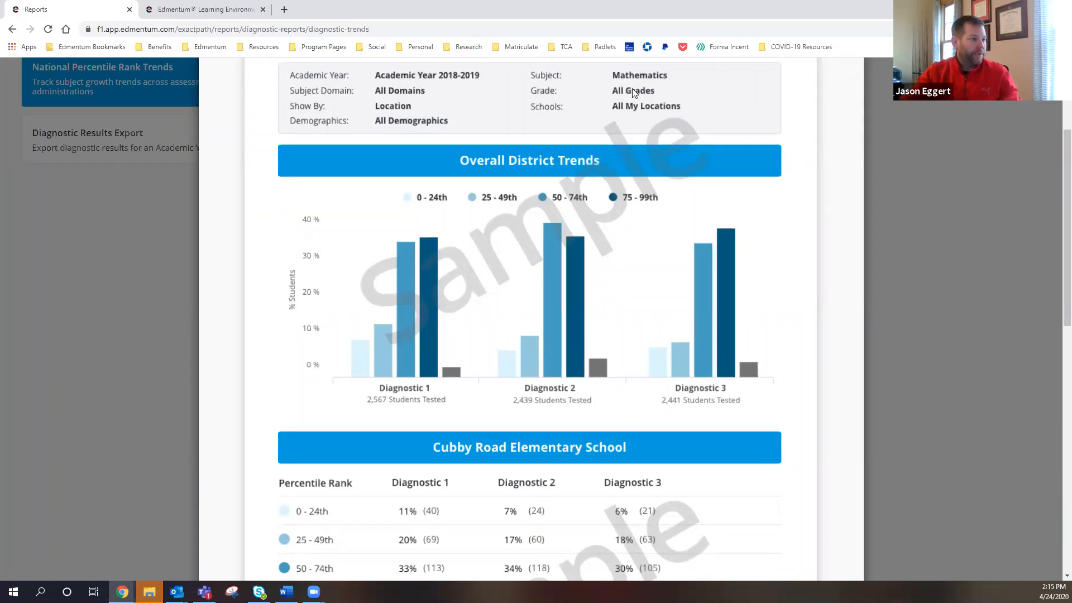
mouse_move(509, 199)
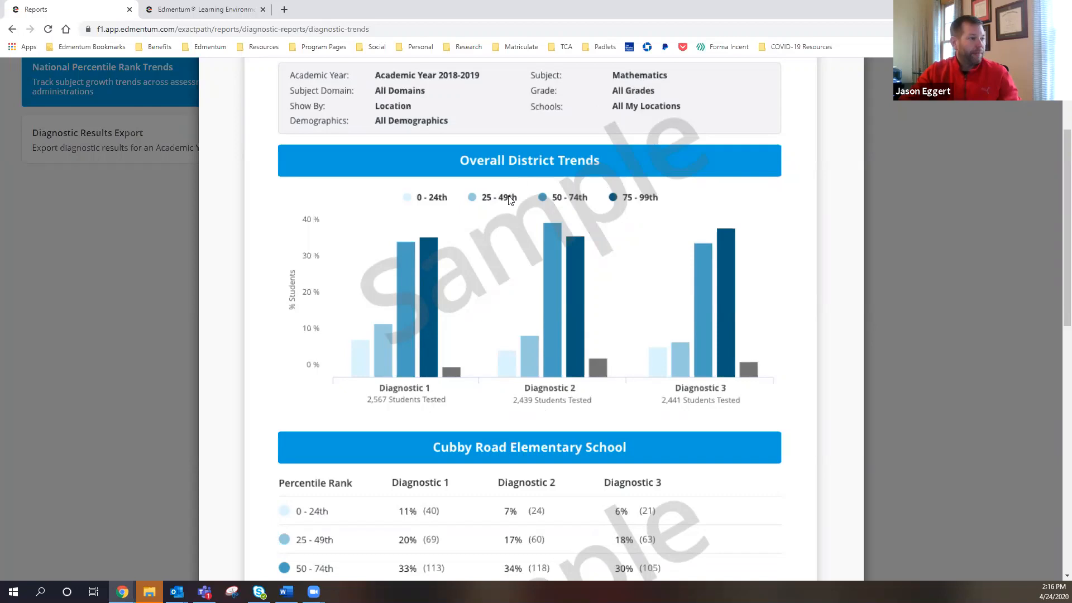
mouse_move(412, 396)
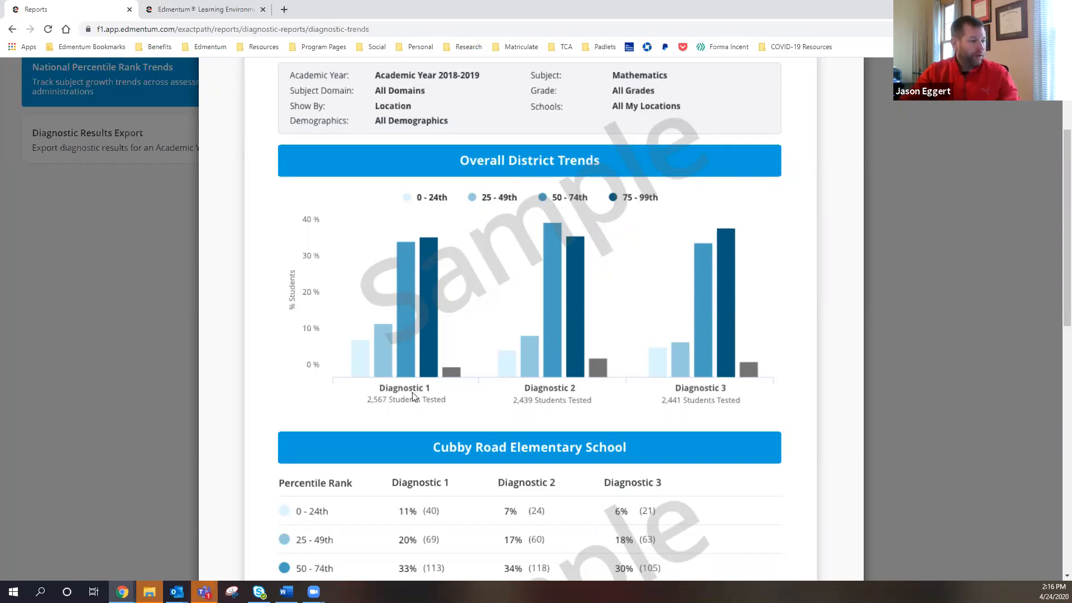
mouse_move(586, 342)
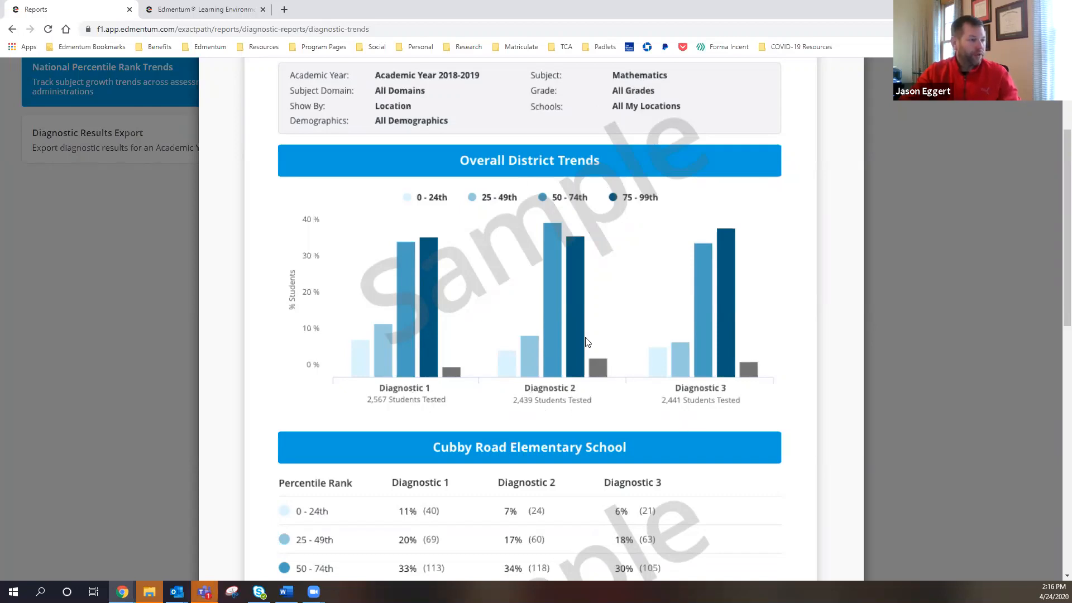
mouse_move(608, 249)
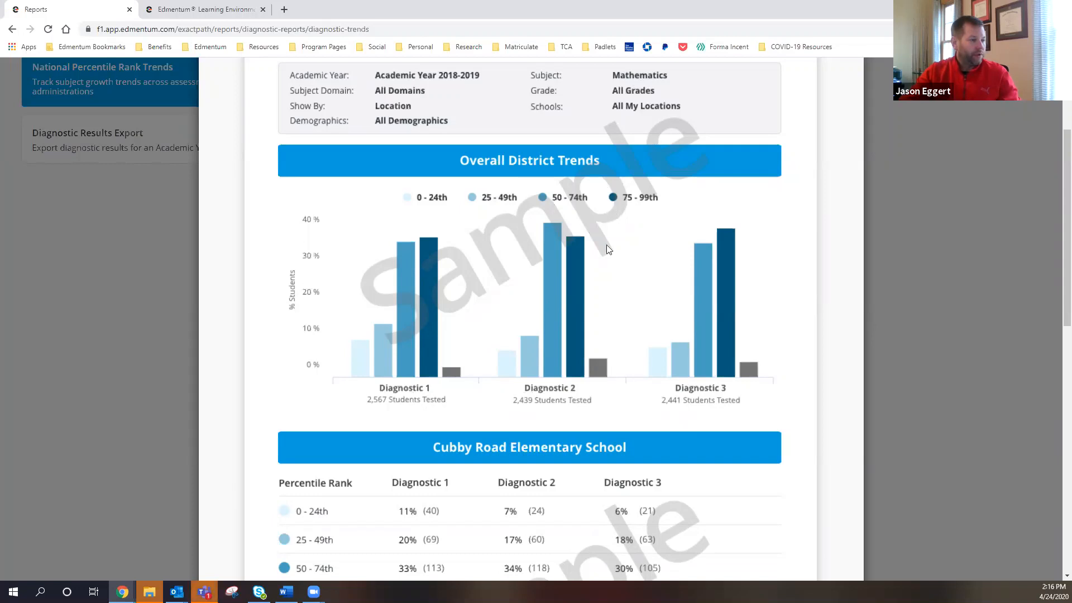
Step: Read through all three schools' percentile tables, then close the sample trends report
scroll(down, 3)
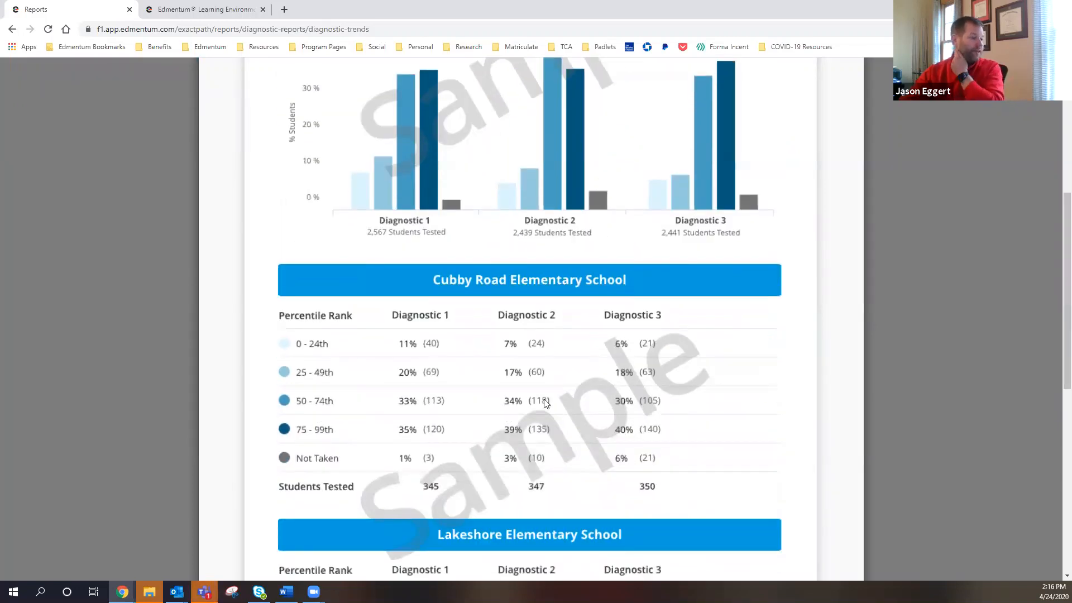
scroll(down, 3)
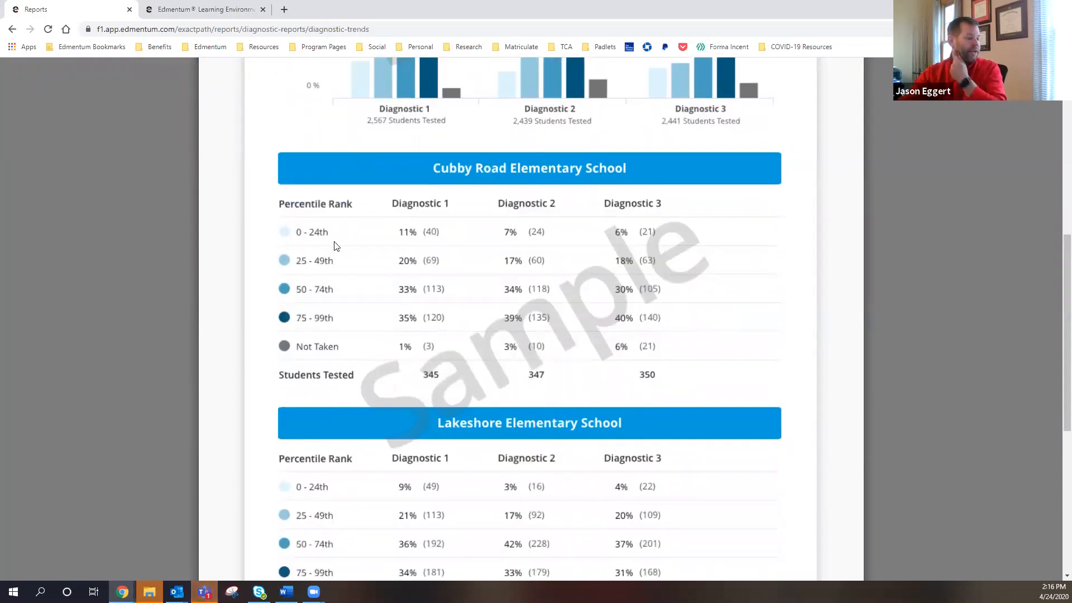
mouse_move(450, 240)
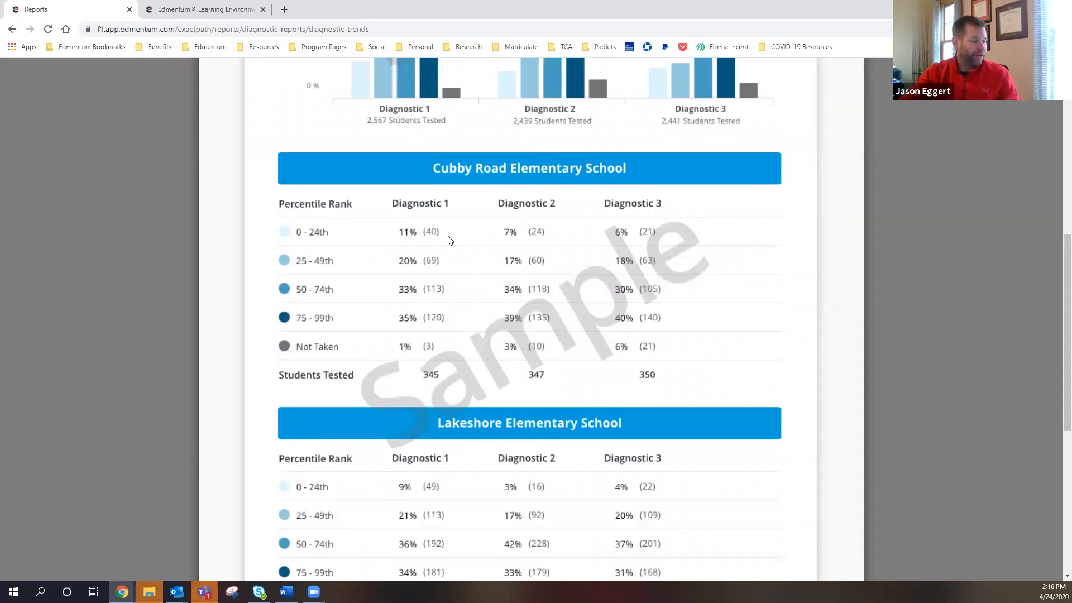
mouse_move(632, 161)
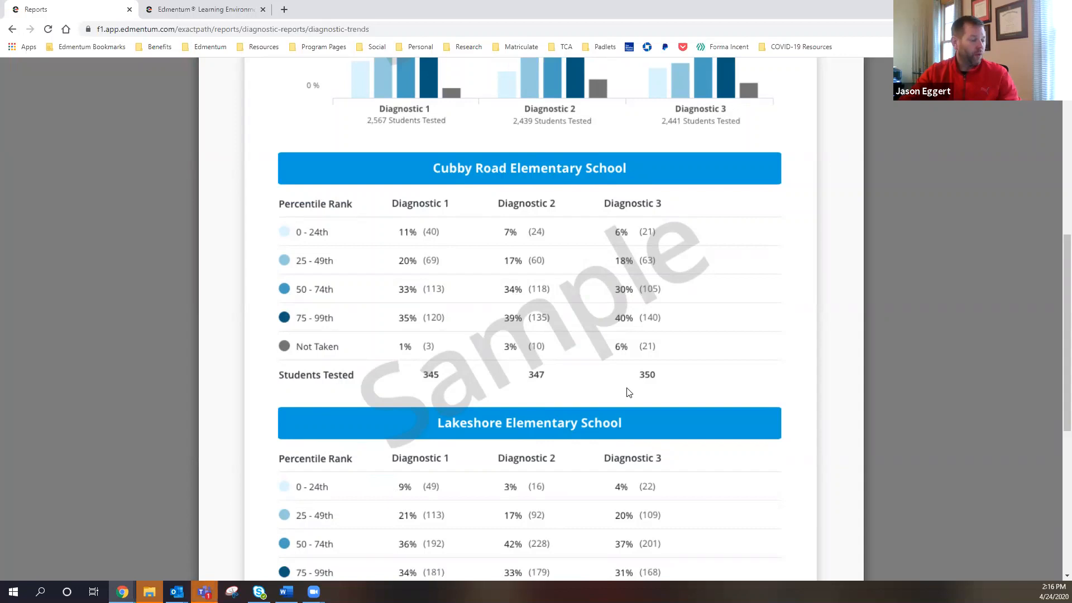
scroll(down, 3)
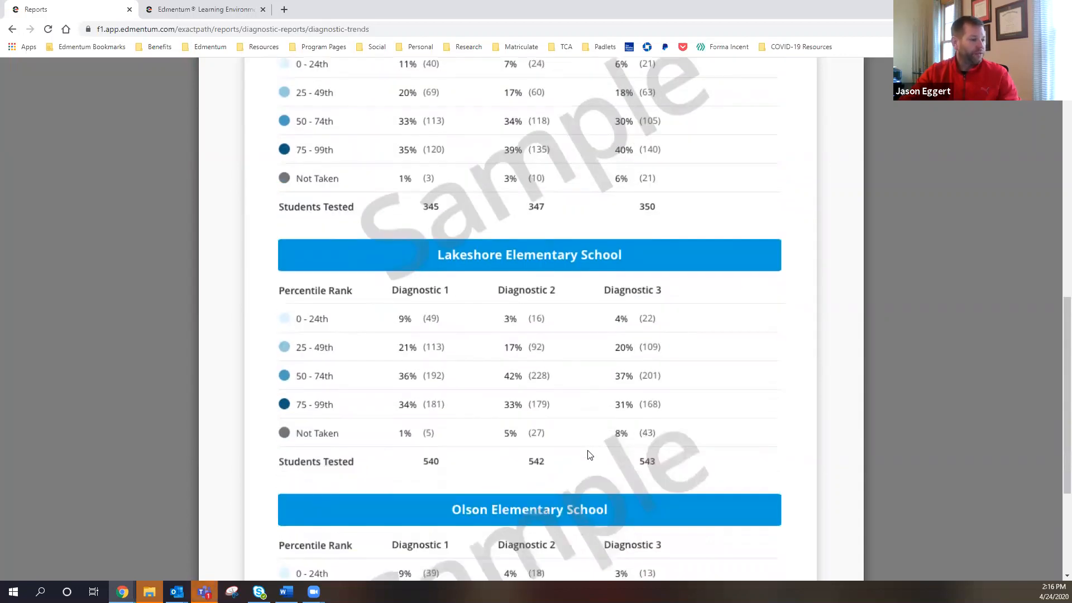
scroll(down, 3)
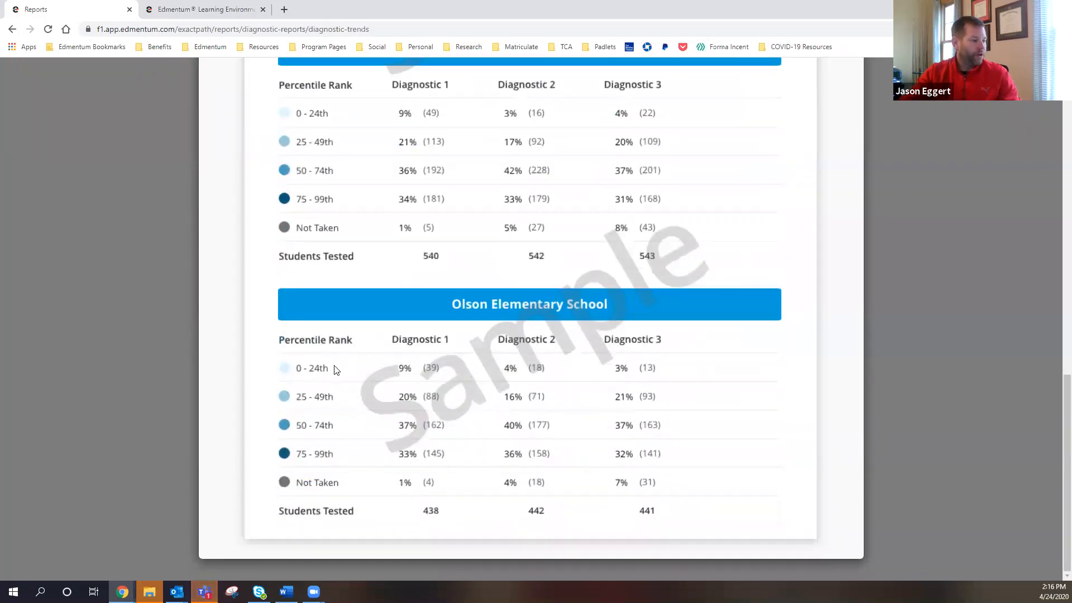
mouse_move(579, 377)
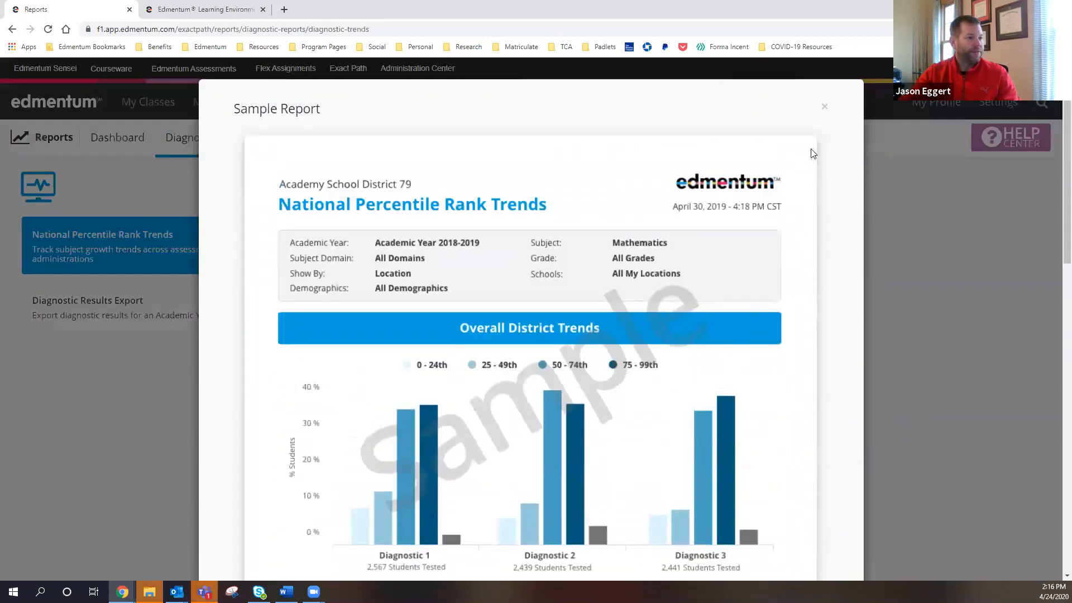
click(824, 107)
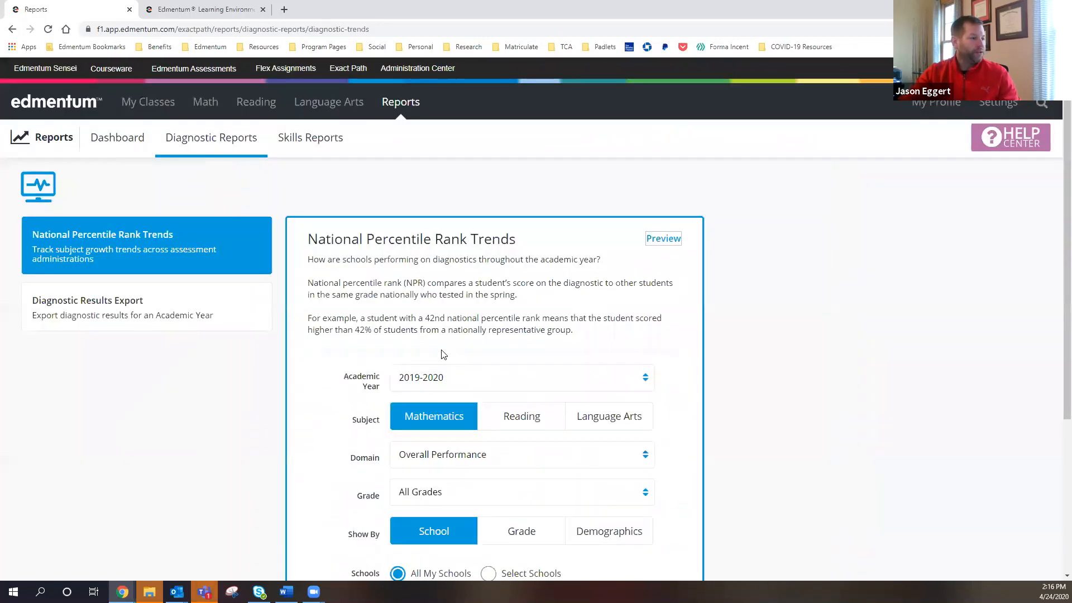
mouse_move(310, 137)
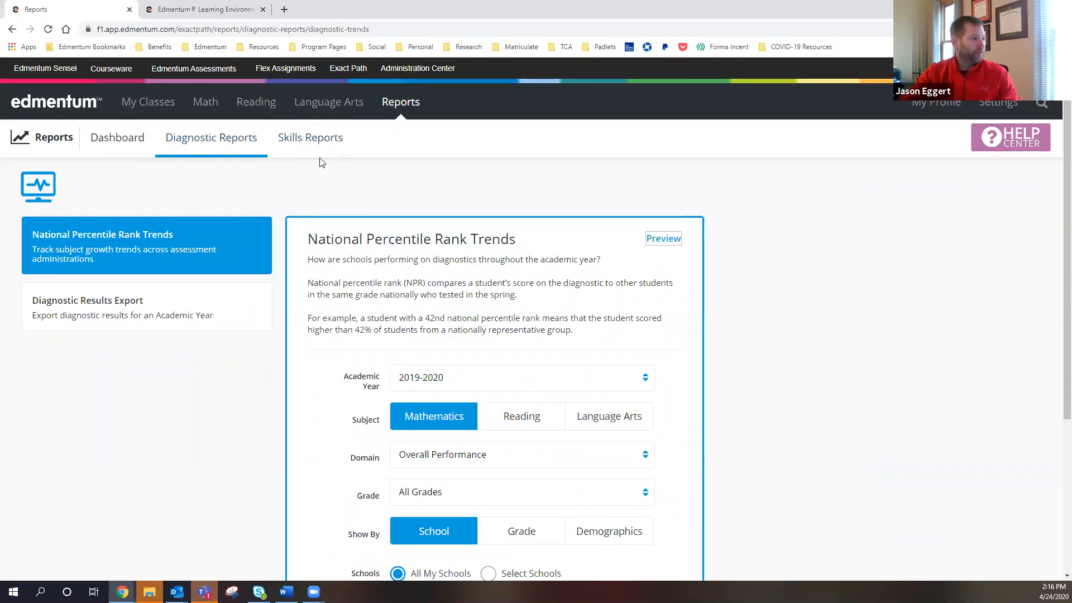
Step: Preview a sample Skills Performance report from the Skills Reports tab
click(309, 138)
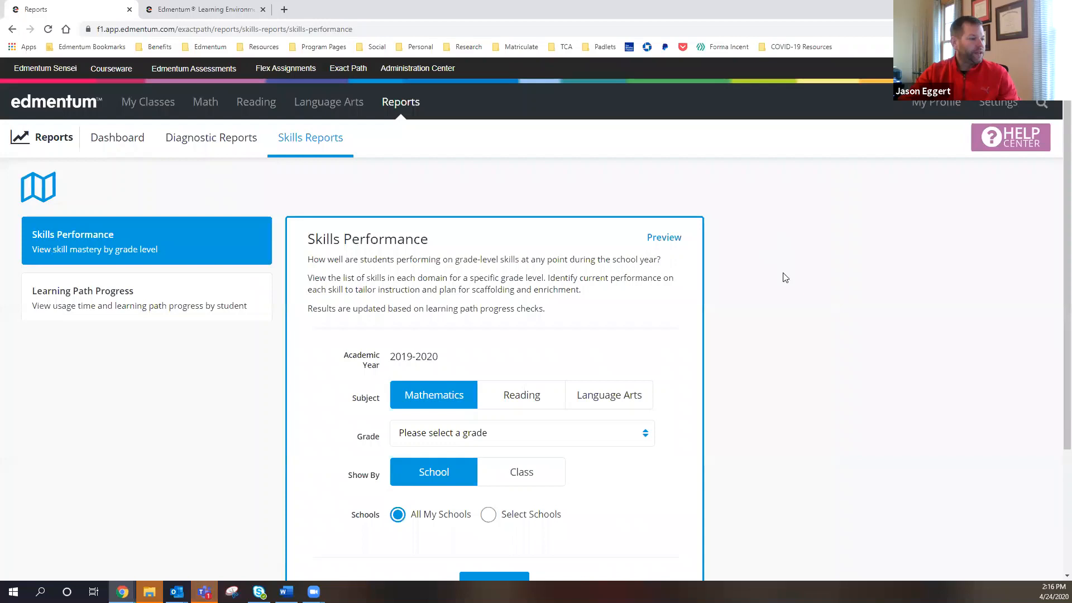
mouse_move(713, 313)
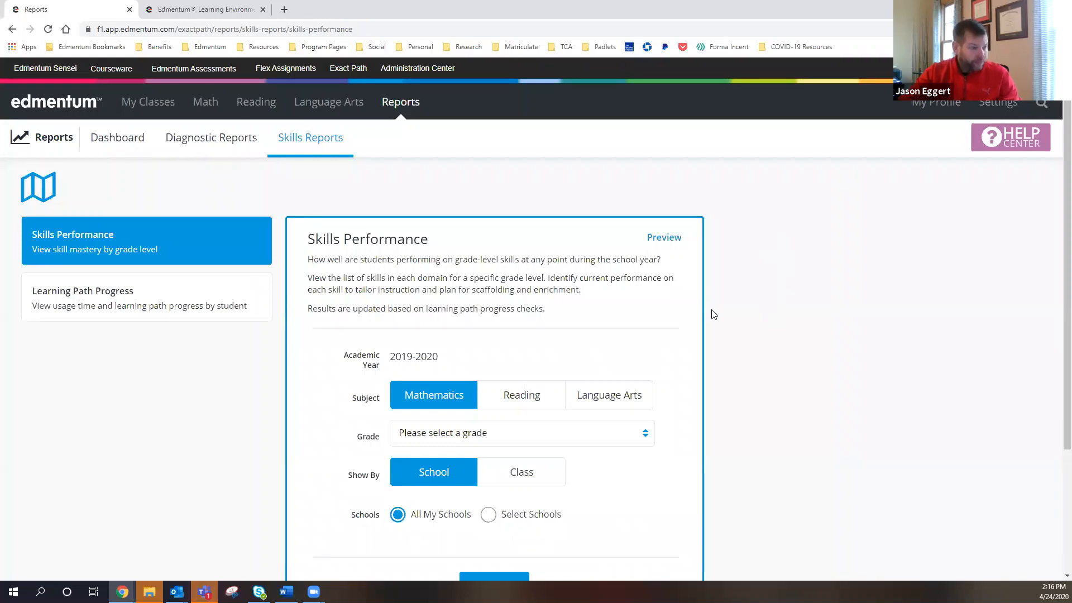
mouse_move(673, 246)
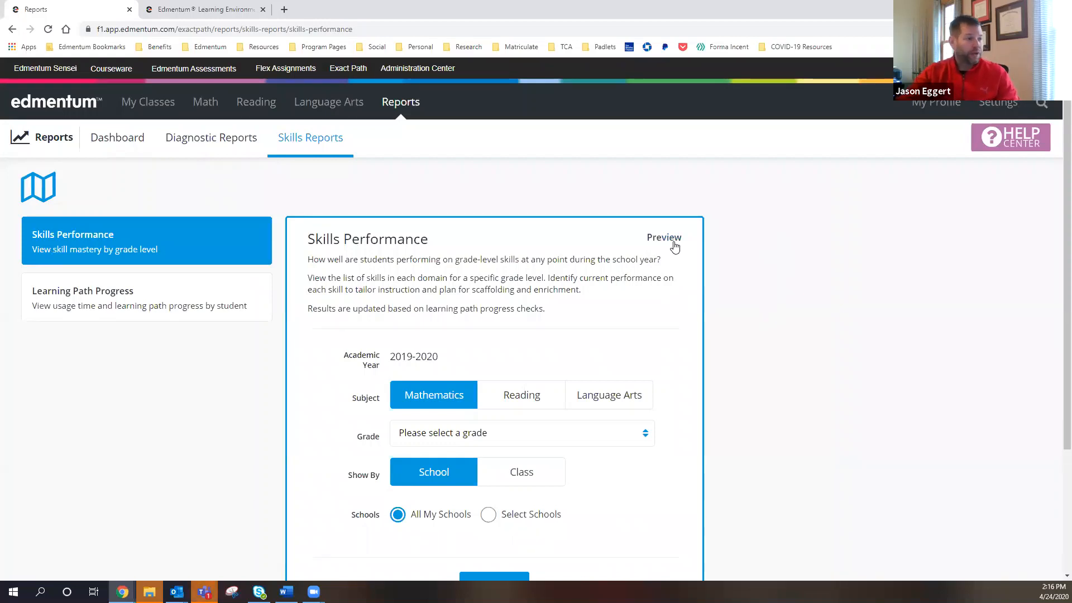
click(662, 237)
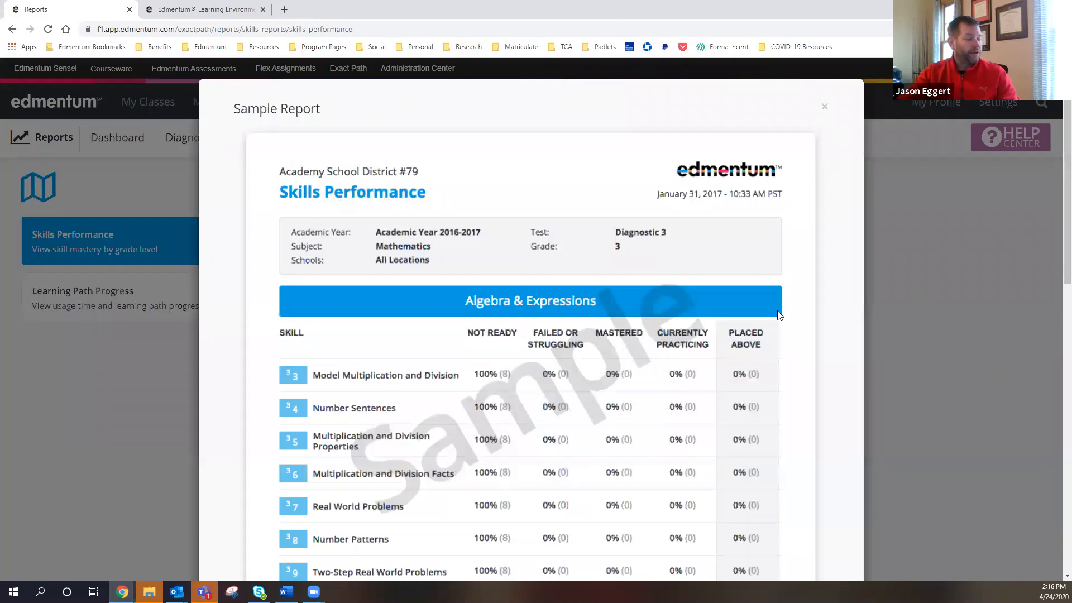
Step: Review the Algebra, Fractions, Geometry and Measurement sections, then close the sample Skills Performance report
scroll(down, 3)
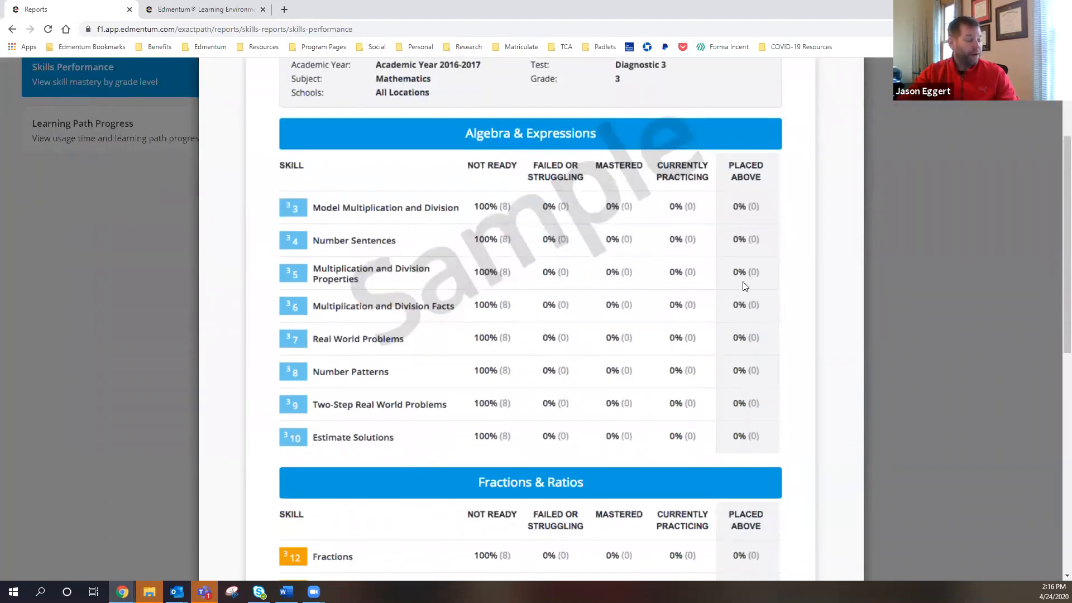
scroll(up, 3)
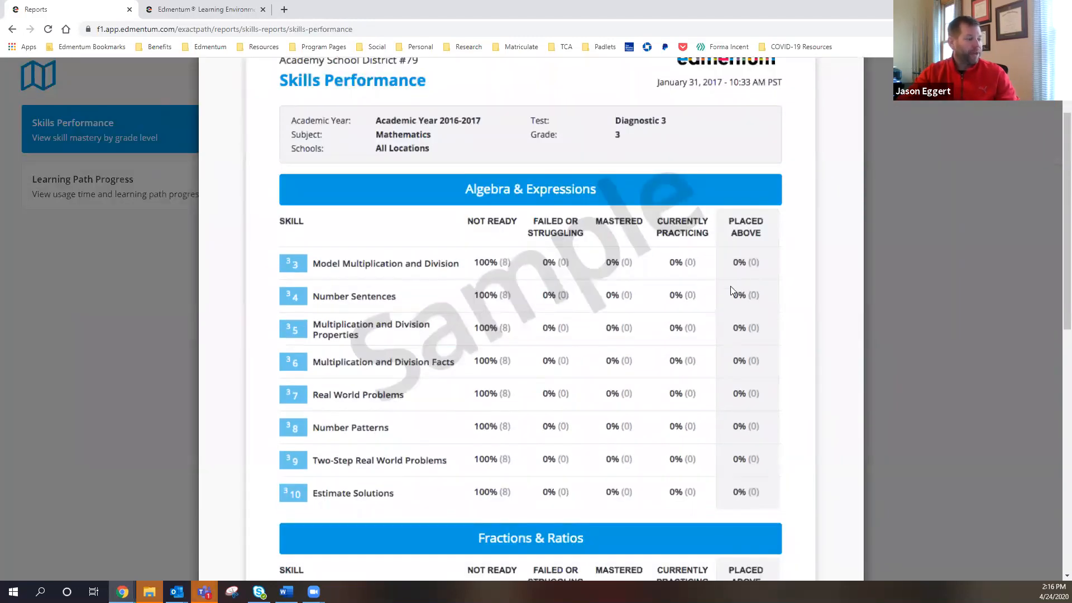
mouse_move(615, 160)
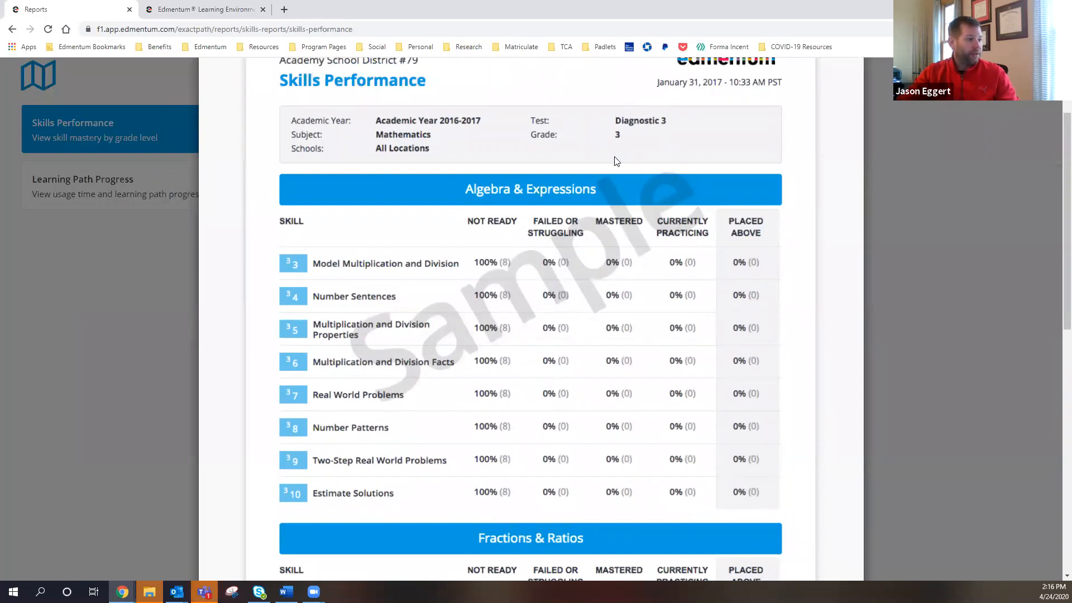
scroll(down, 3)
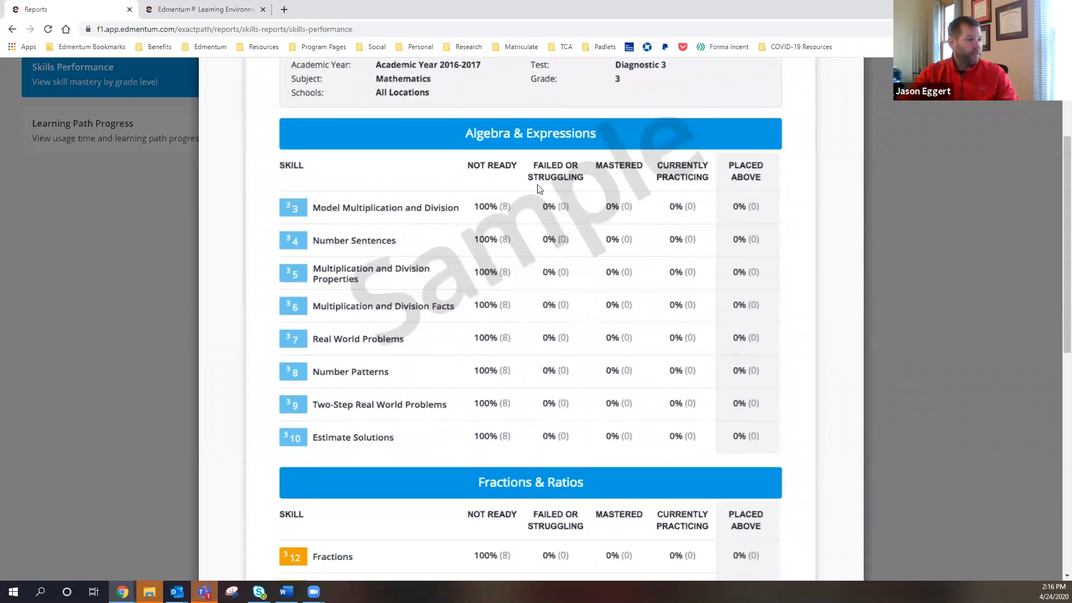
mouse_move(517, 212)
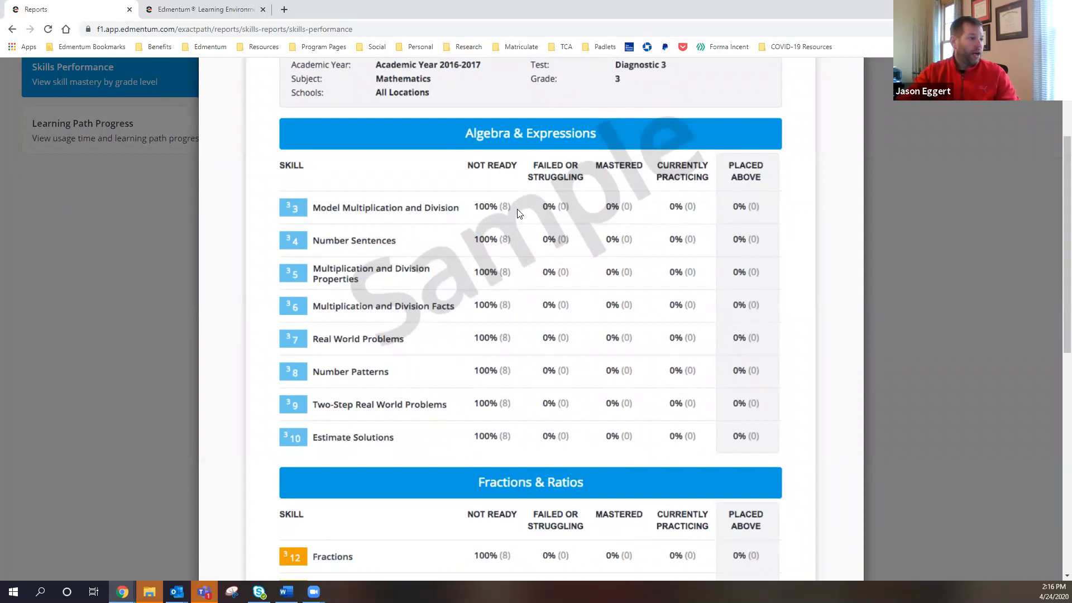
mouse_move(565, 376)
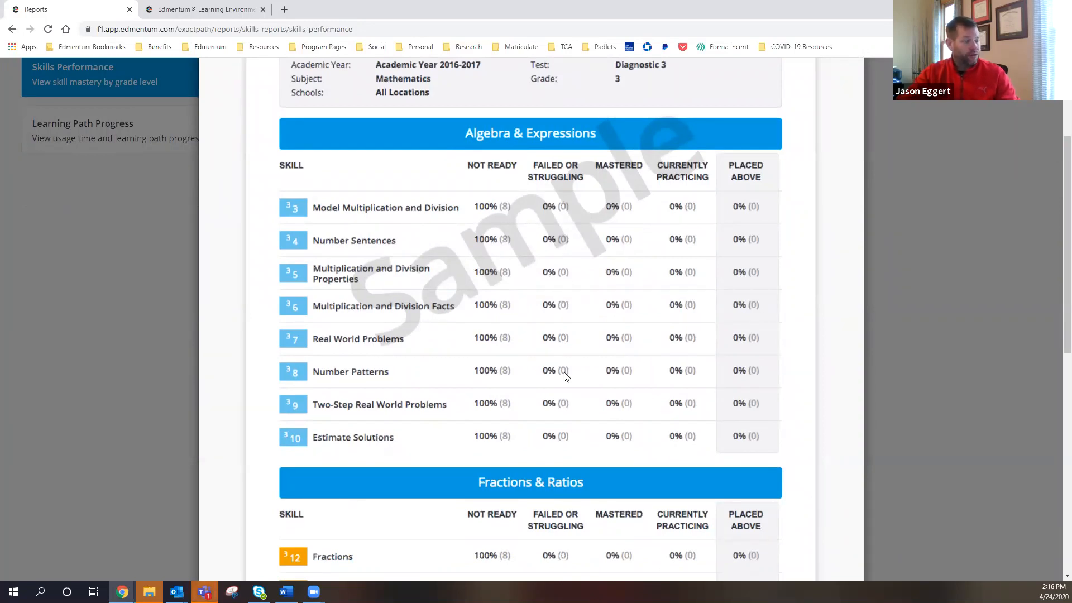
mouse_move(630, 417)
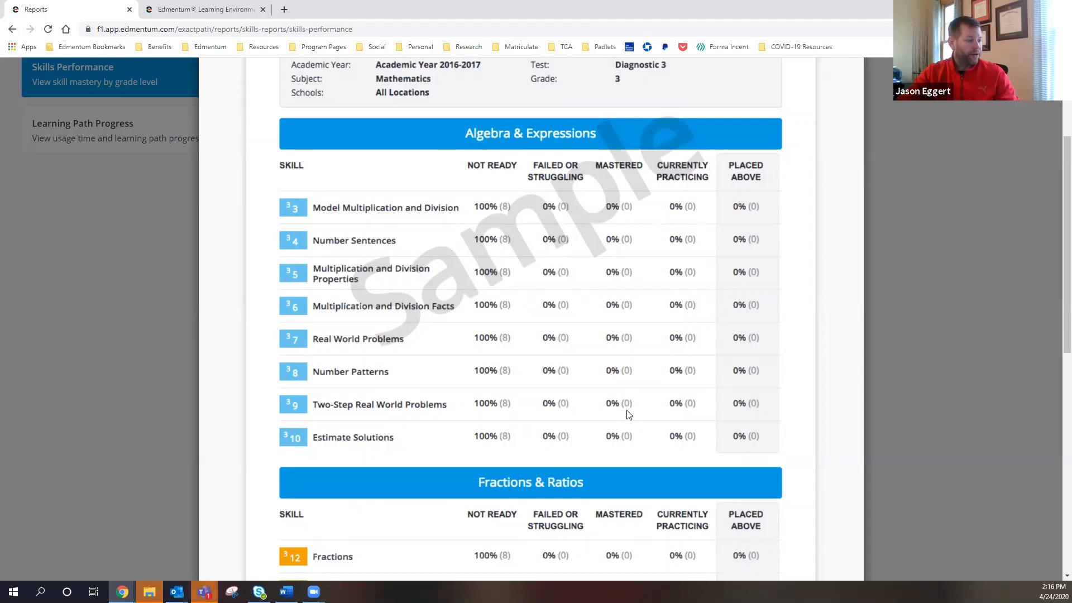
mouse_move(625, 293)
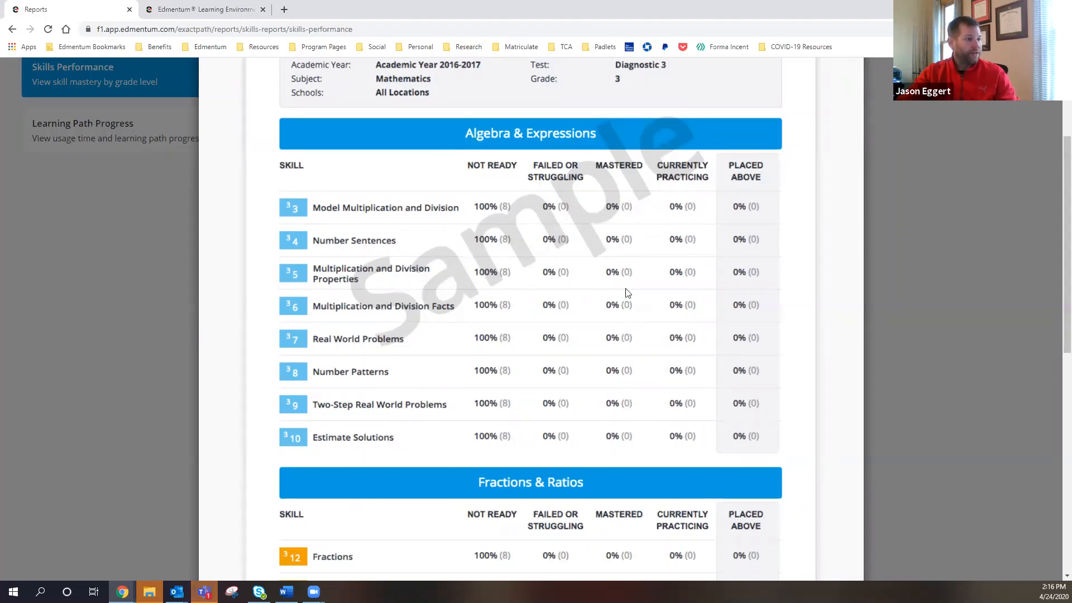
scroll(down, 3)
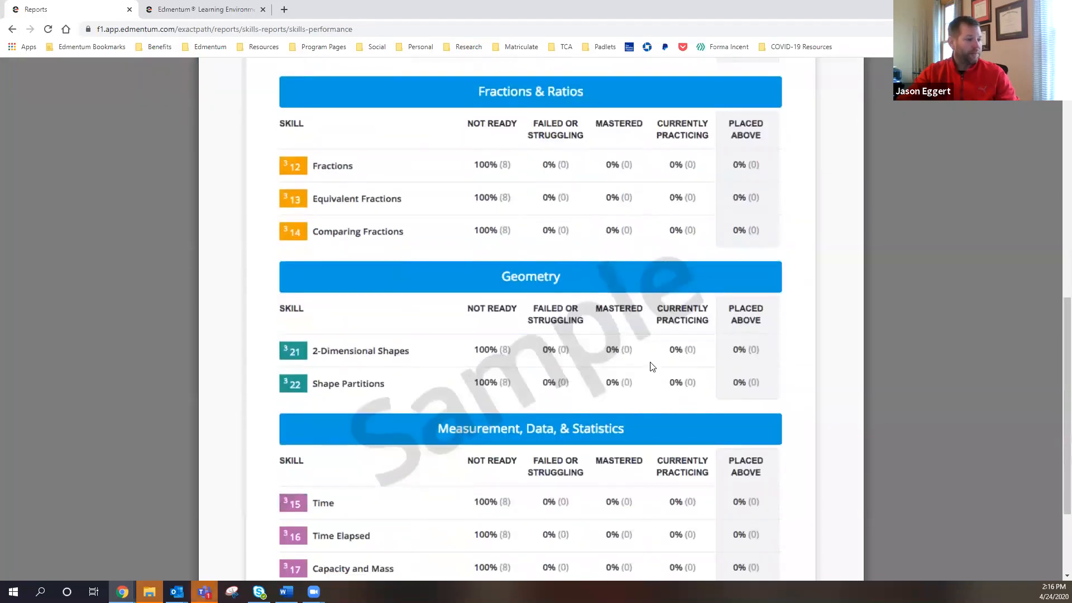
scroll(down, 3)
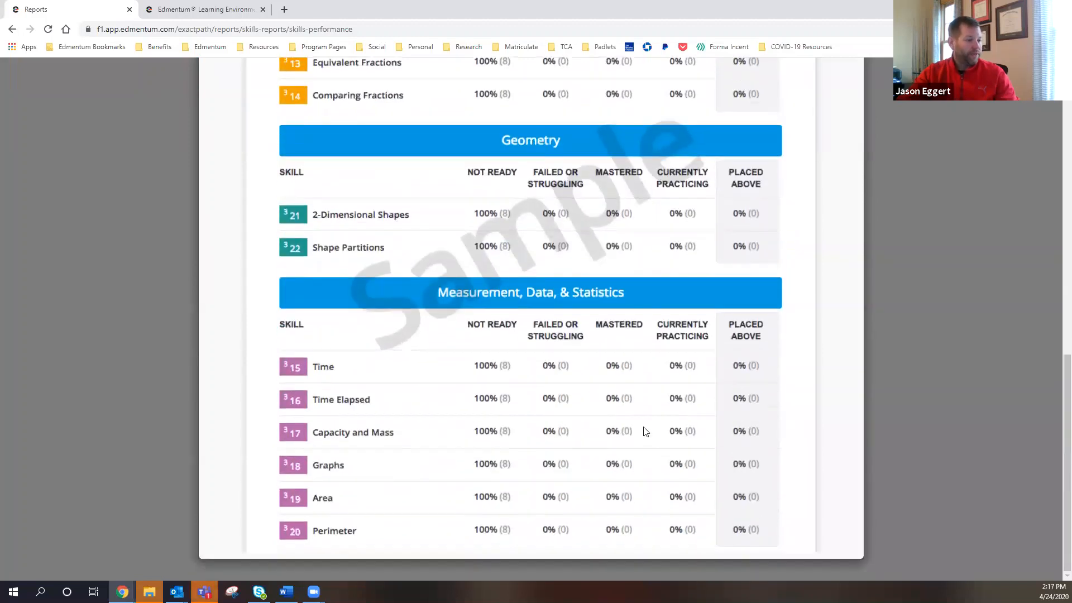
mouse_move(572, 371)
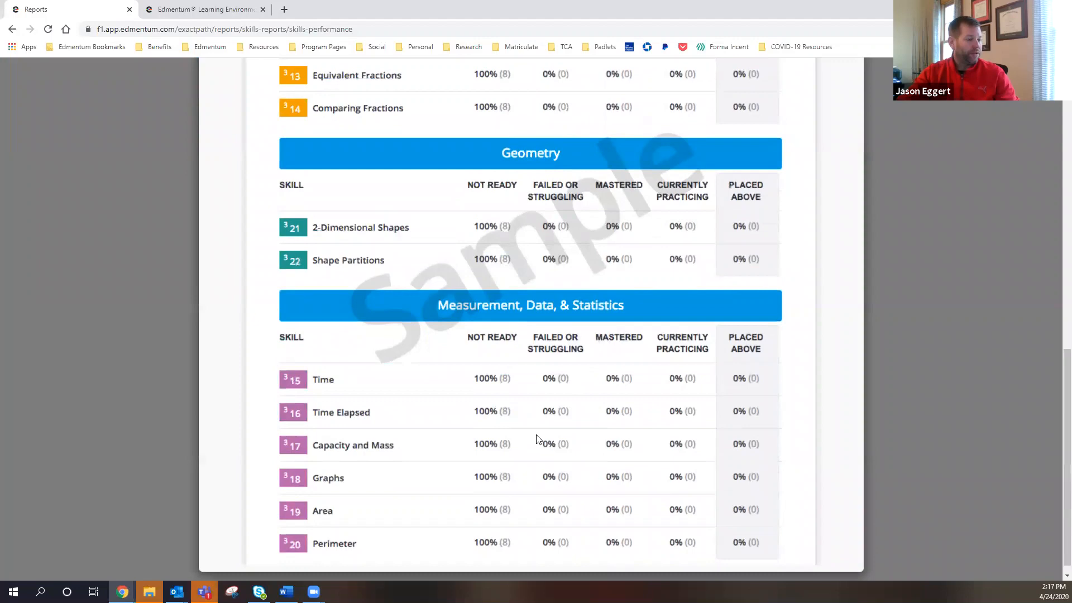
scroll(up, 3)
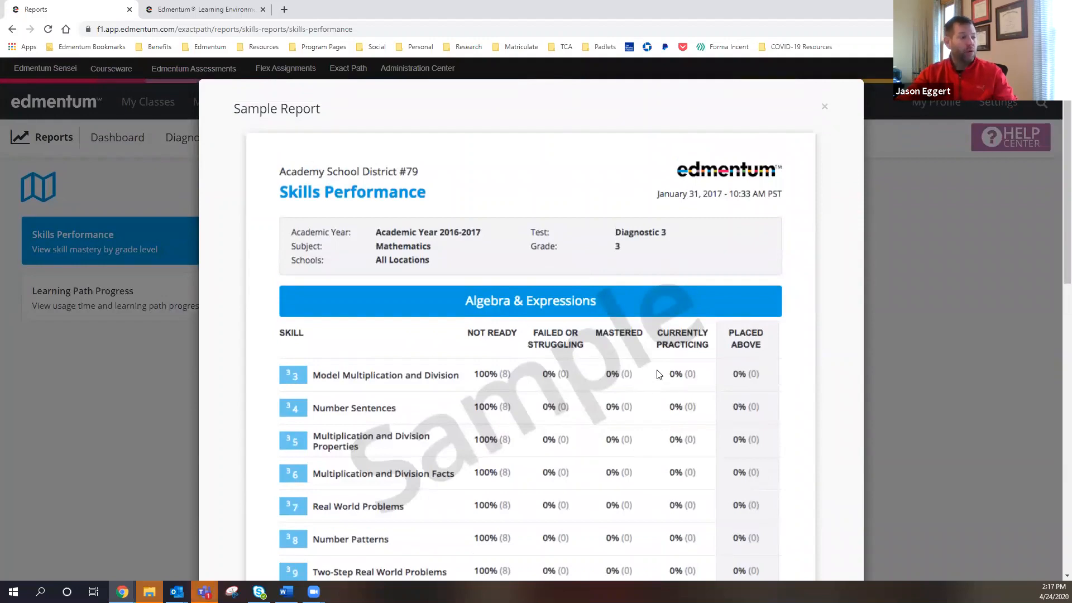
mouse_move(838, 159)
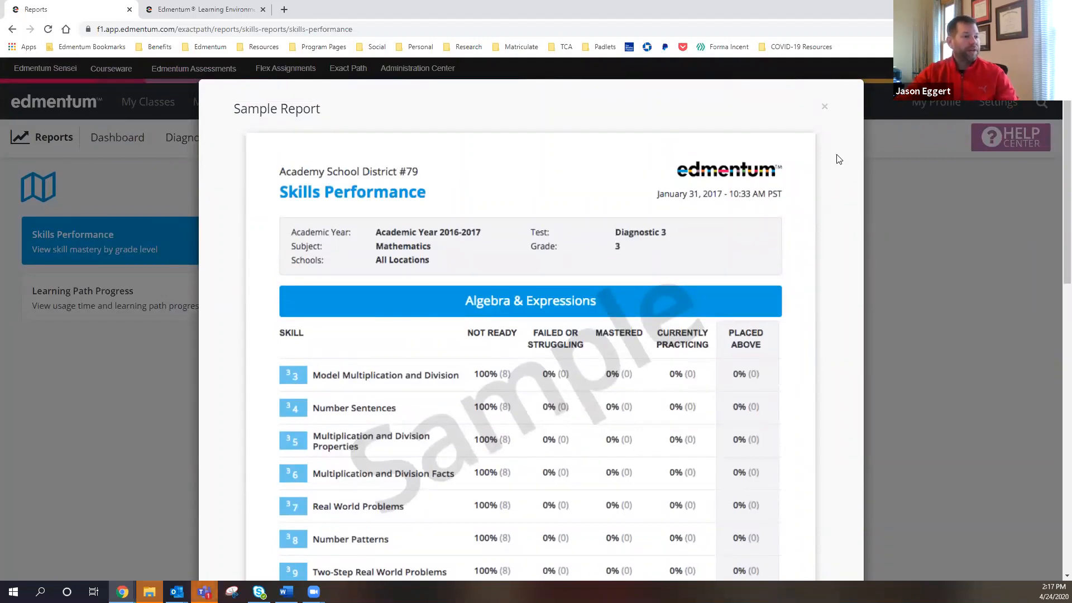
click(824, 106)
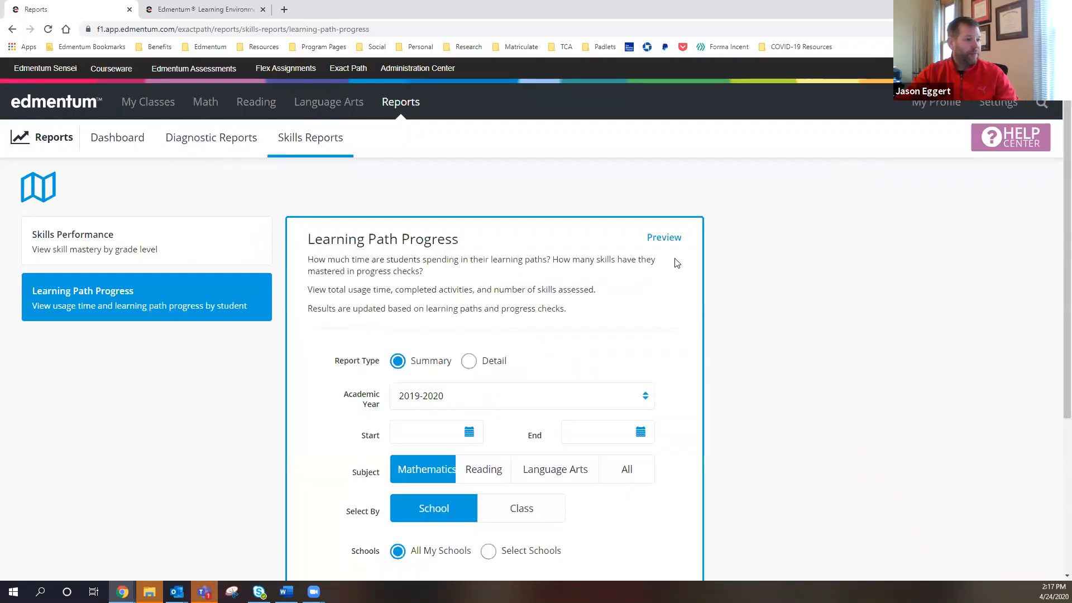
Step: Preview the sample Learning Path Progress report's per-student activities and time, then close it
click(662, 237)
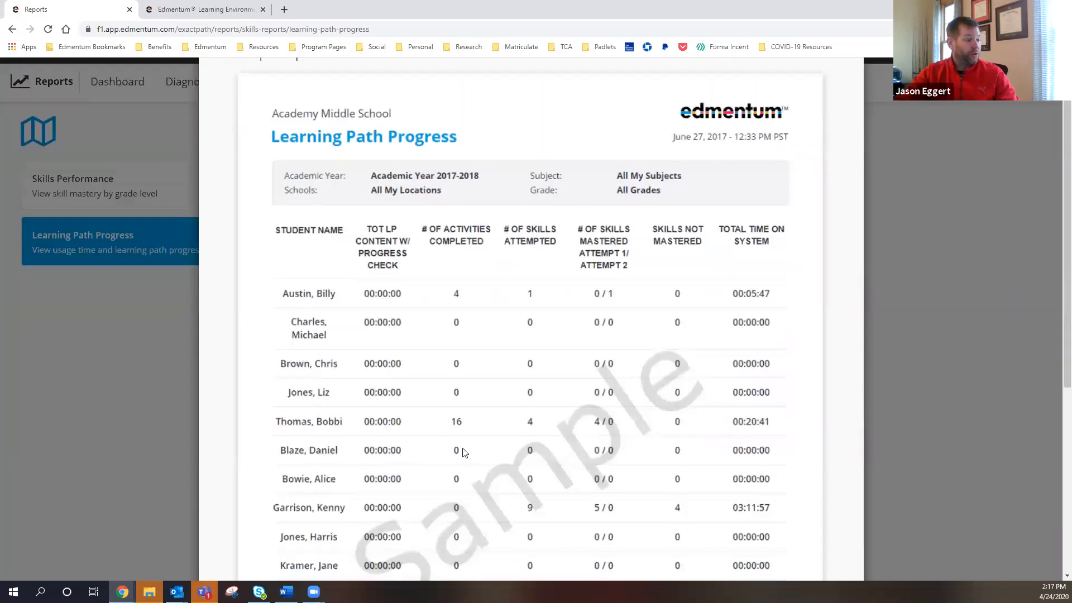
scroll(down, 3)
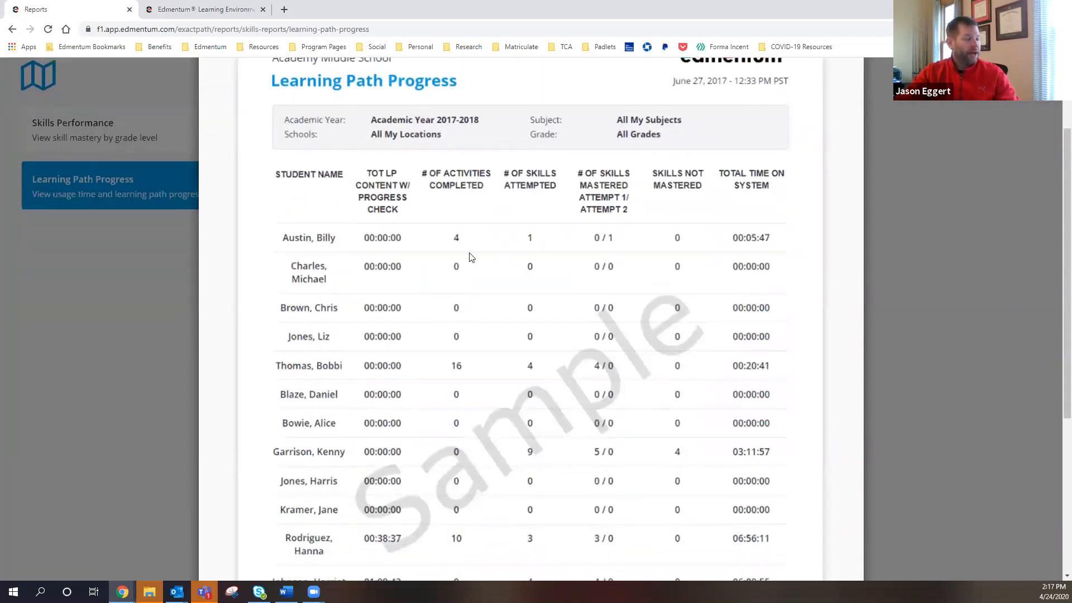
mouse_move(551, 239)
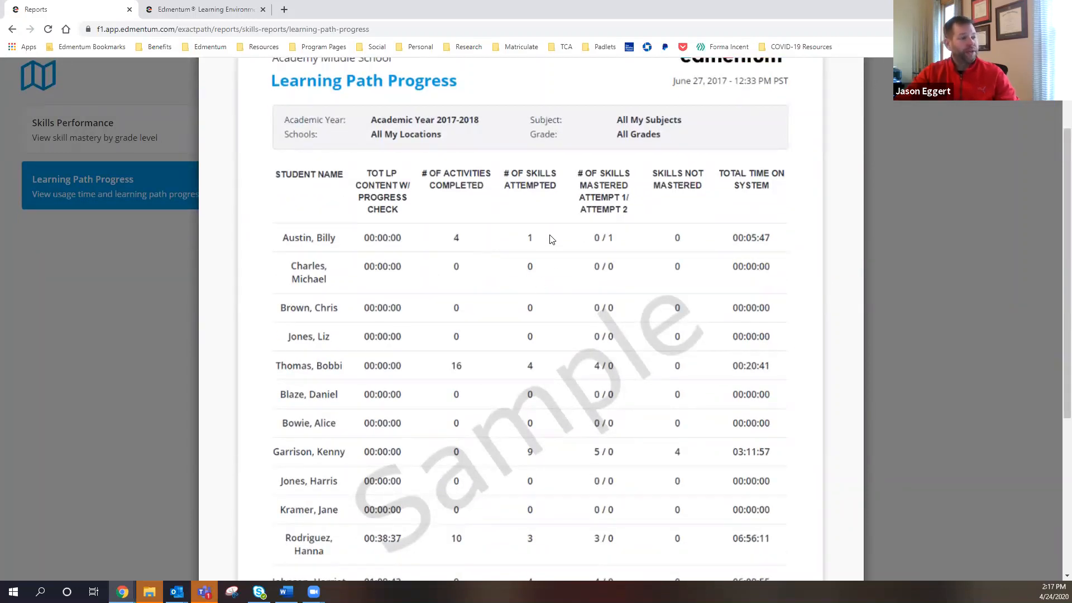
mouse_move(690, 296)
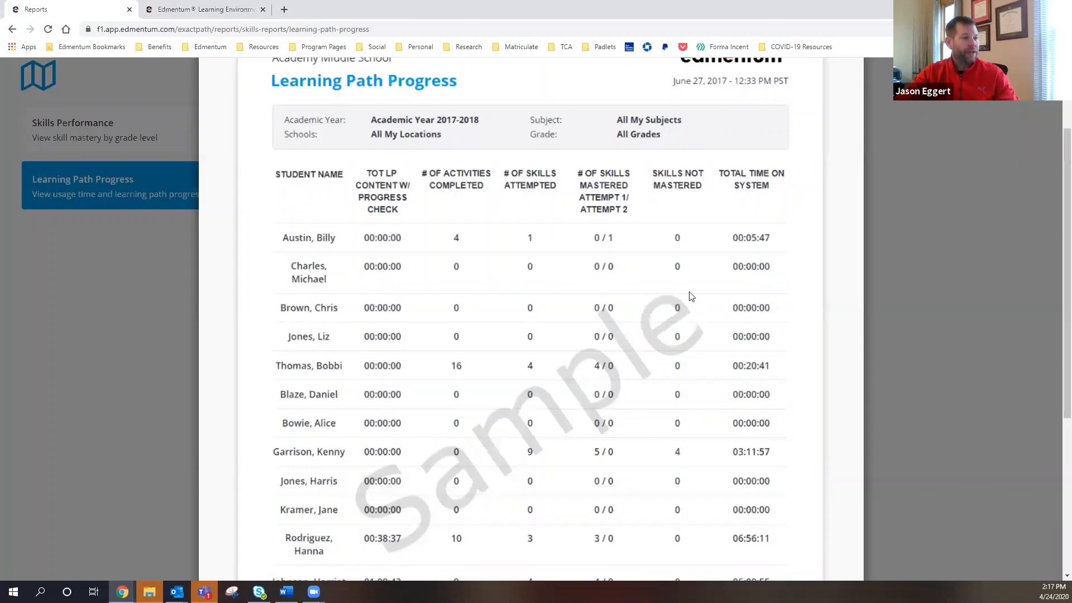
scroll(down, 3)
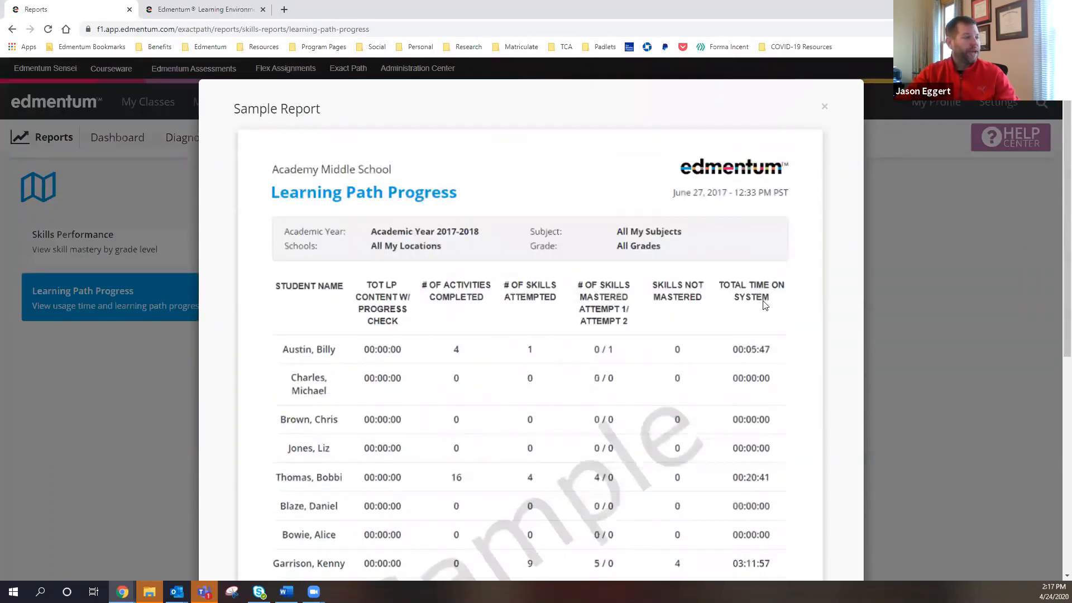
click(824, 106)
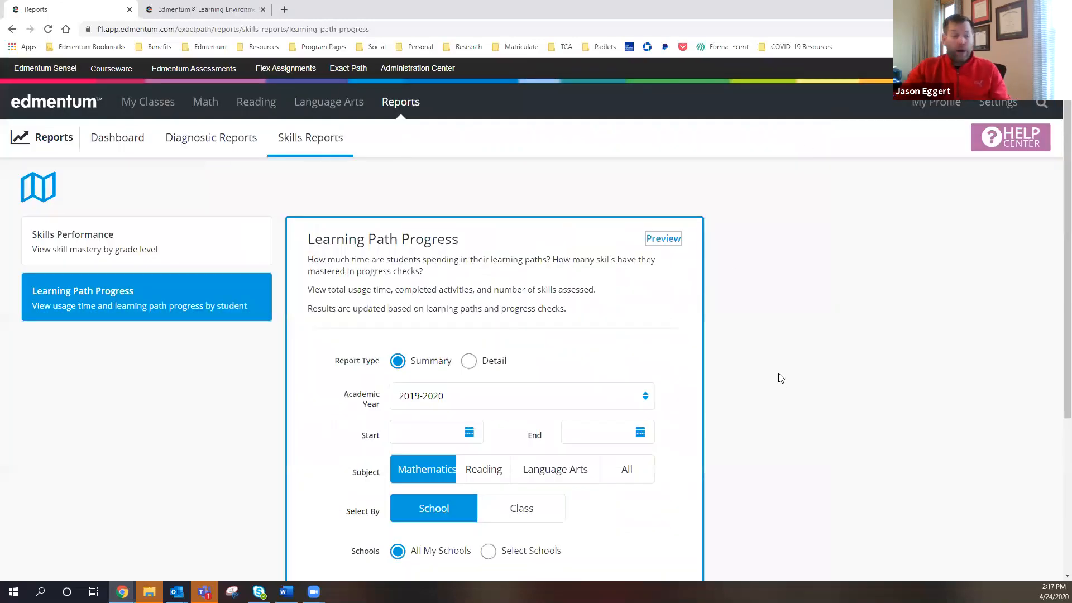
mouse_move(808, 306)
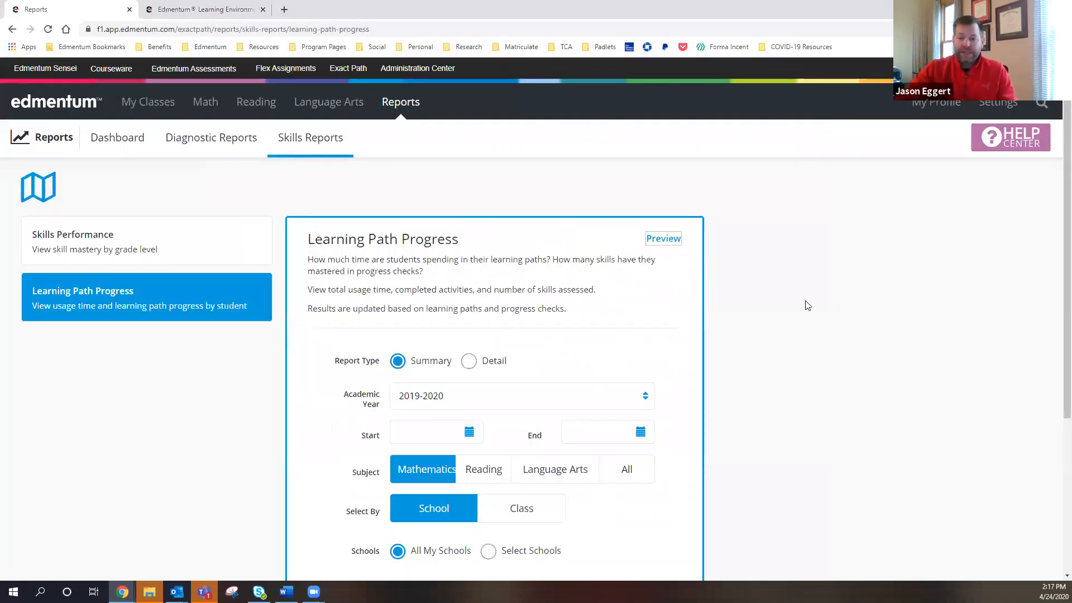
mouse_move(729, 254)
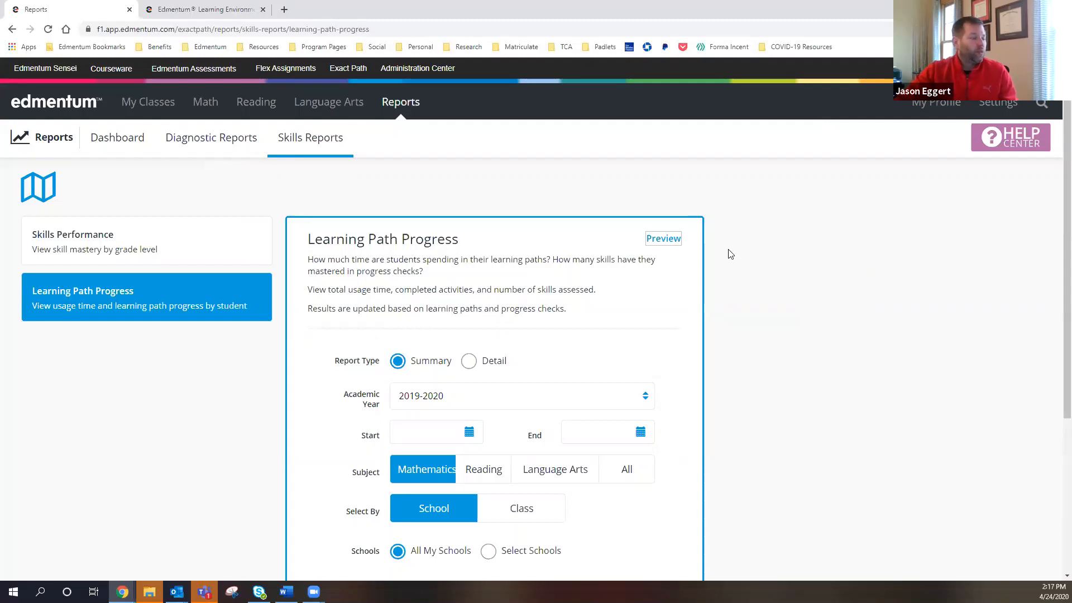
Step: Reach the 2019-2020 Diagnostic Testing settings showing three tests per year and their windows
click(997, 102)
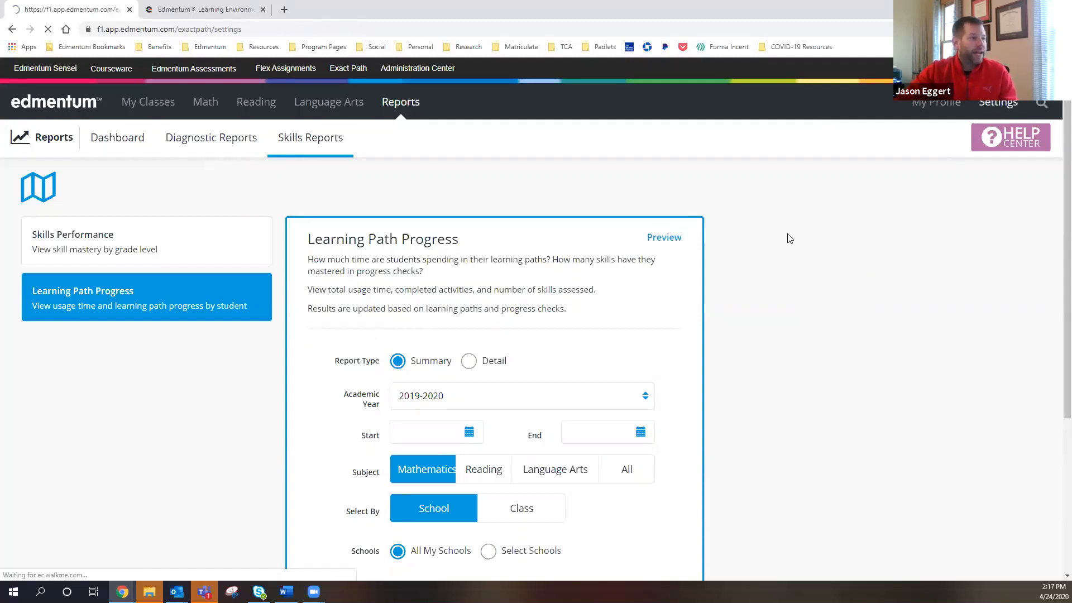
click(992, 101)
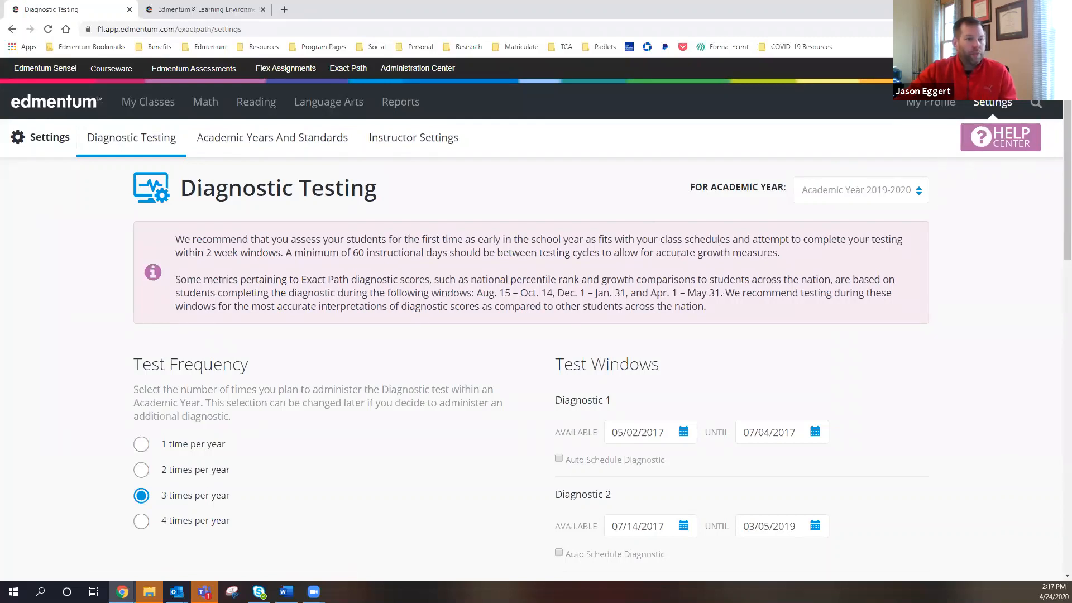
mouse_move(960, 132)
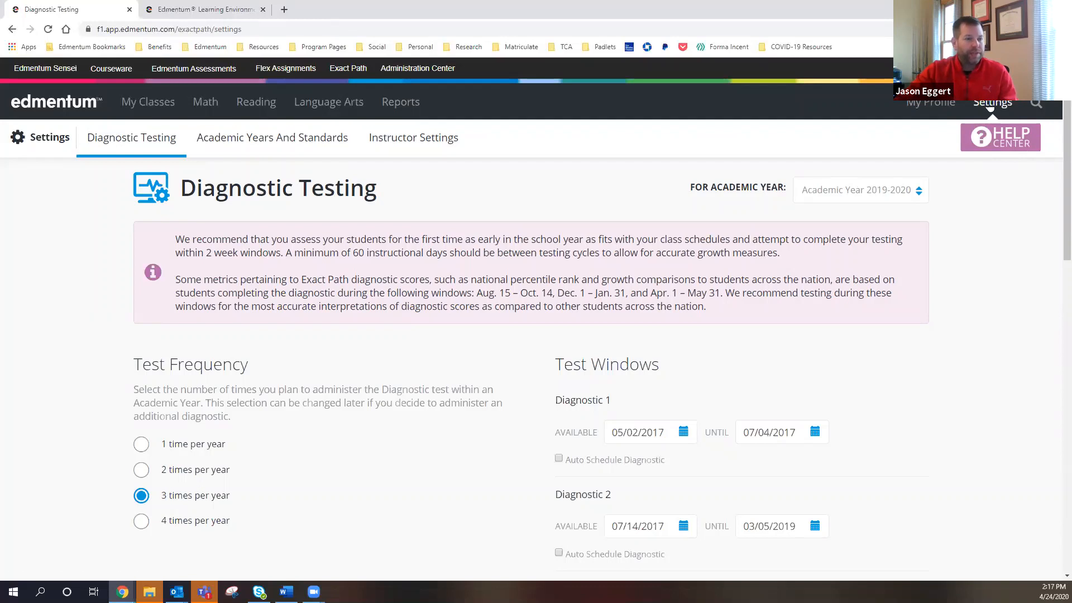
mouse_move(911, 164)
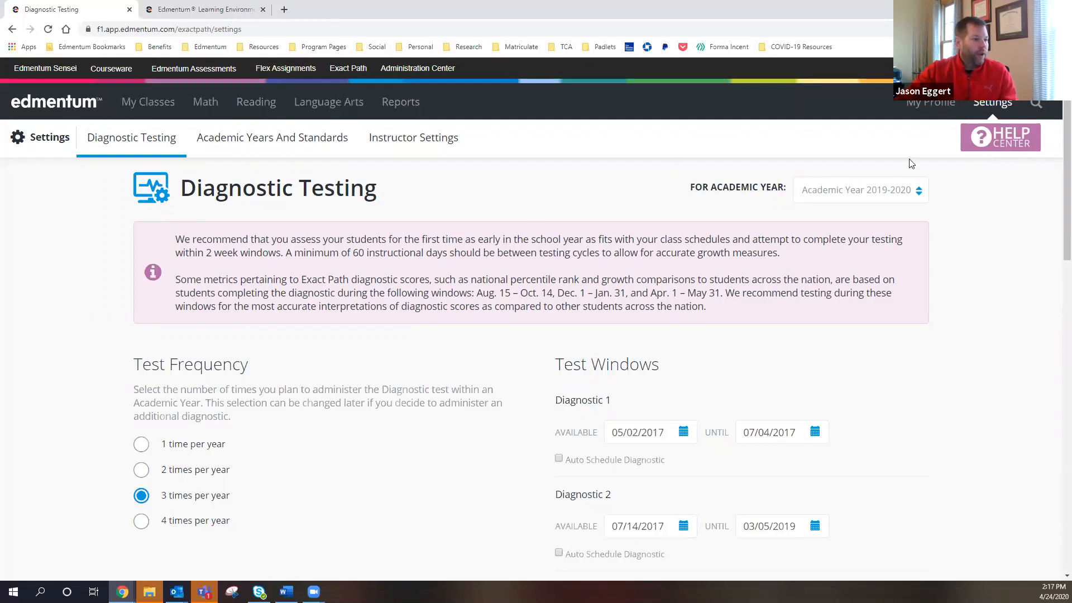
mouse_move(441, 321)
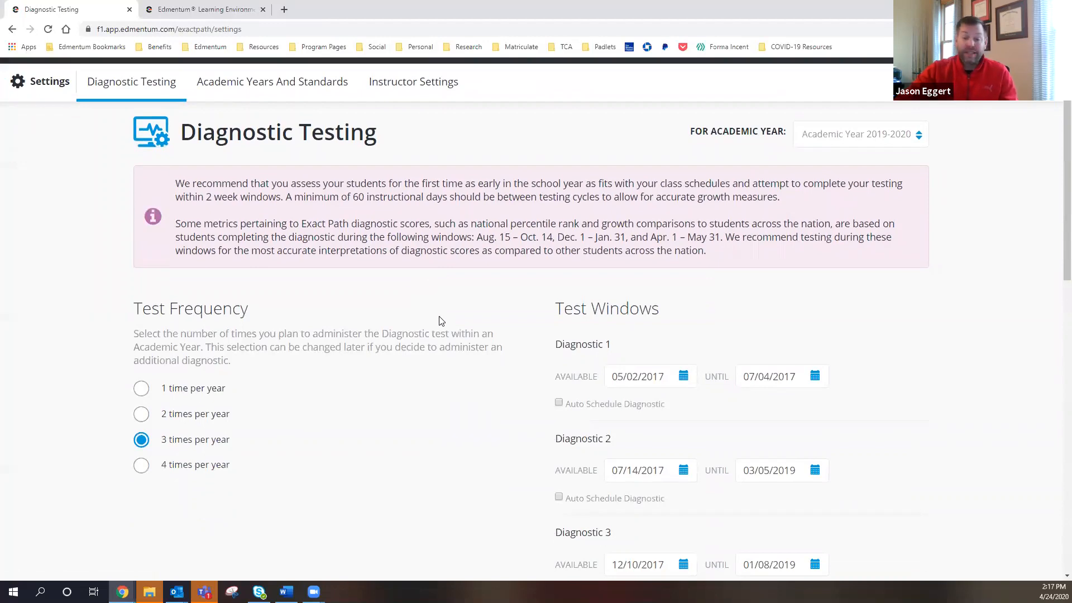
scroll(down, 3)
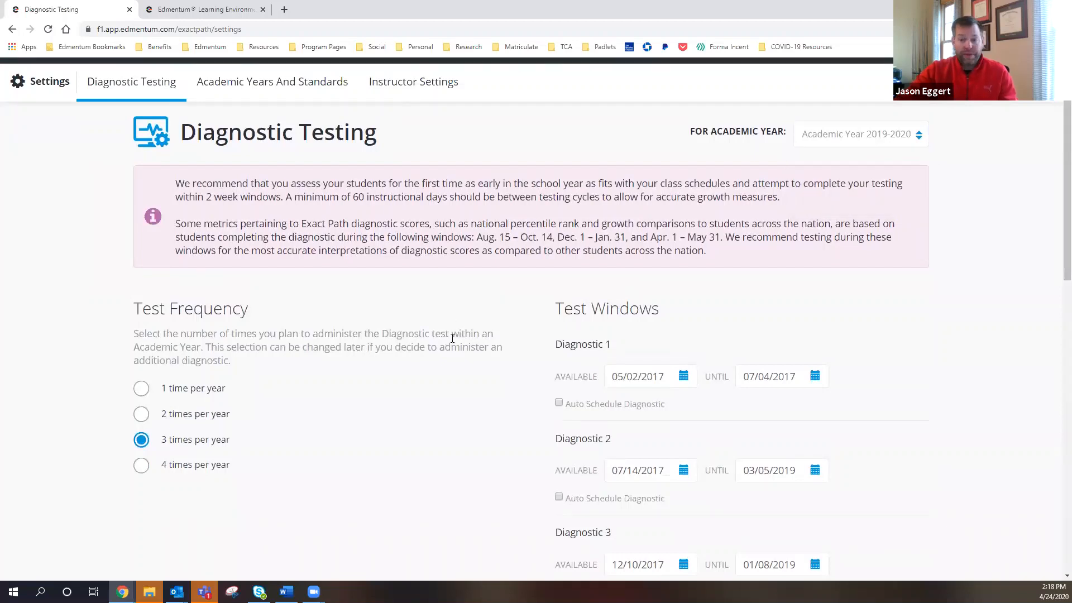
mouse_move(709, 214)
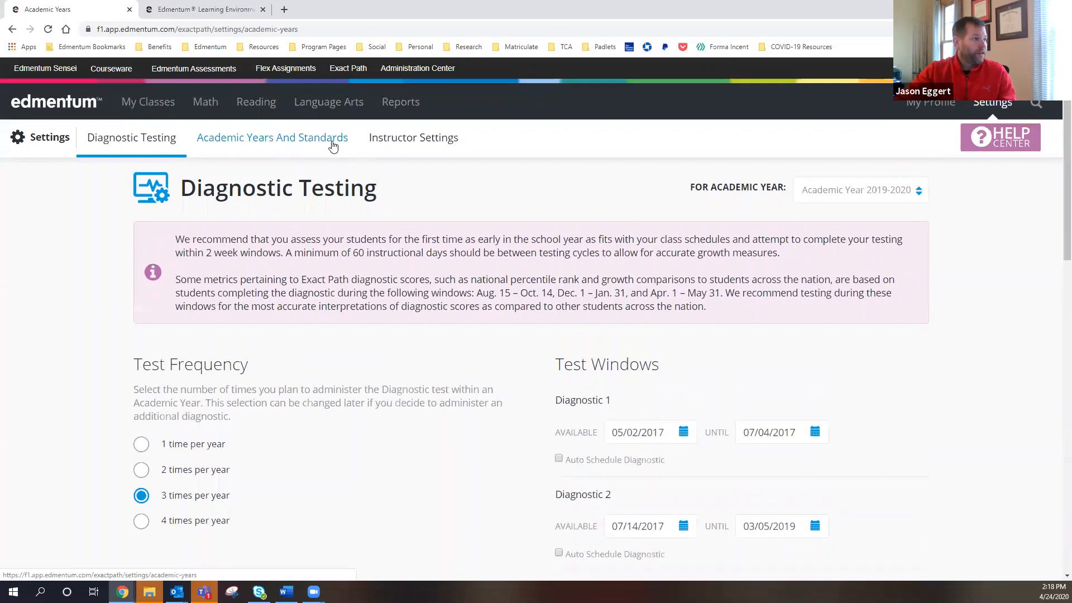
click(272, 137)
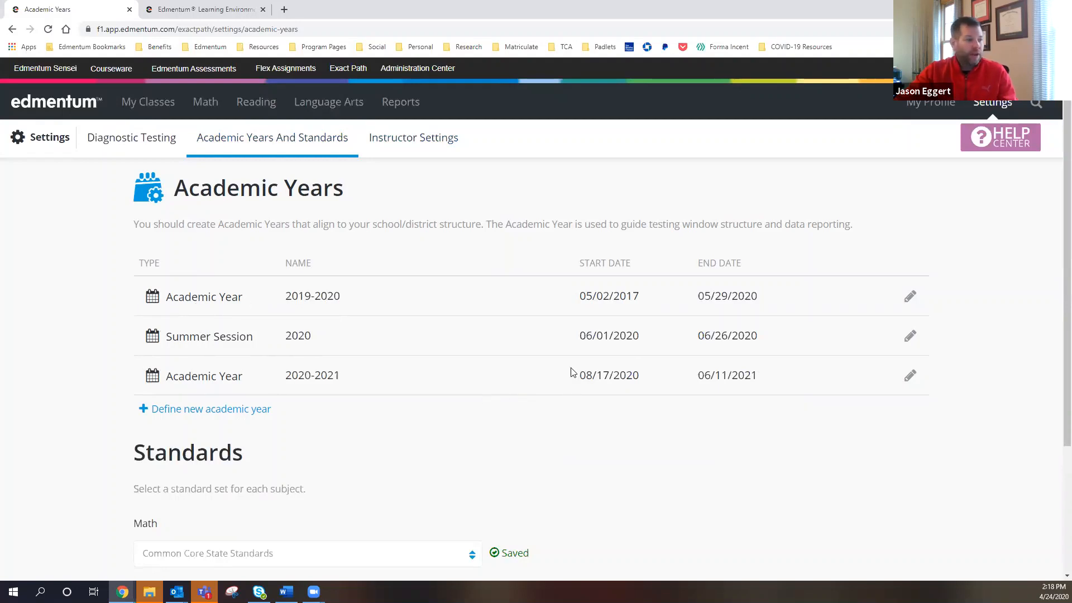
mouse_move(745, 347)
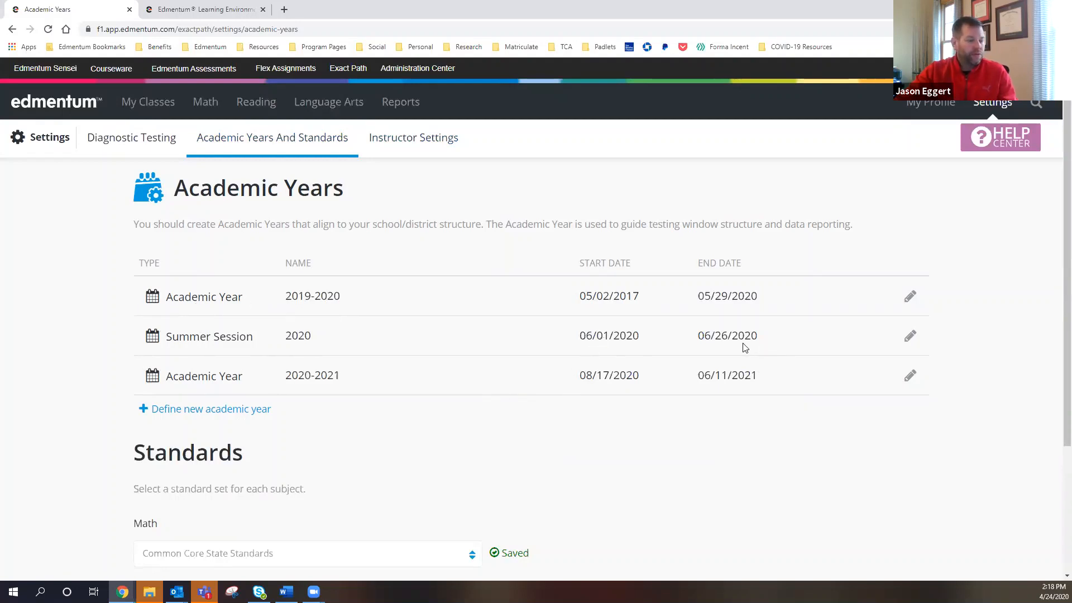
scroll(down, 3)
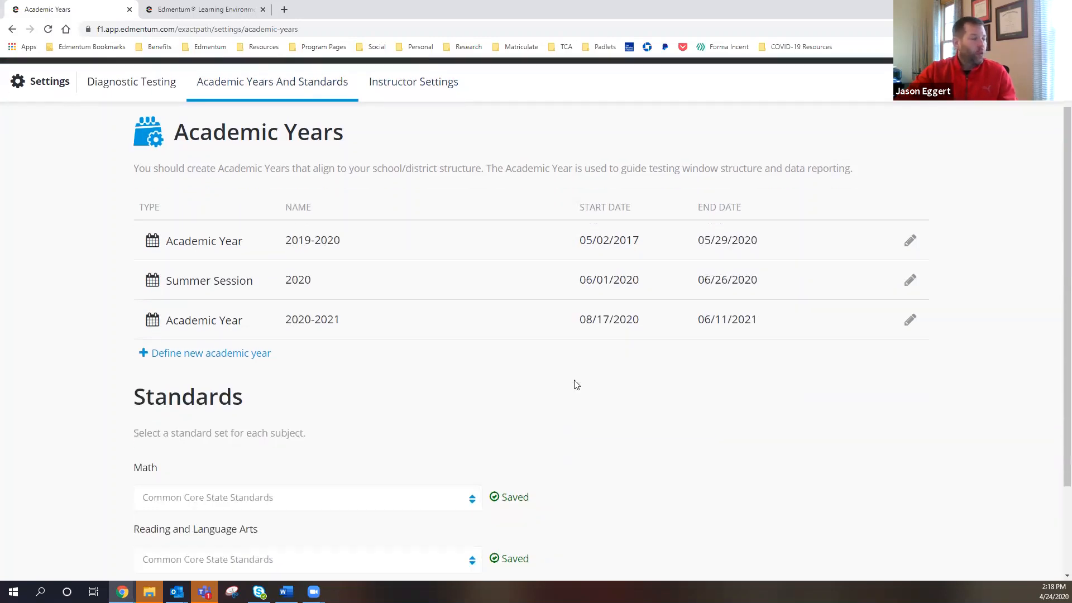
scroll(down, 3)
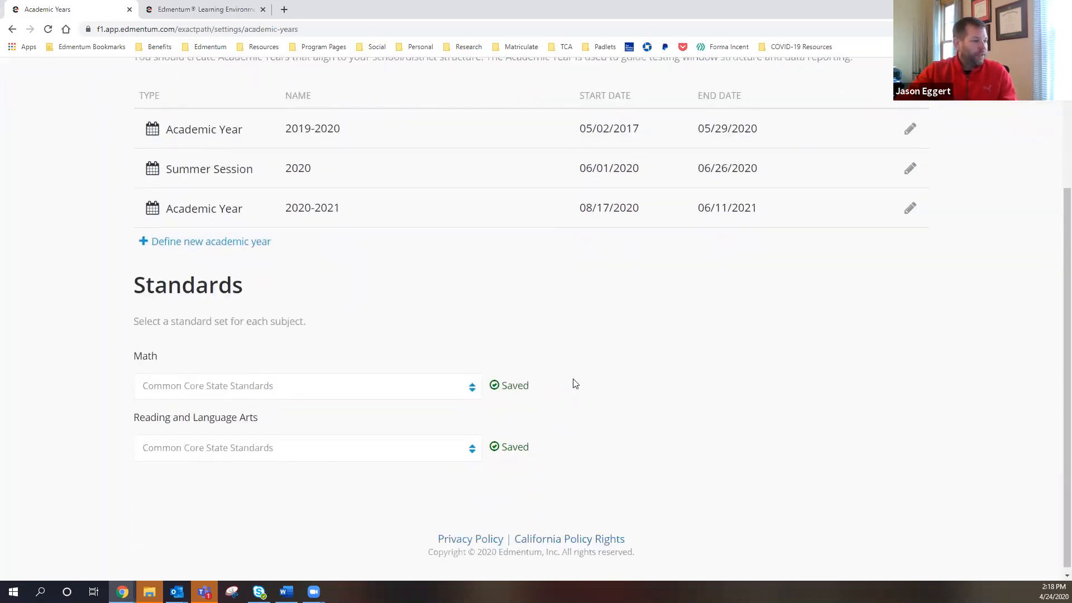
scroll(up, 3)
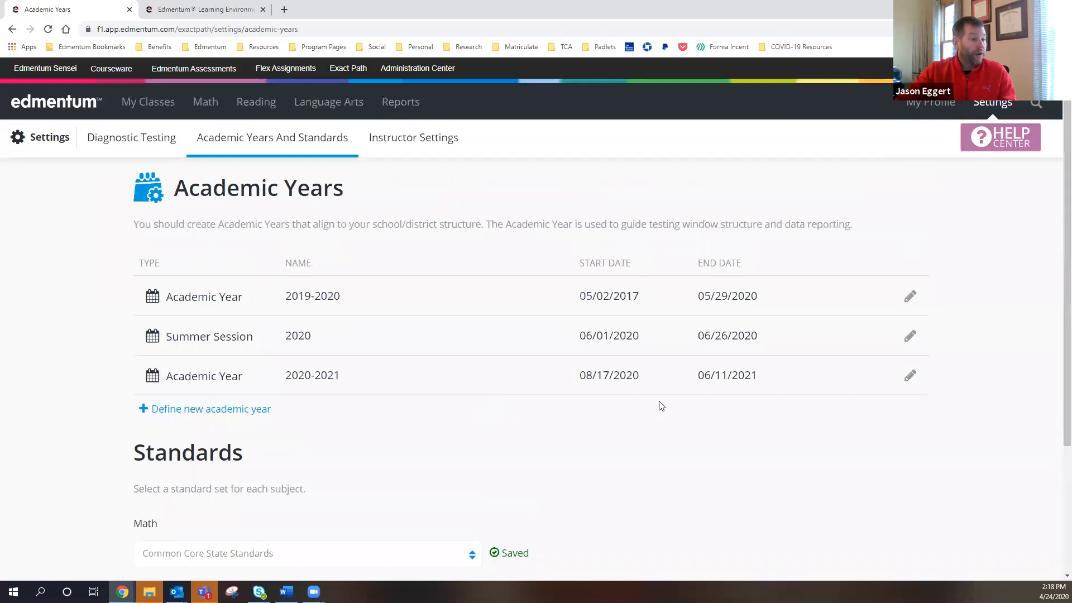
mouse_move(681, 360)
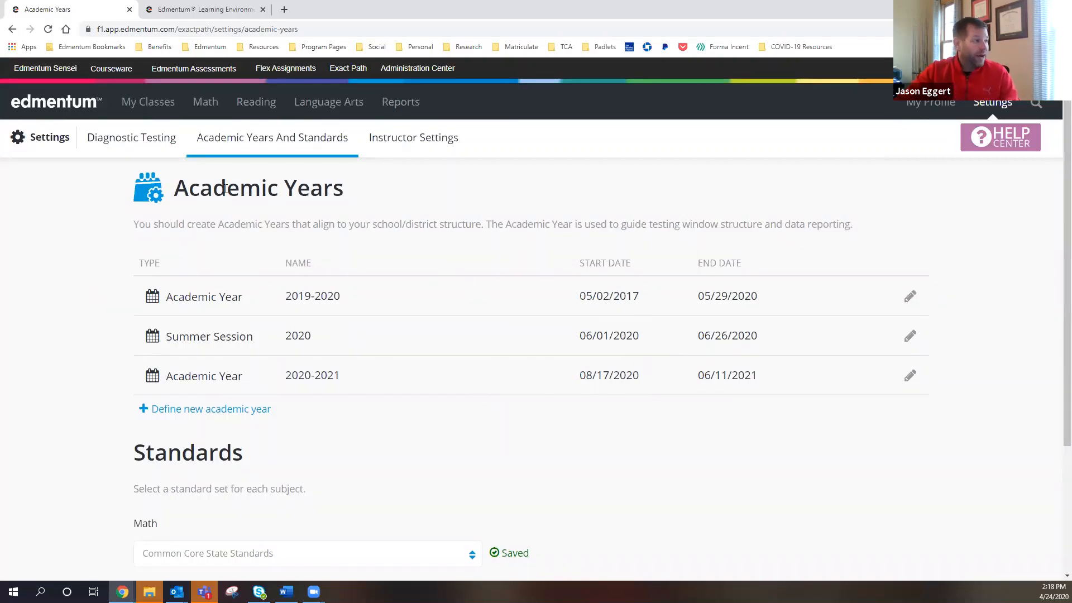
click(132, 136)
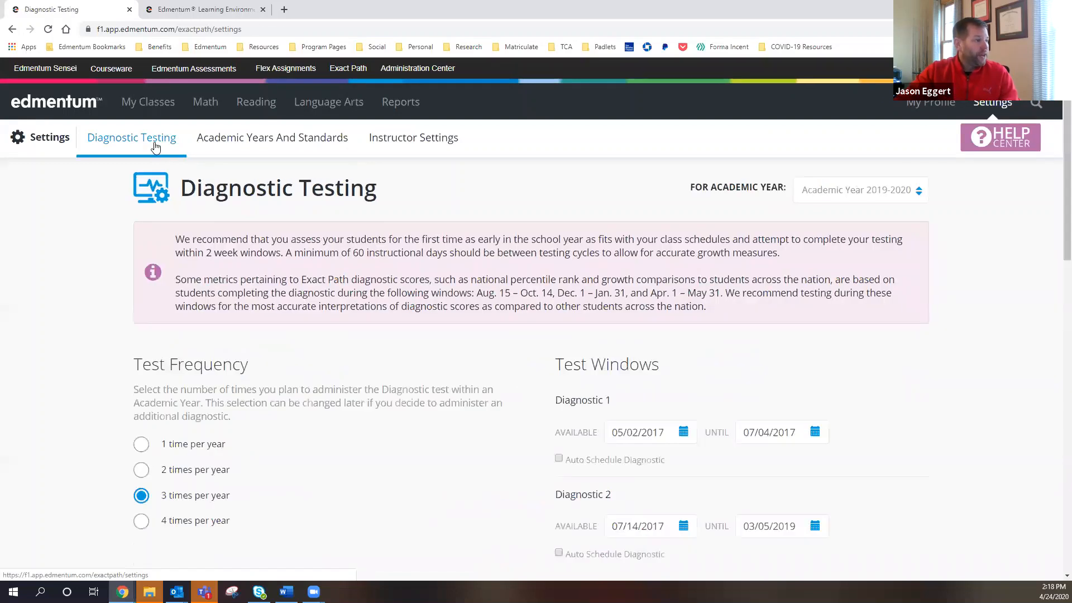
scroll(down, 3)
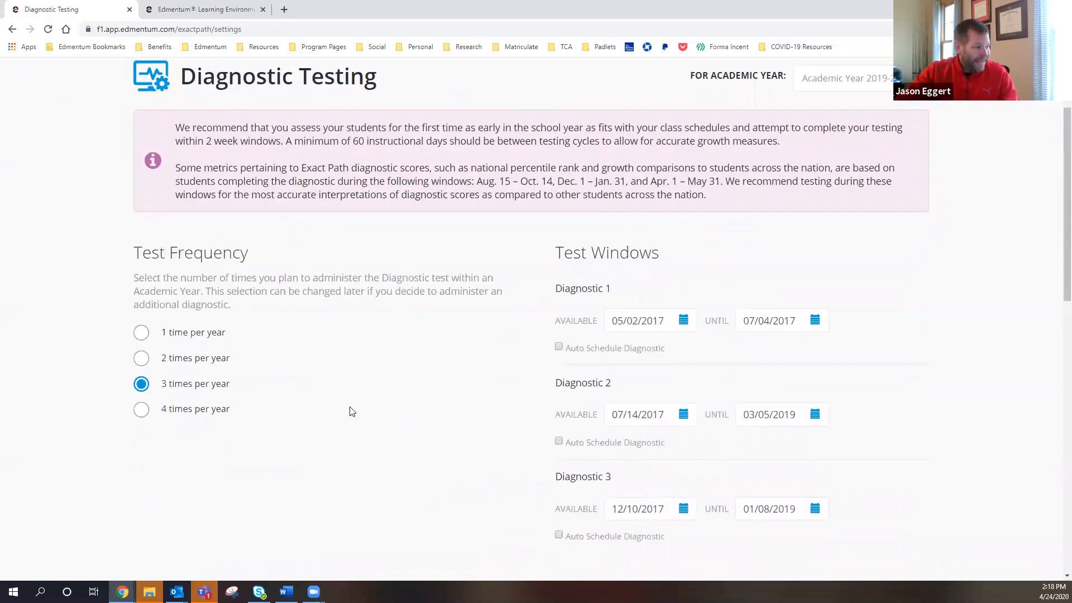
mouse_move(893, 173)
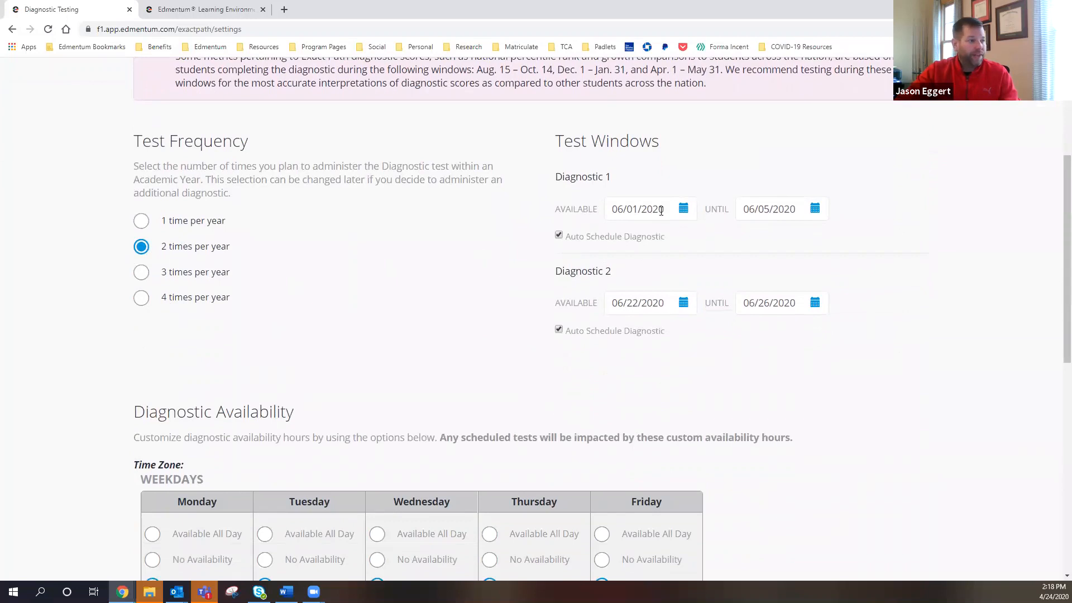
mouse_move(782, 174)
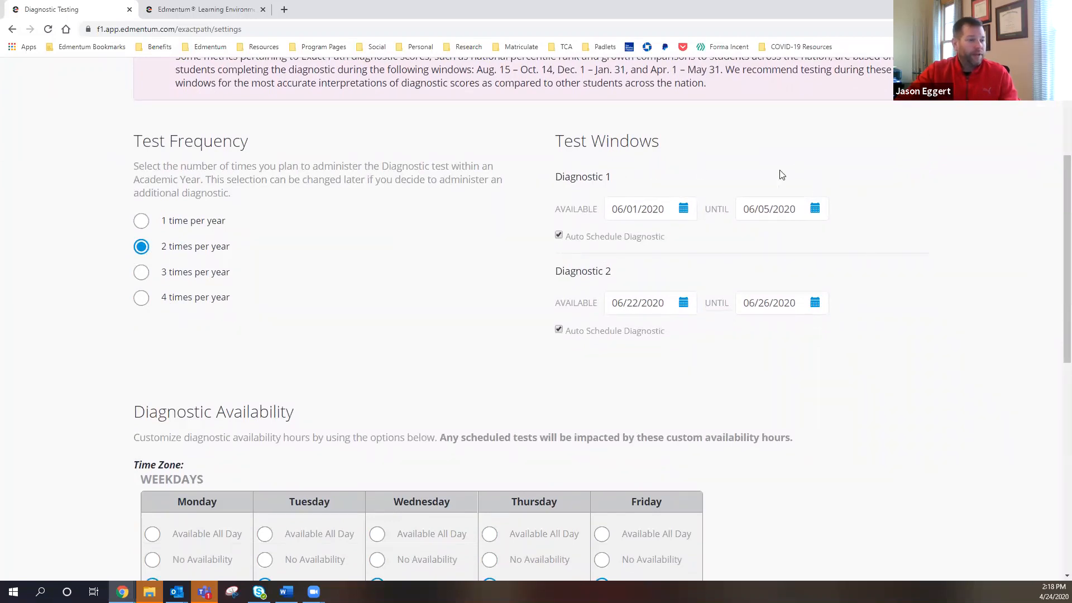
mouse_move(718, 385)
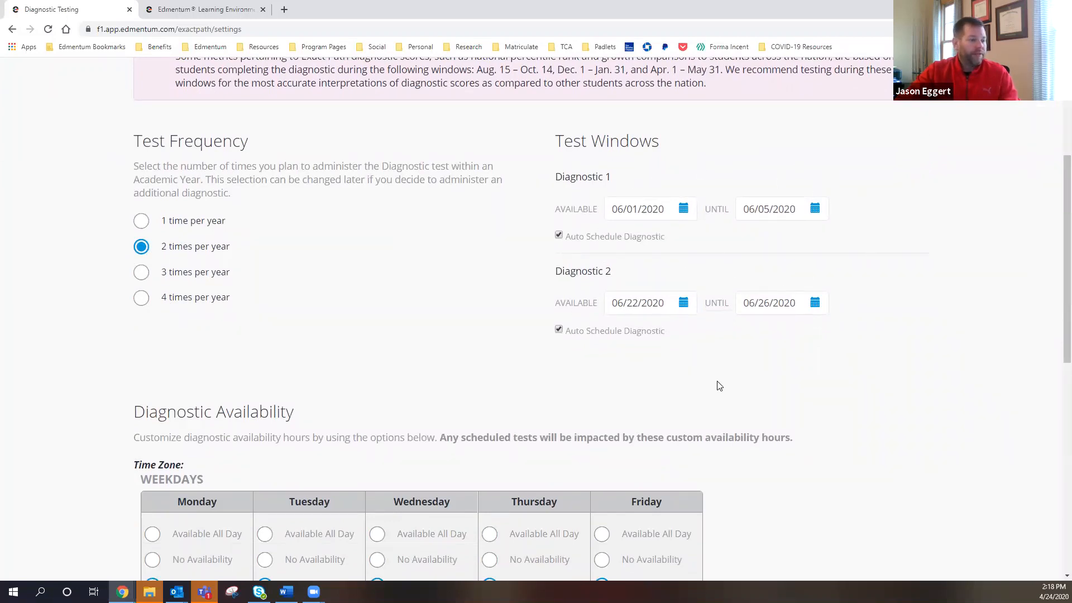
scroll(down, 3)
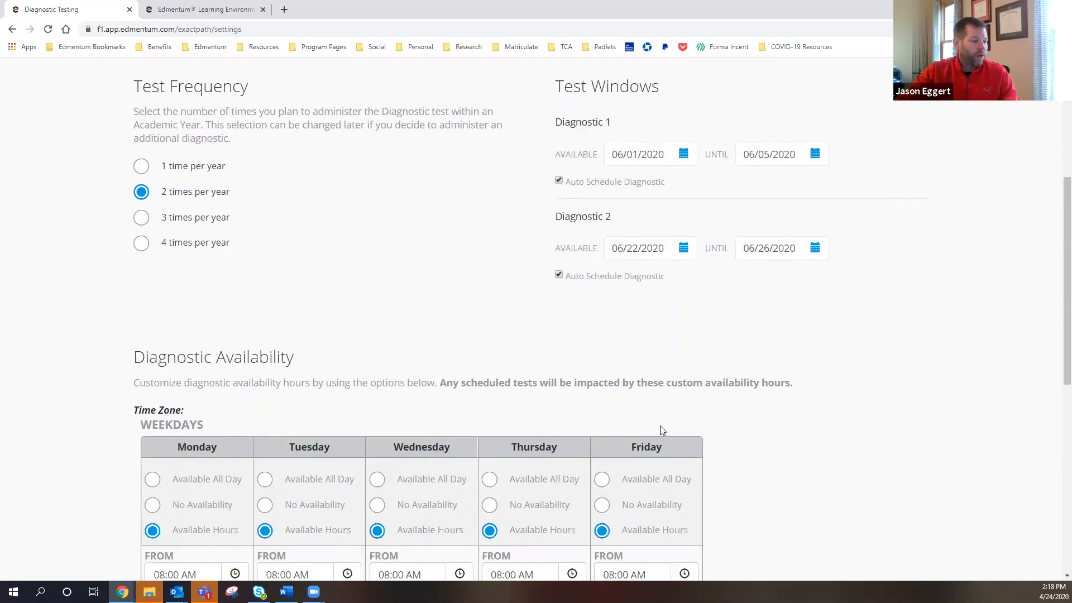
scroll(down, 3)
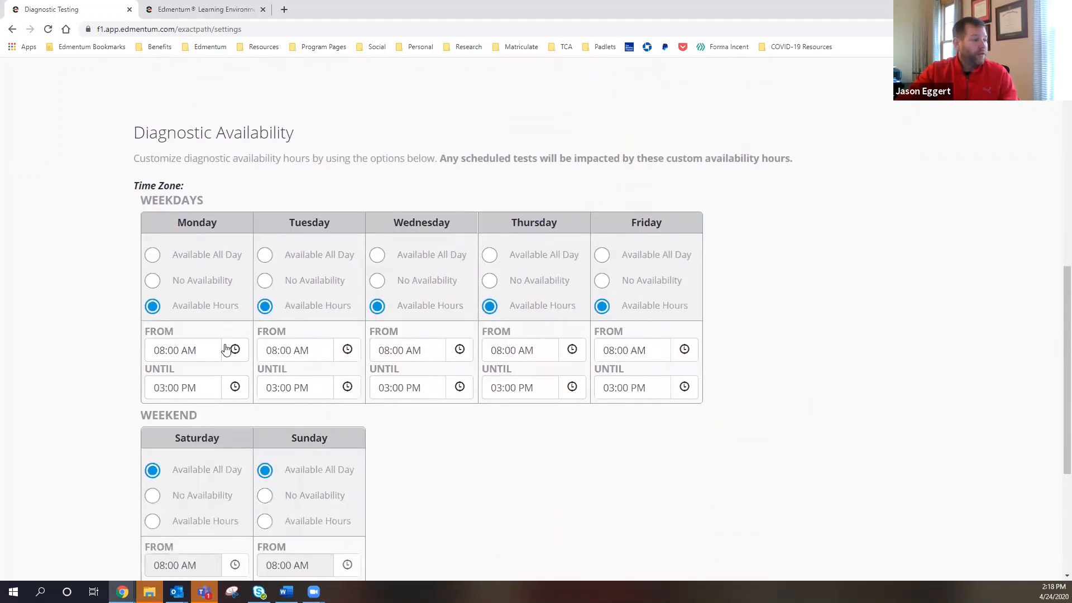
mouse_move(767, 307)
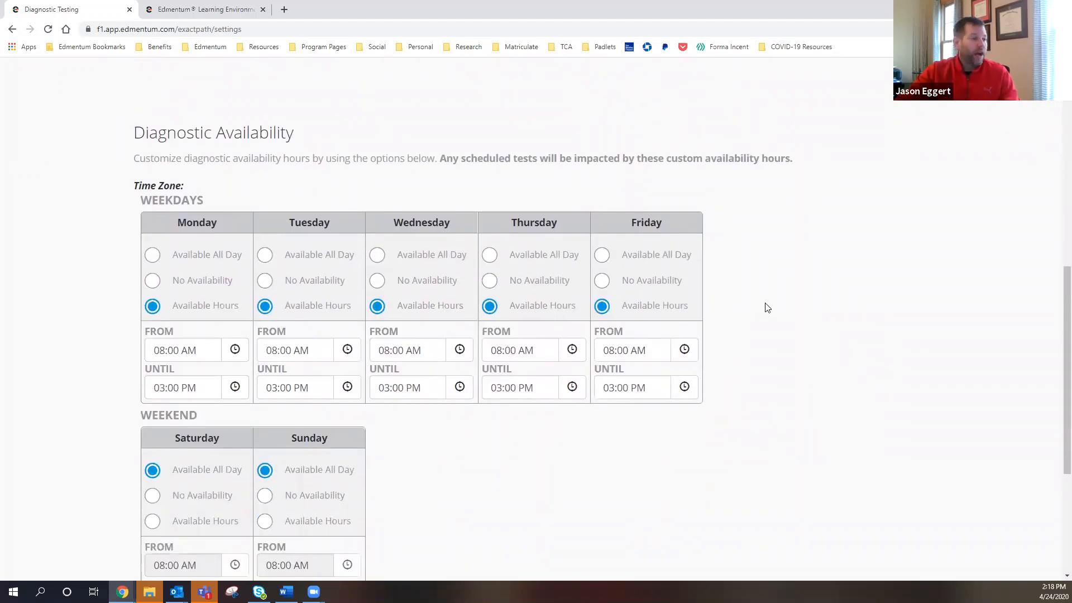
scroll(up, 3)
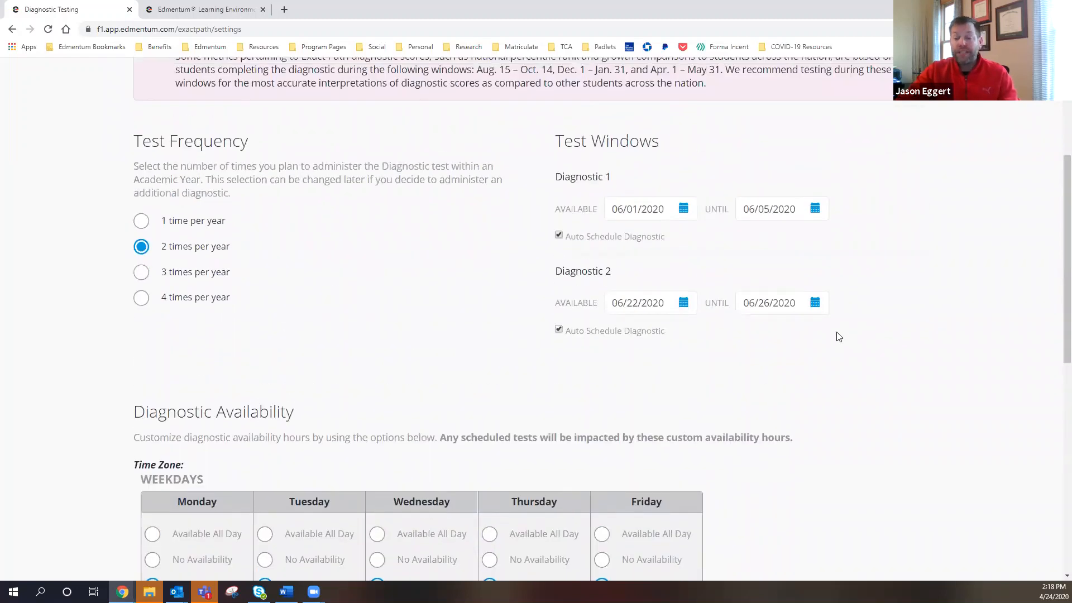
mouse_move(866, 356)
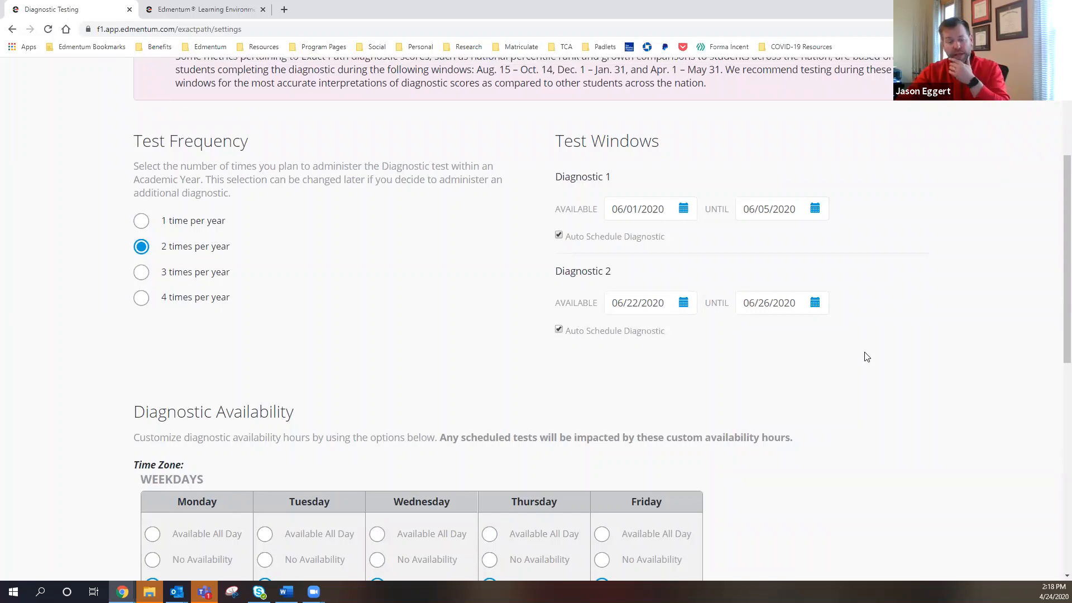
mouse_move(571, 224)
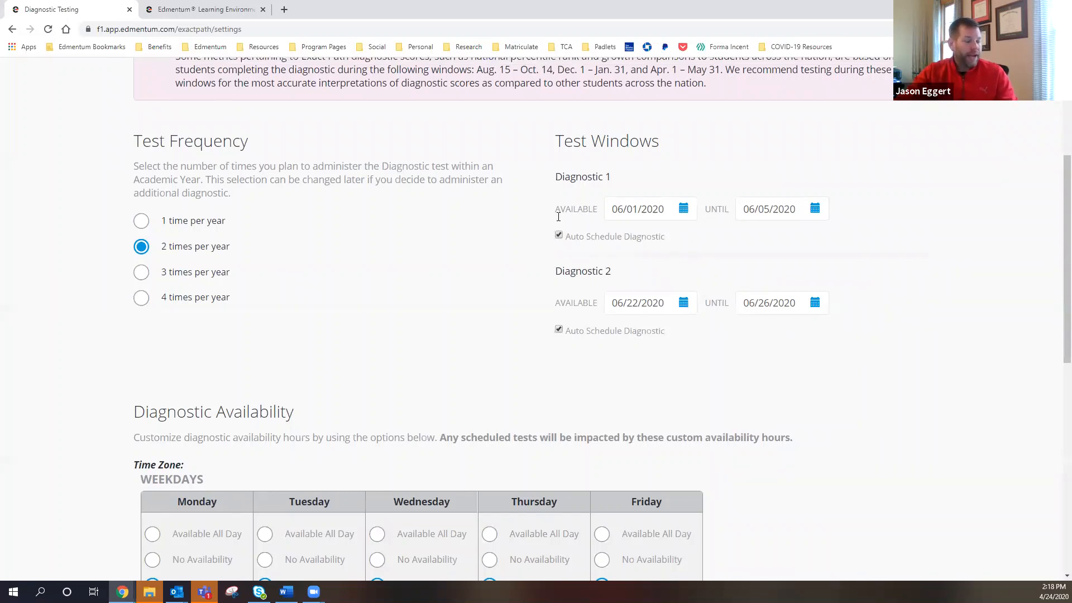
mouse_move(718, 242)
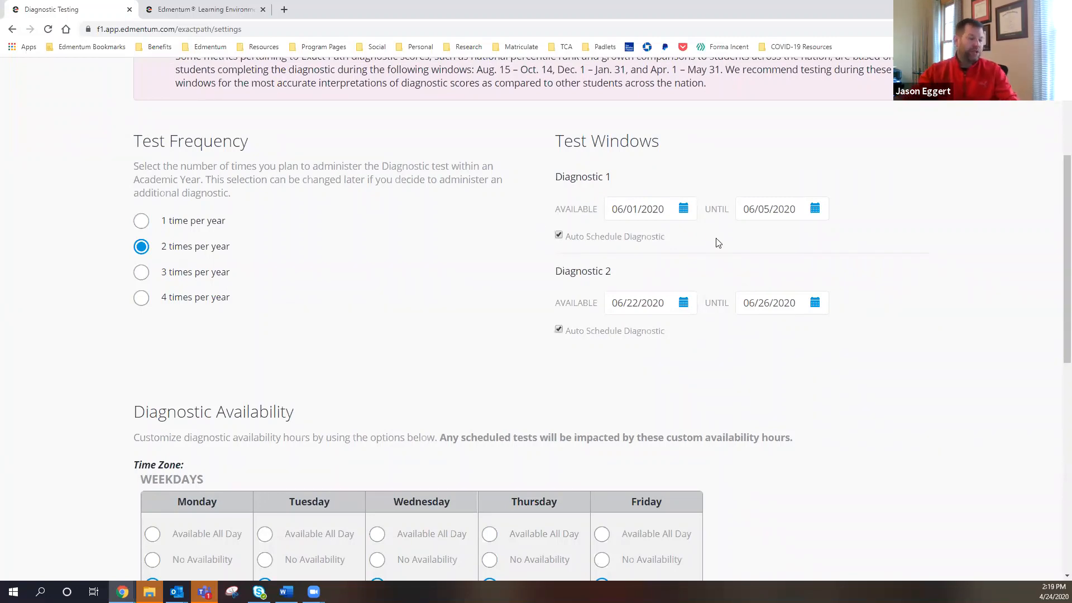
mouse_move(553, 242)
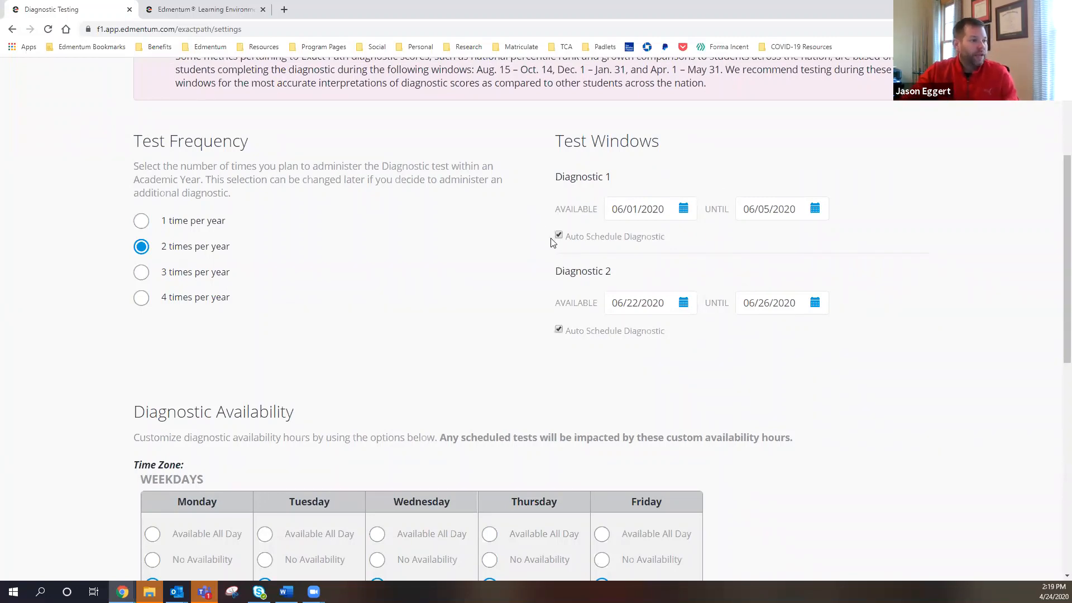
mouse_move(477, 324)
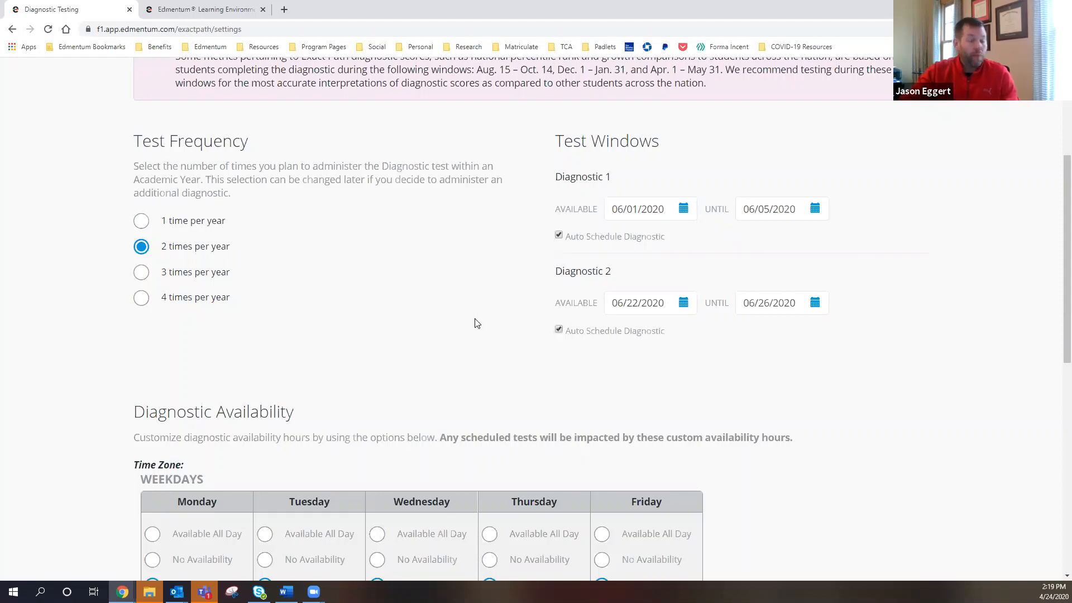
scroll(up, 3)
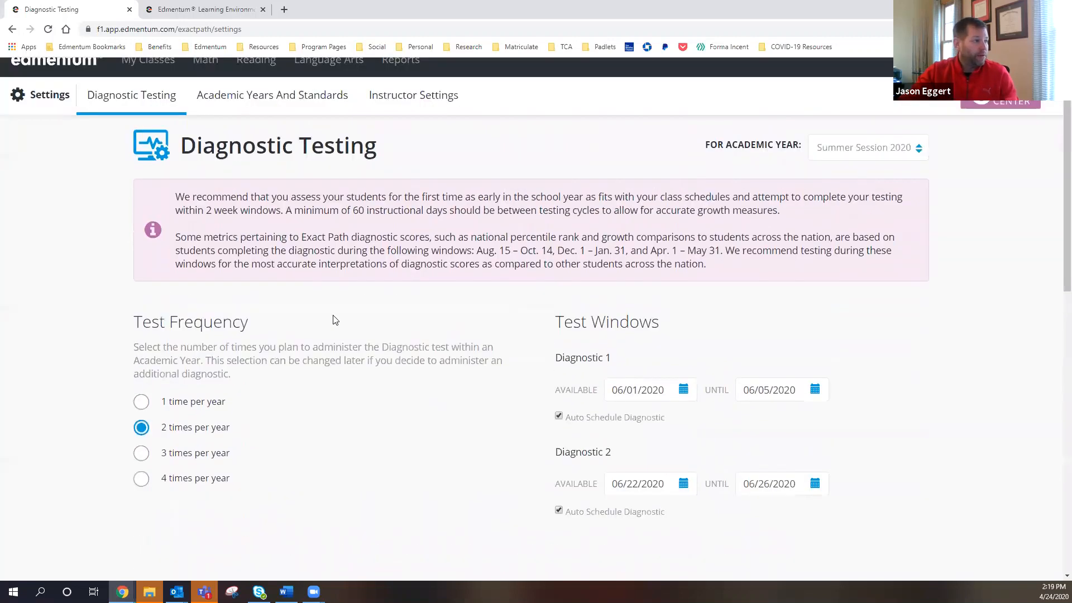
scroll(down, 3)
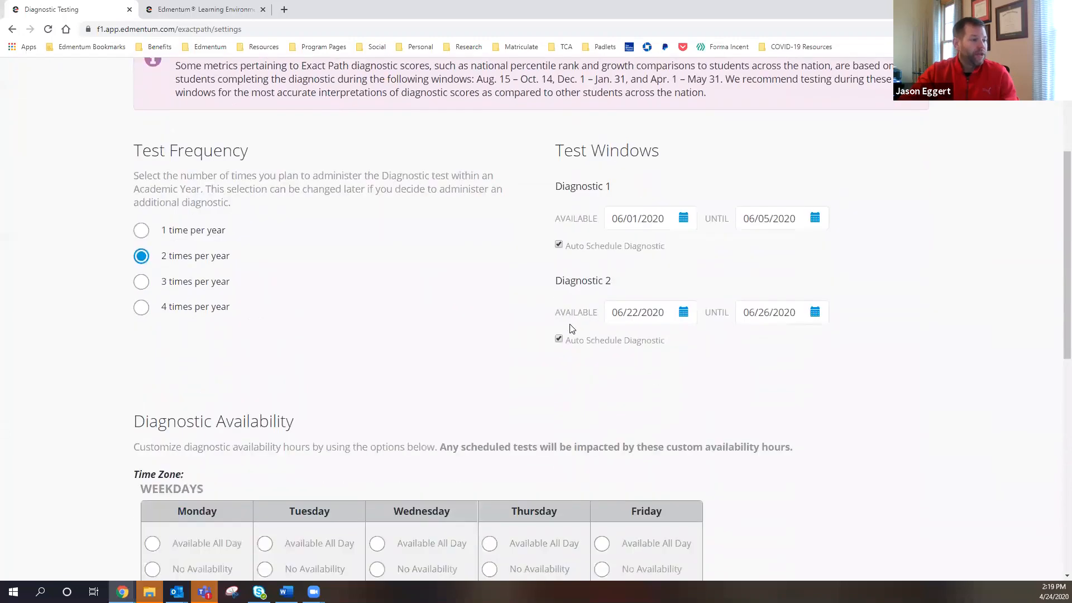
scroll(up, 3)
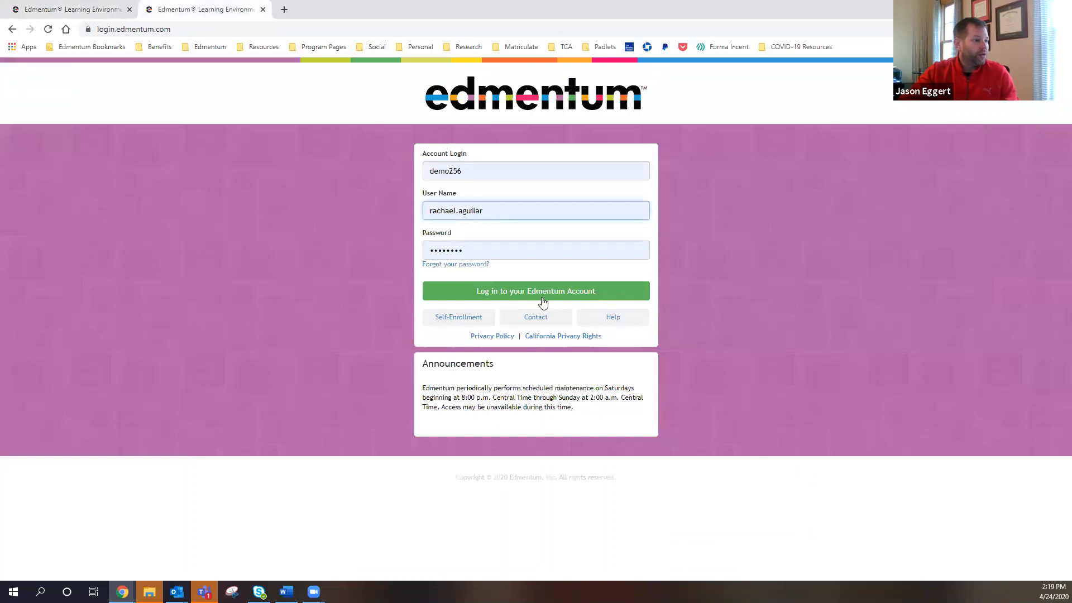
Step: Log in as the teacher and go to the Reading Overview from the home page
click(535, 291)
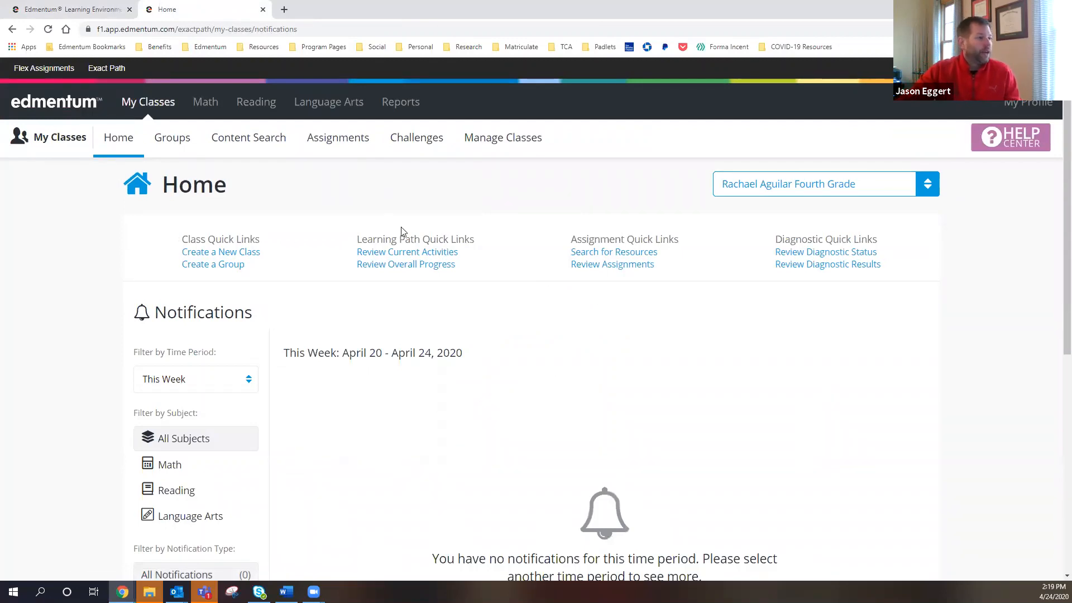
mouse_move(479, 208)
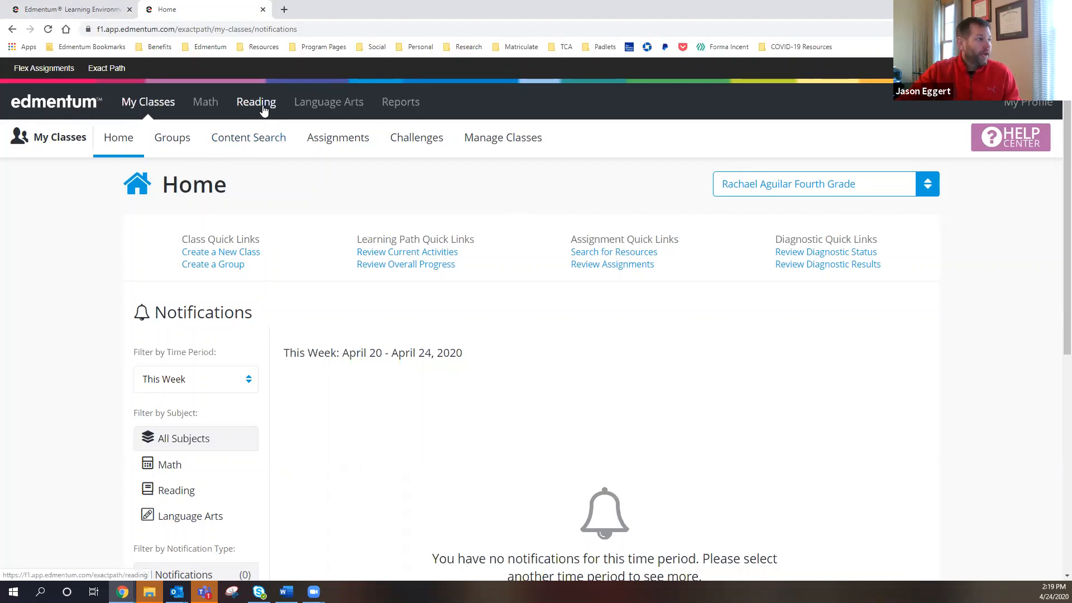
click(256, 102)
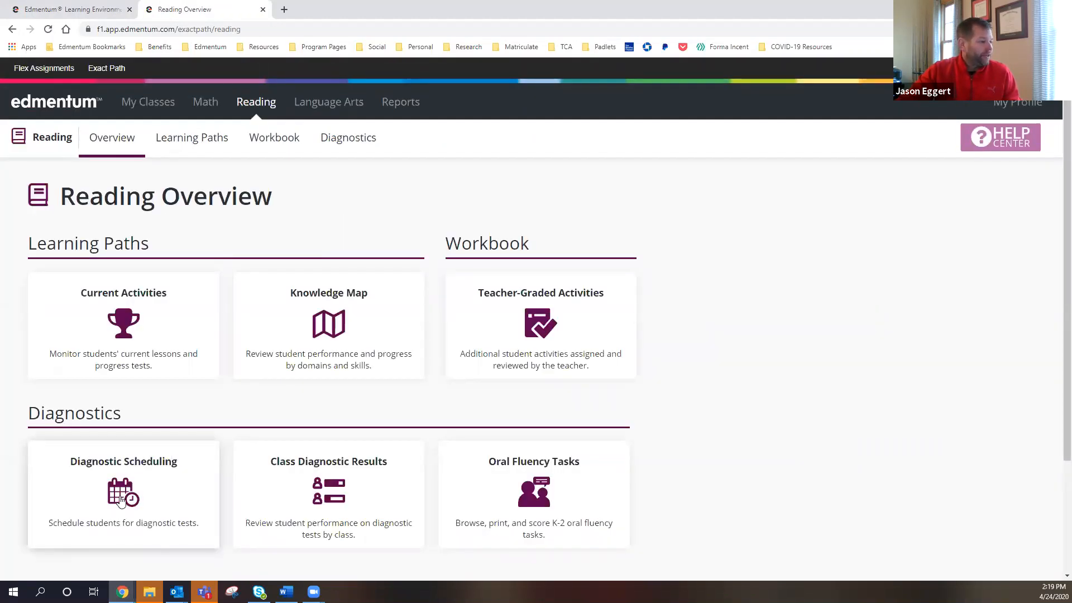
Step: Review Reading Diagnostic Scheduling and toggle audio support for all students on, then back off
click(122, 492)
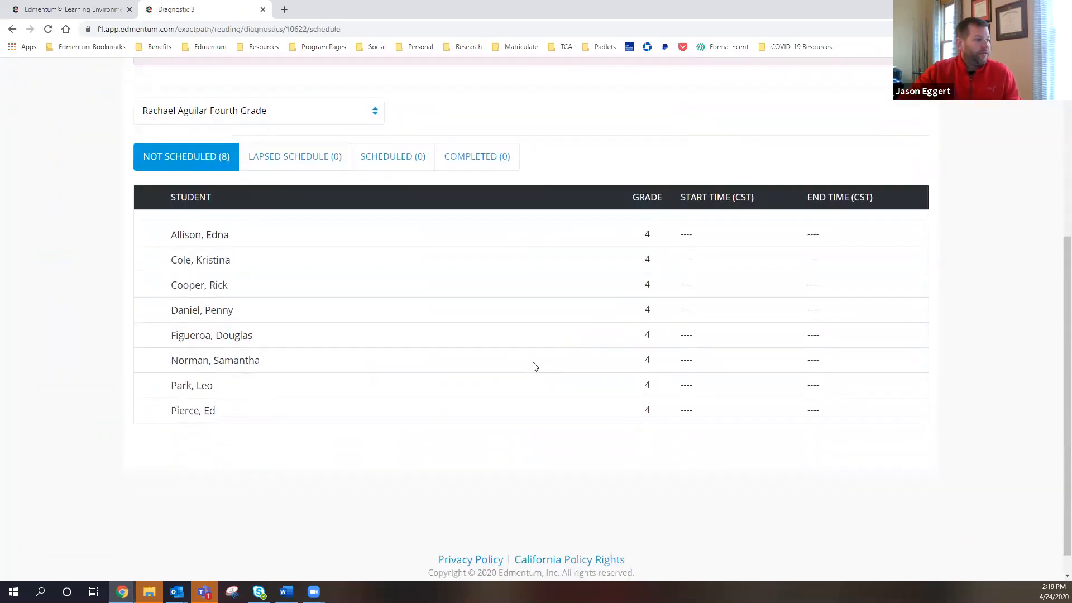
scroll(up, 3)
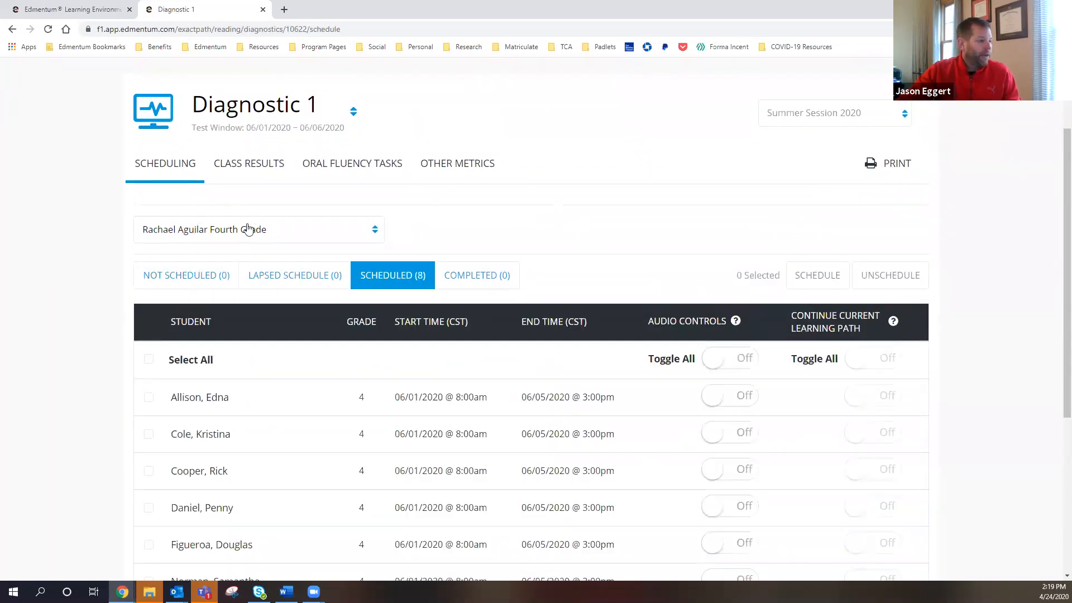
scroll(down, 3)
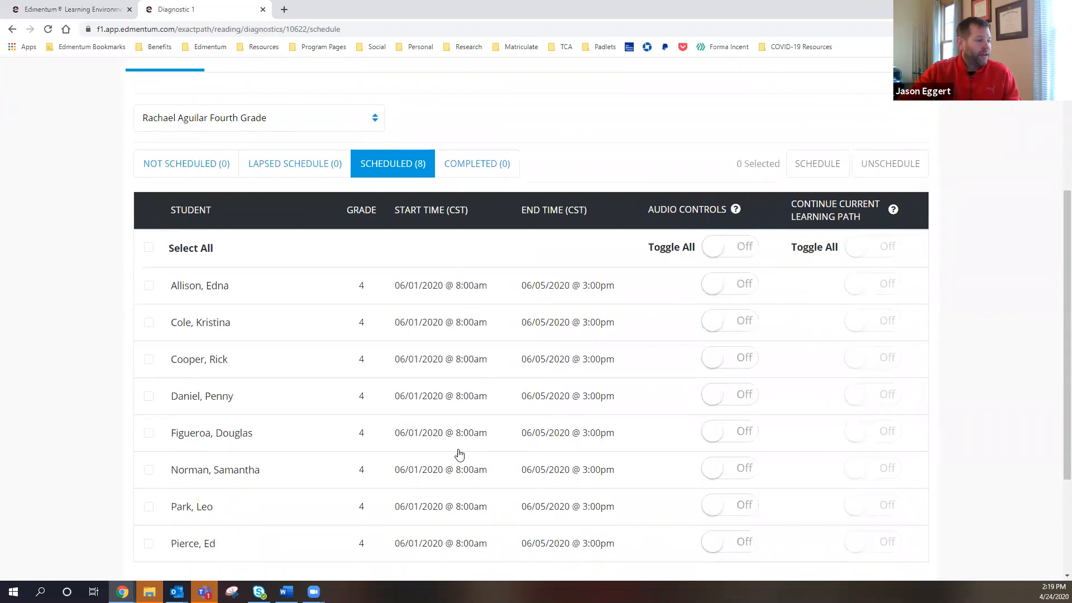
mouse_move(441, 301)
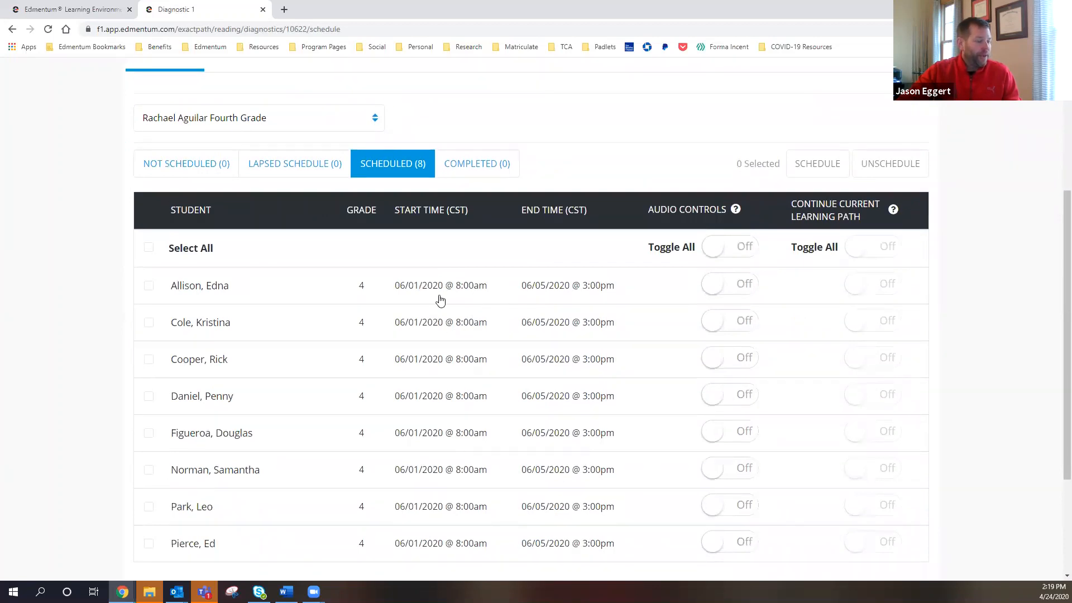
mouse_move(426, 294)
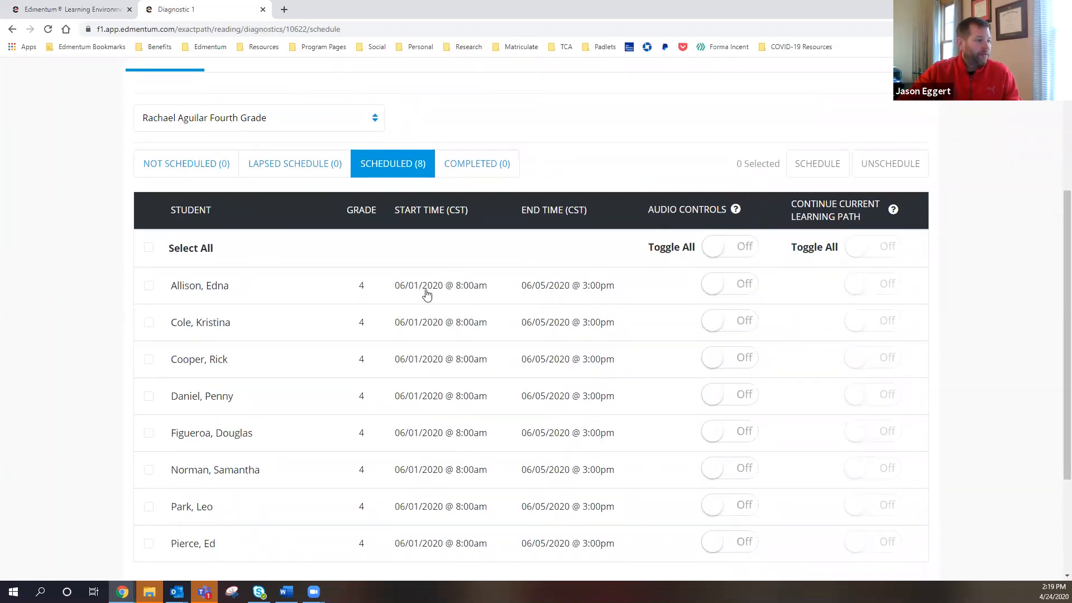
mouse_move(706, 242)
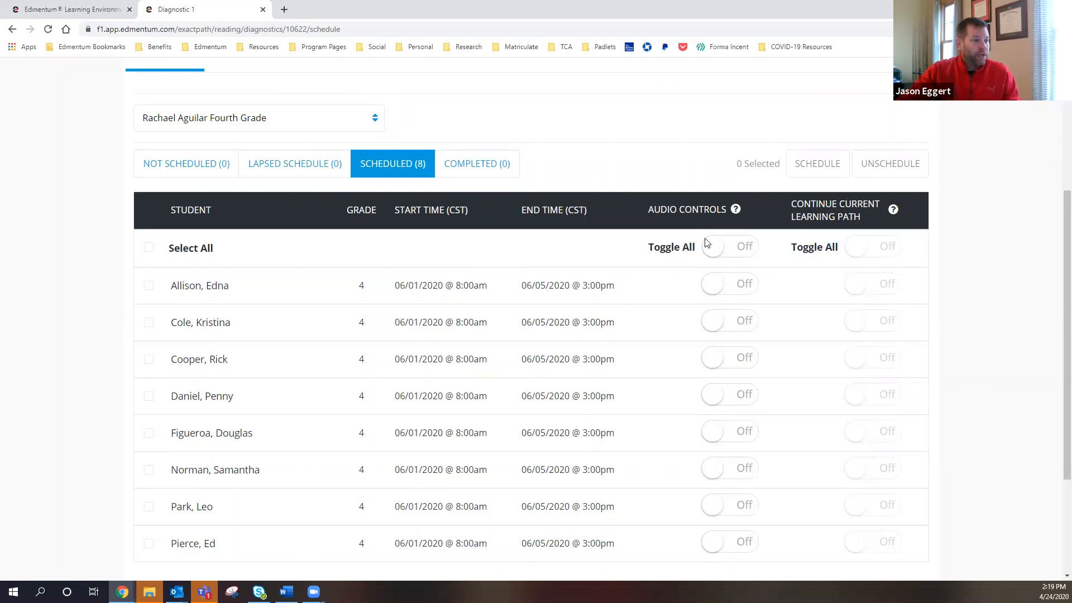
mouse_move(736, 208)
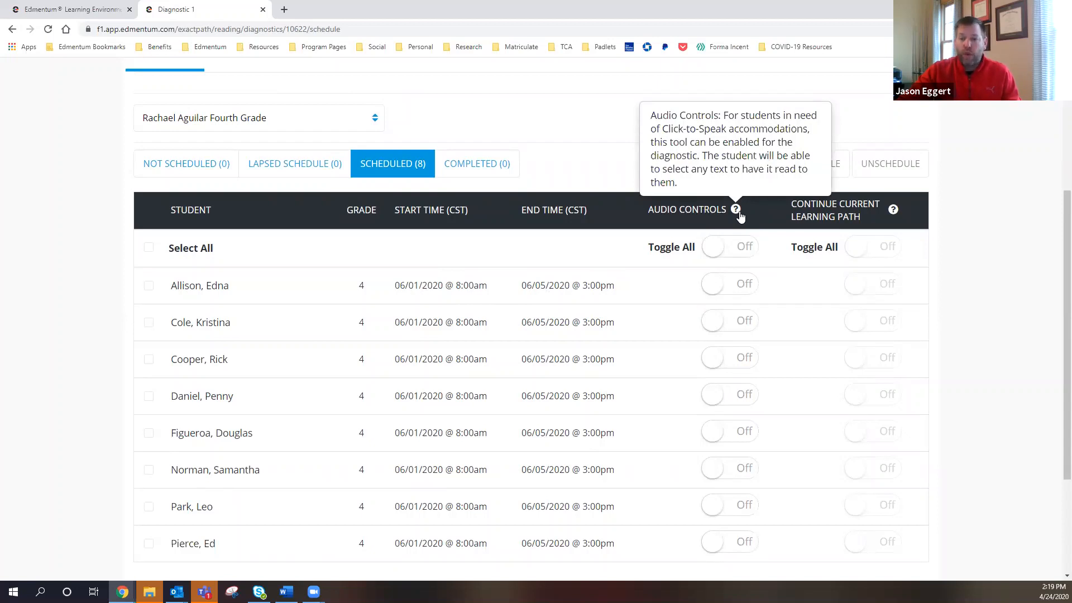
mouse_move(689, 110)
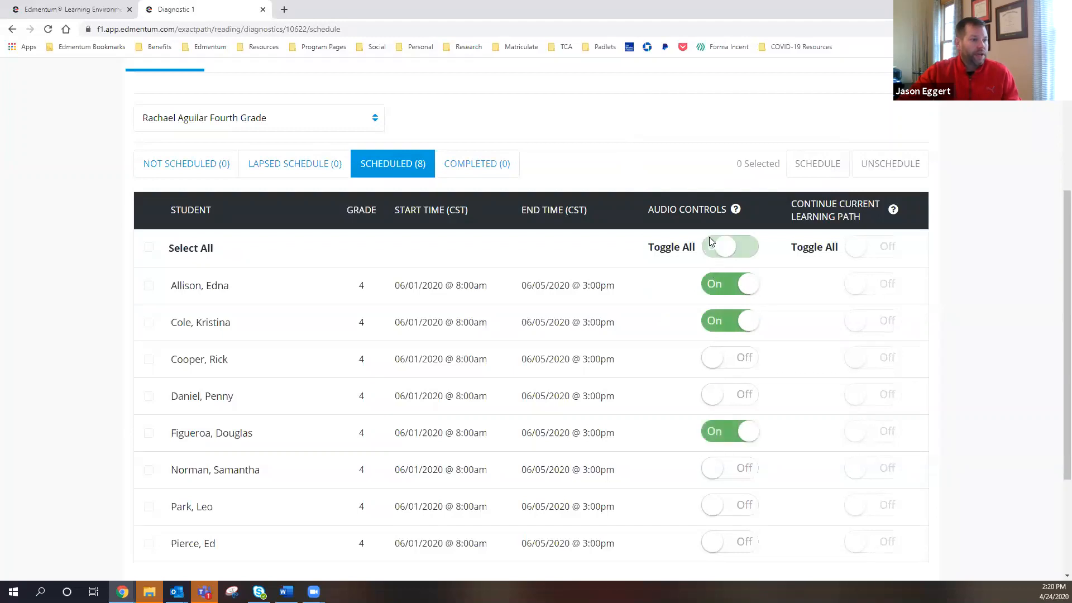
click(729, 246)
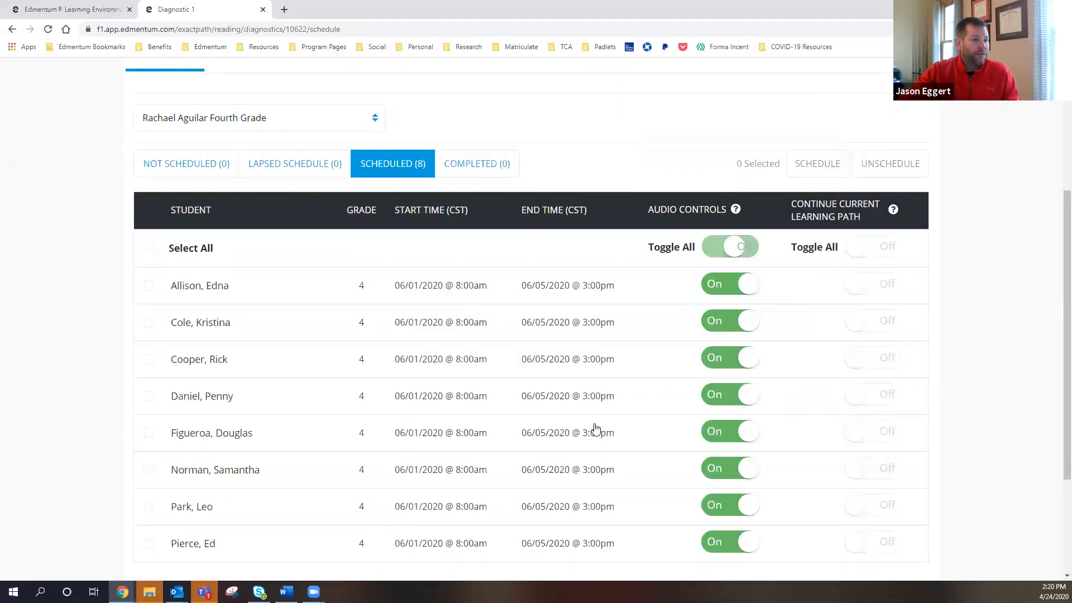
click(729, 246)
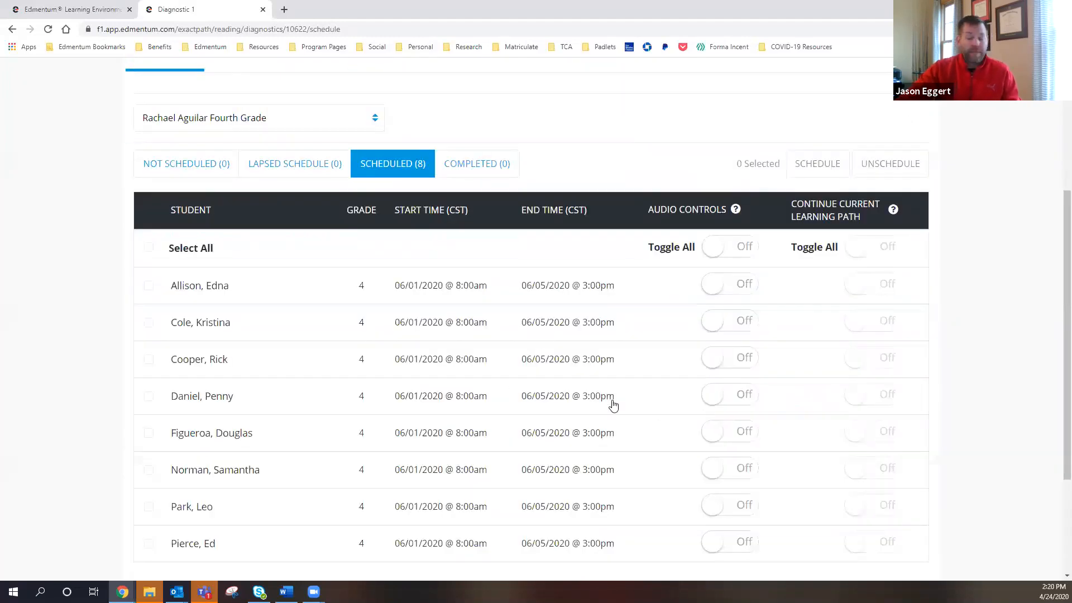
mouse_move(374, 315)
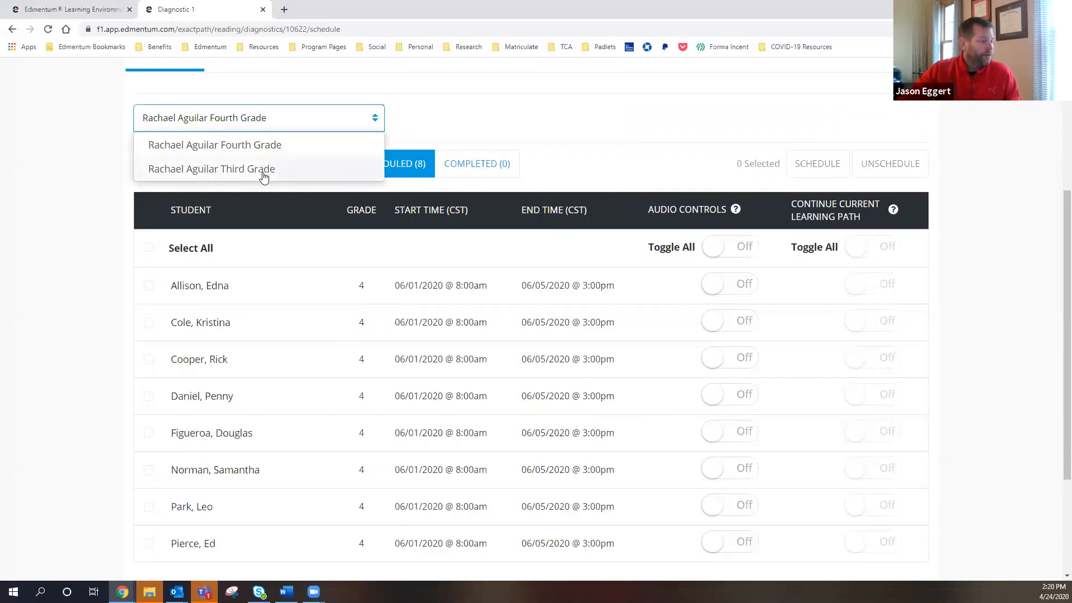
Step: Select all eight Third Grade students and start scheduling Diagnostic 1 for them
click(211, 169)
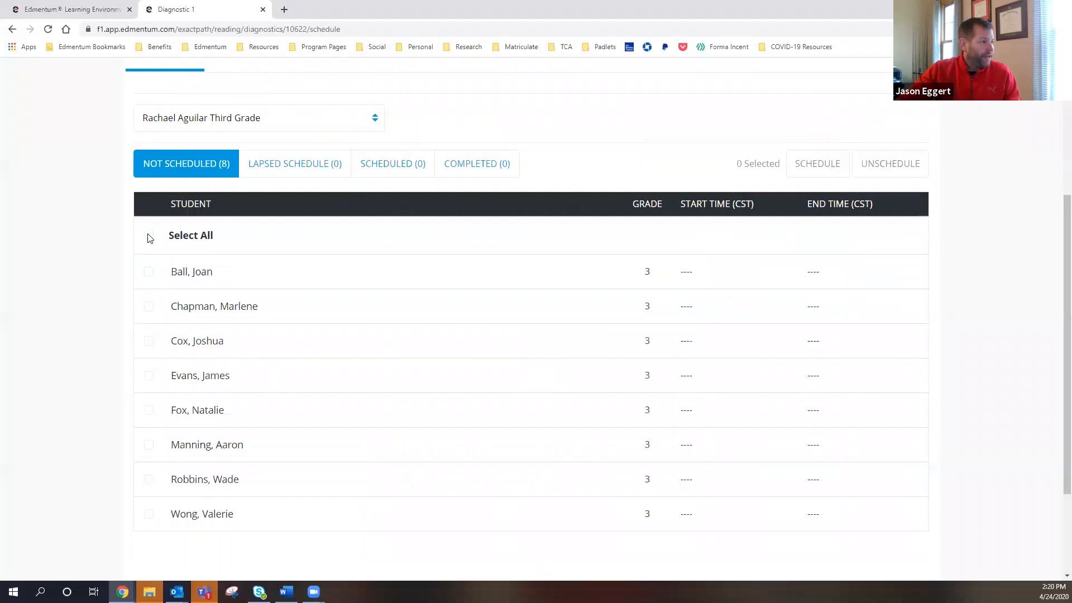
click(149, 236)
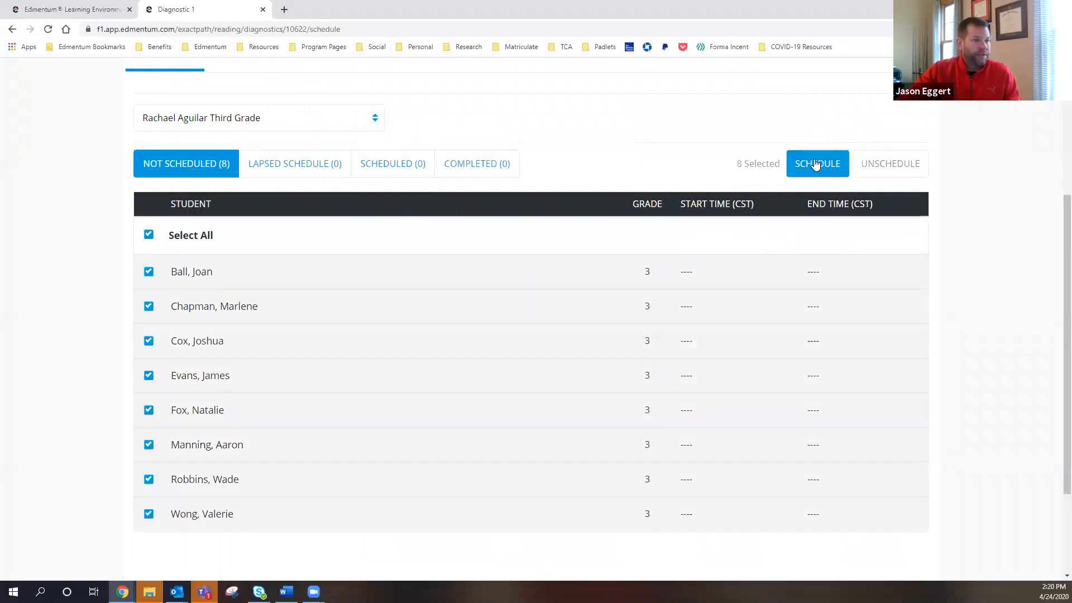
click(817, 163)
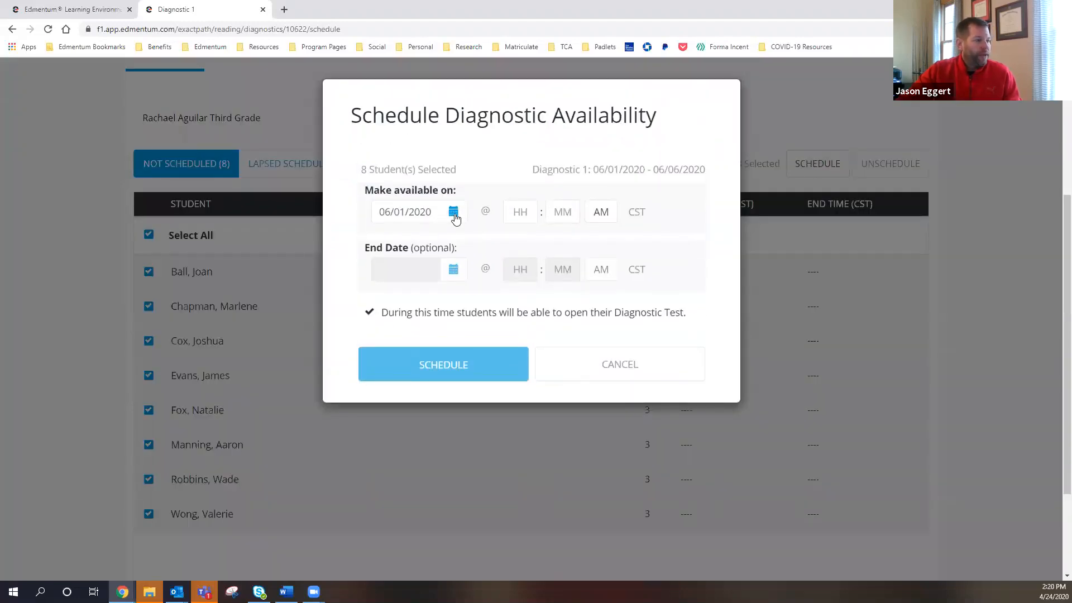
Step: Set availability 06/01/2020 8:00 AM to 06/05/2020 3:00 PM and schedule the diagnostic
click(519, 211)
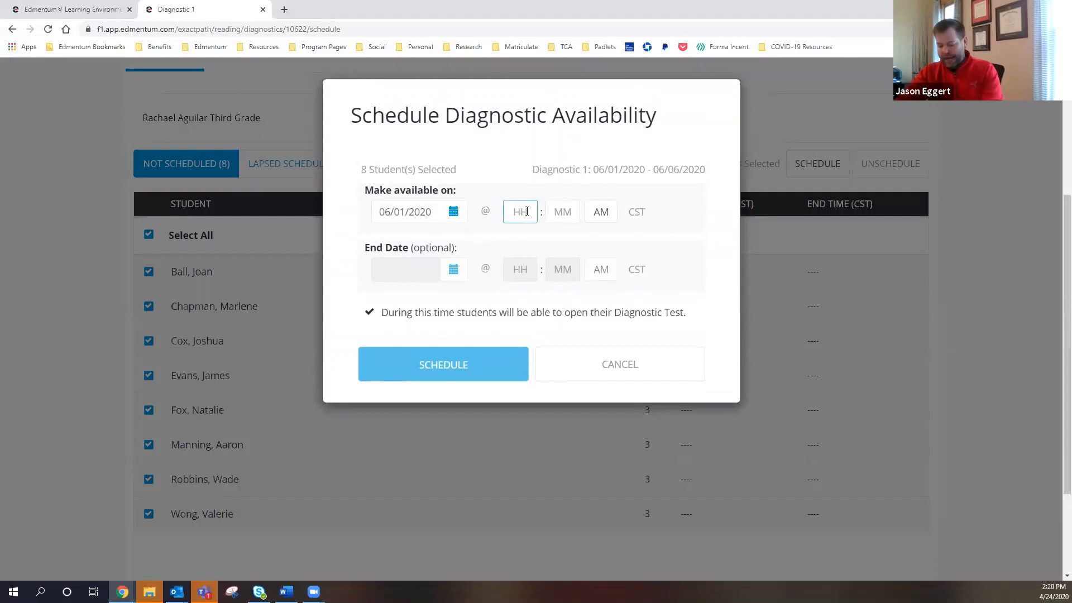
click(409, 269)
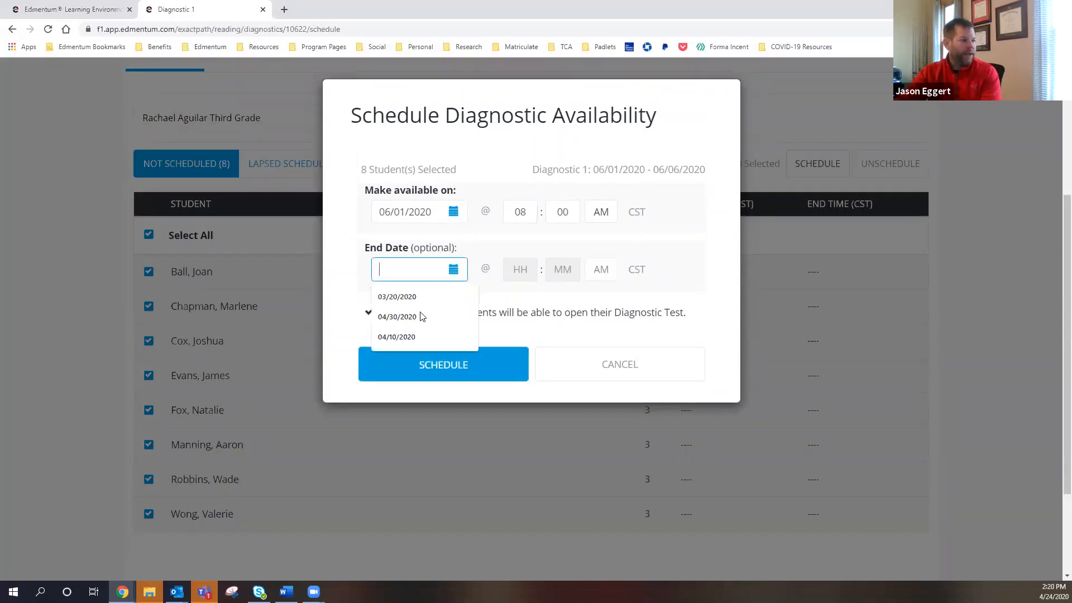
click(452, 269)
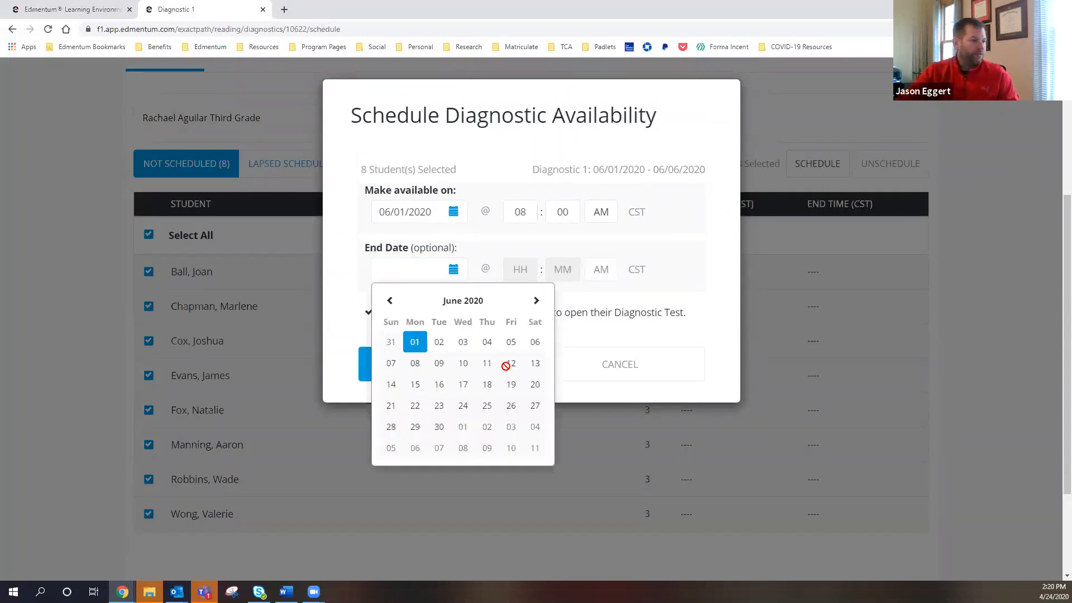
click(510, 342)
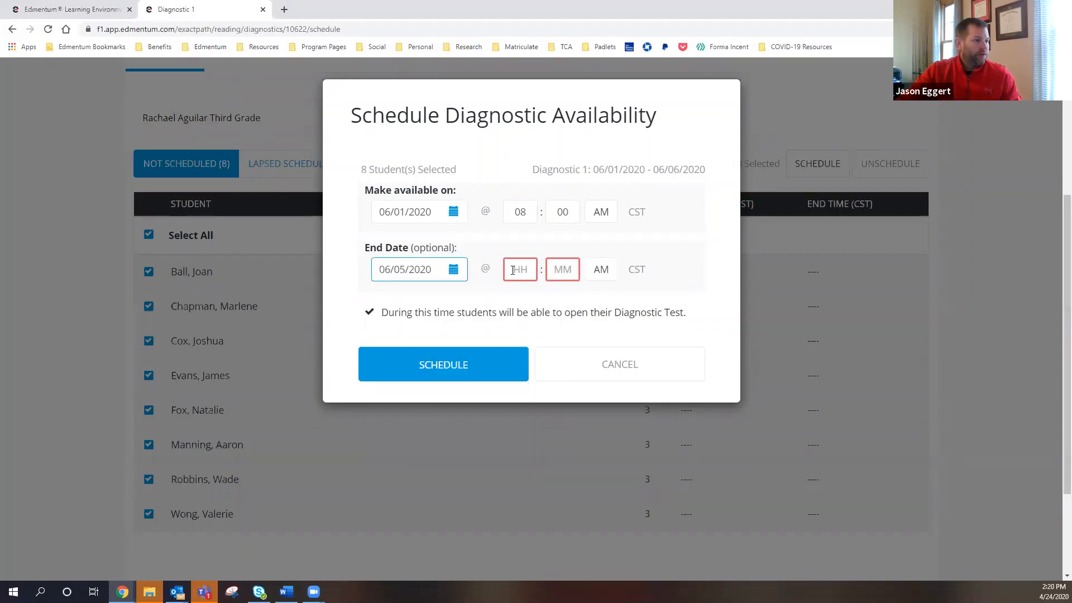
text(3)
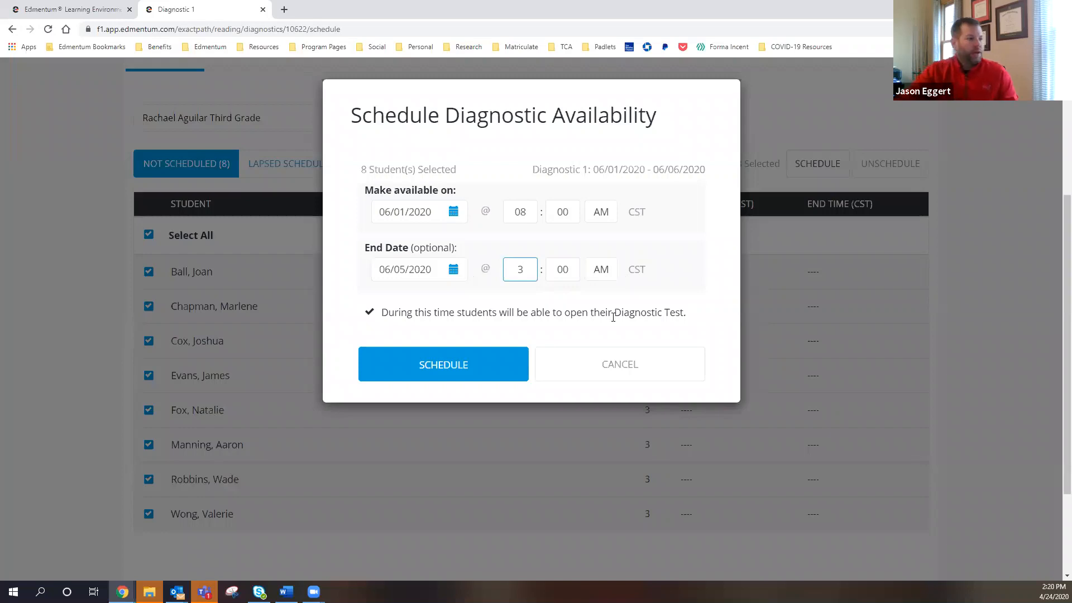
click(600, 269)
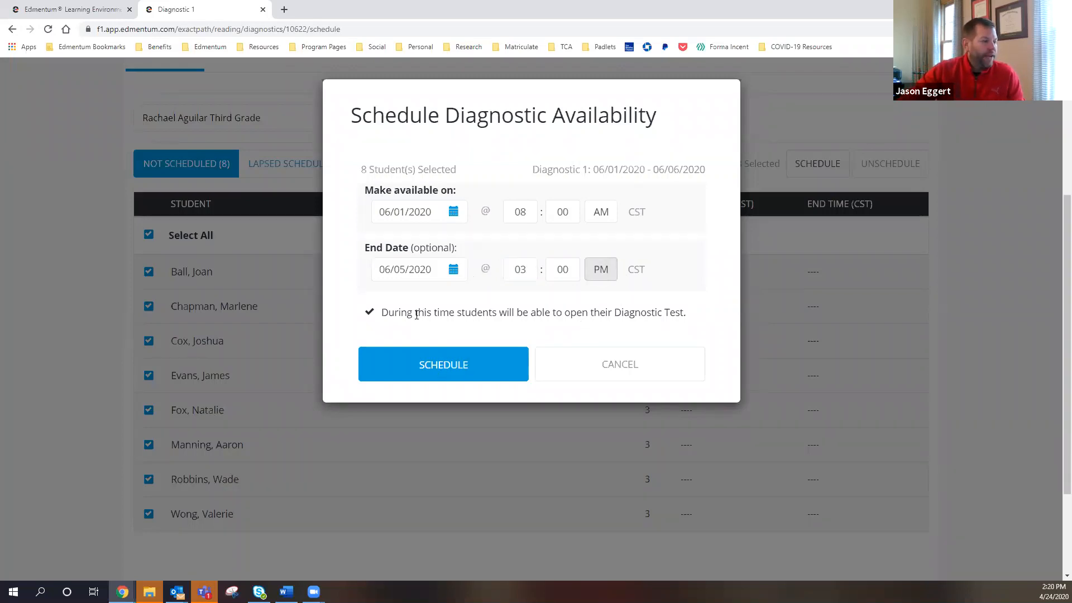
click(443, 364)
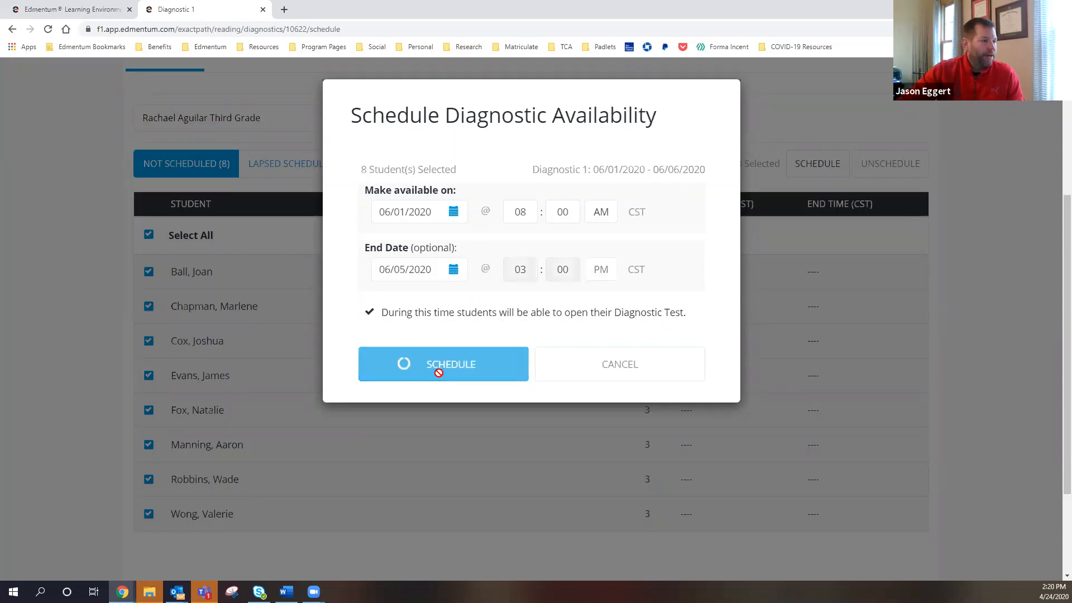